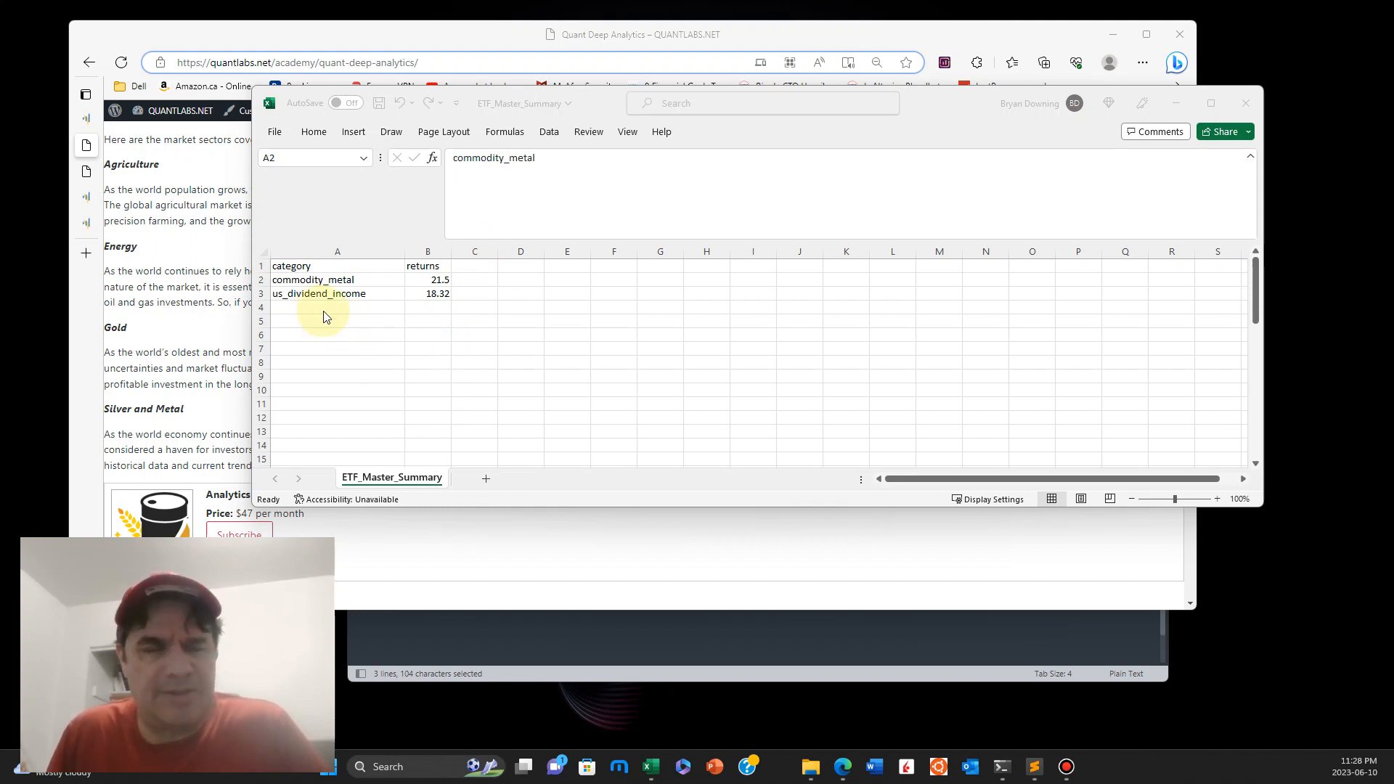
mouse_move(397, 300)
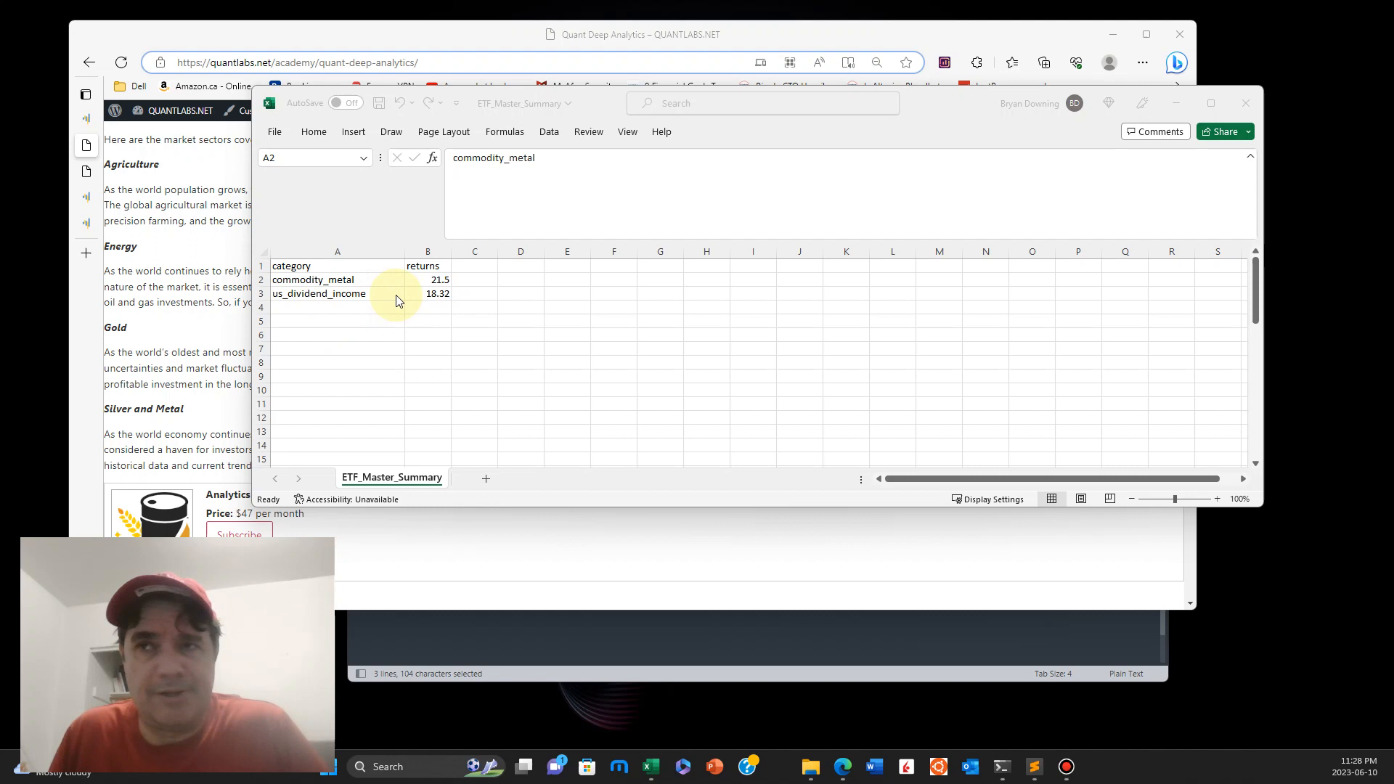
Step: Open the commodity_metal QuantStats tearsheet tab to view cumulative returns versus QQQ
click(337, 278)
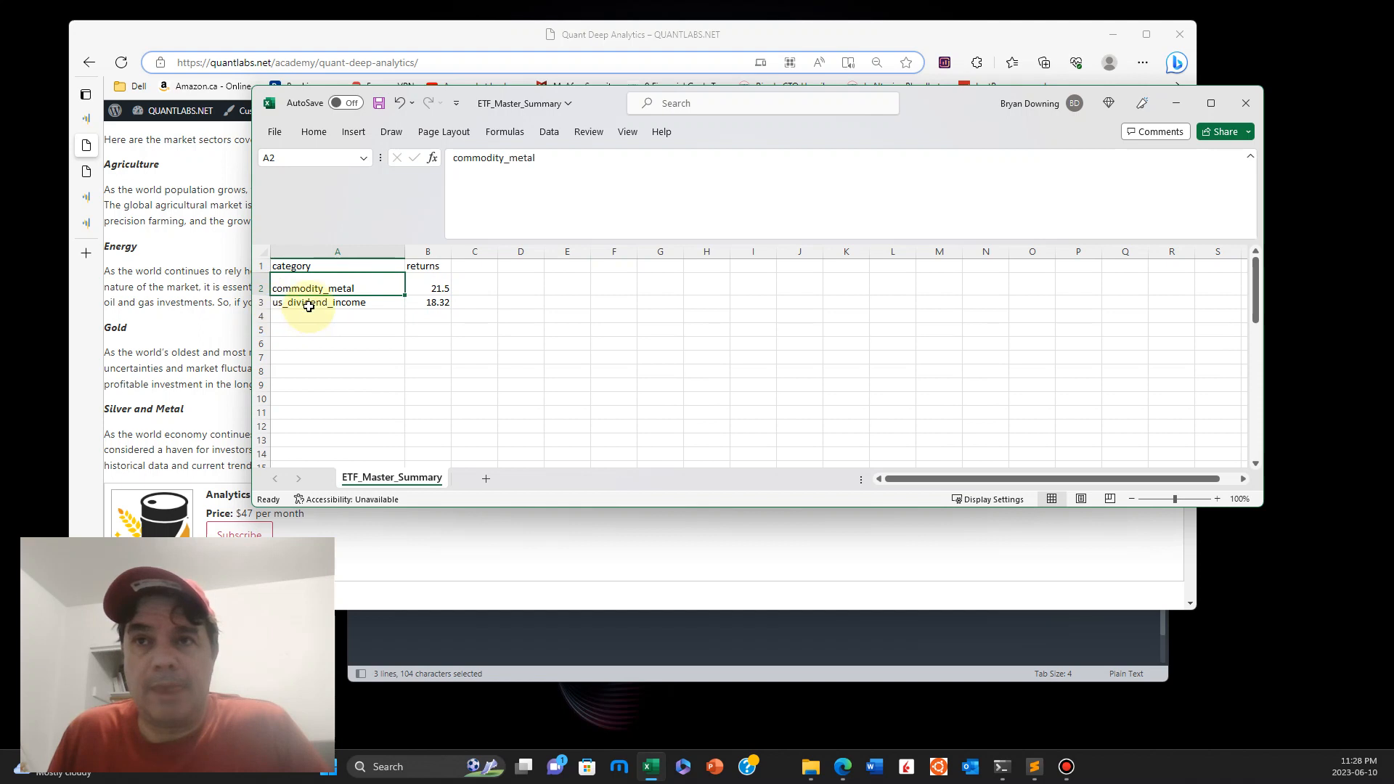
click(428, 302)
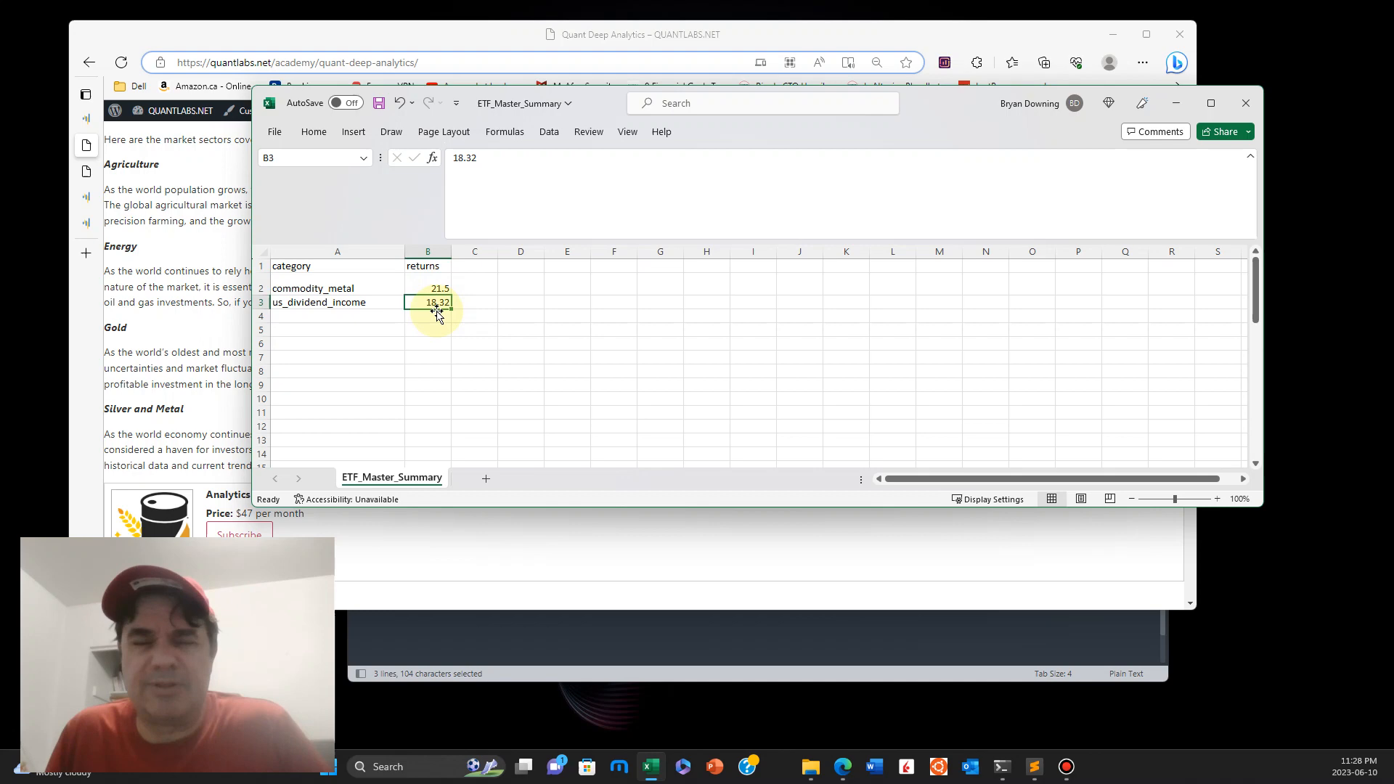
click(86, 94)
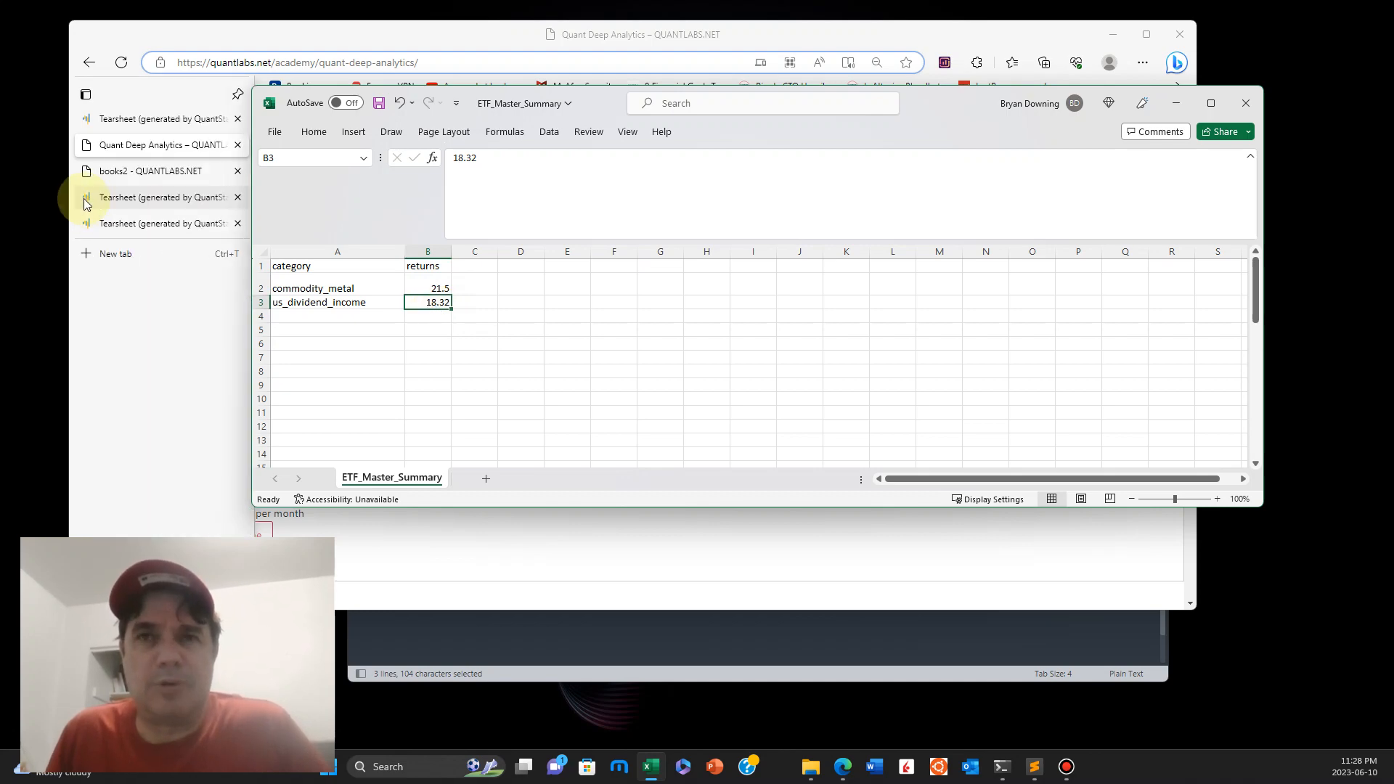
click(160, 197)
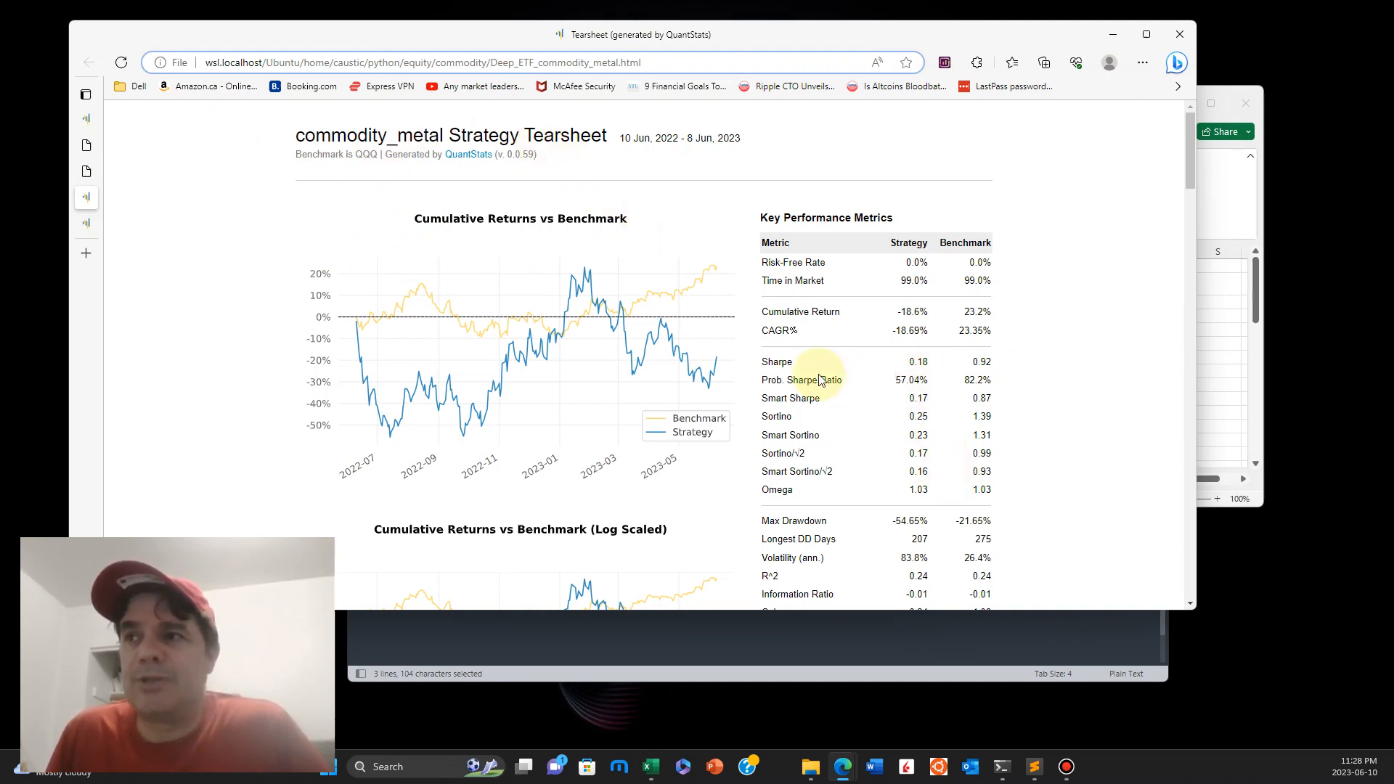
mouse_move(412, 368)
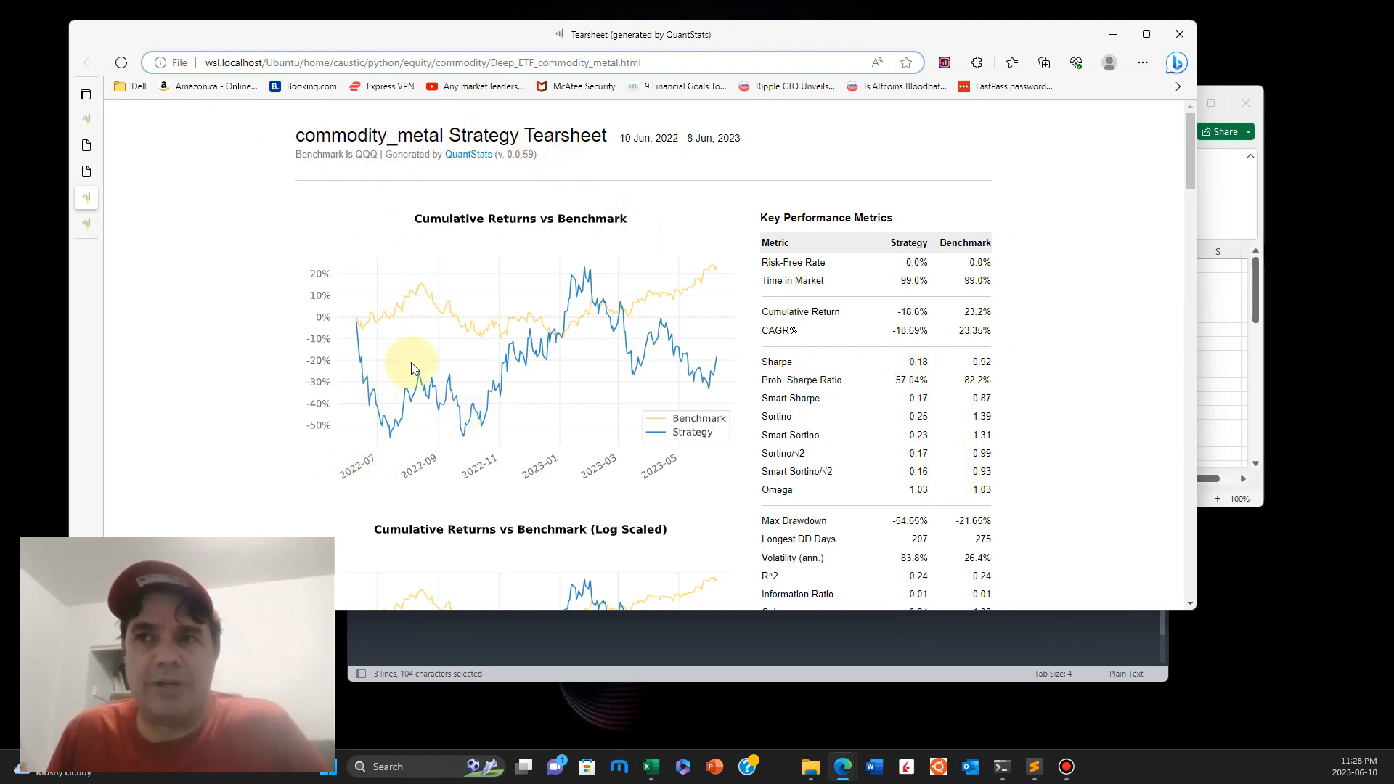
mouse_move(529, 425)
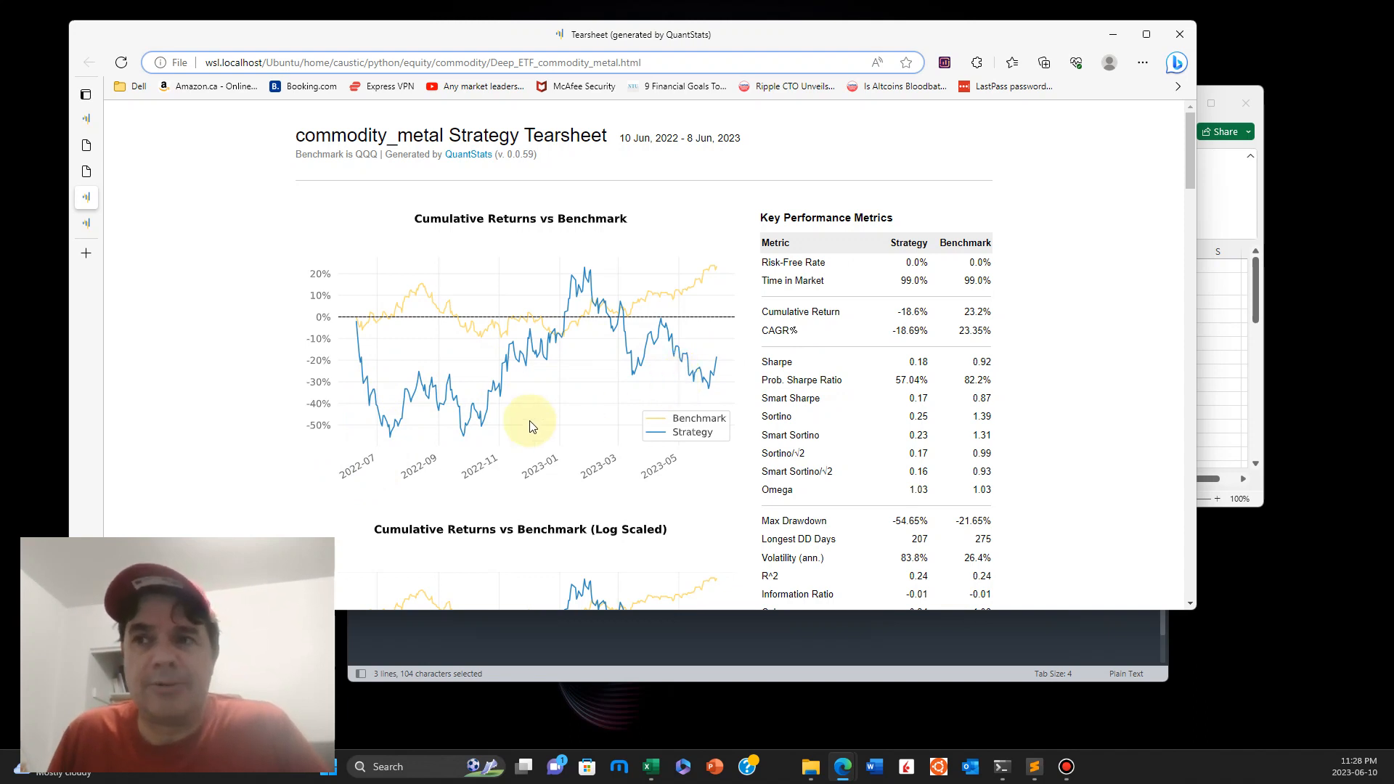
mouse_move(462, 447)
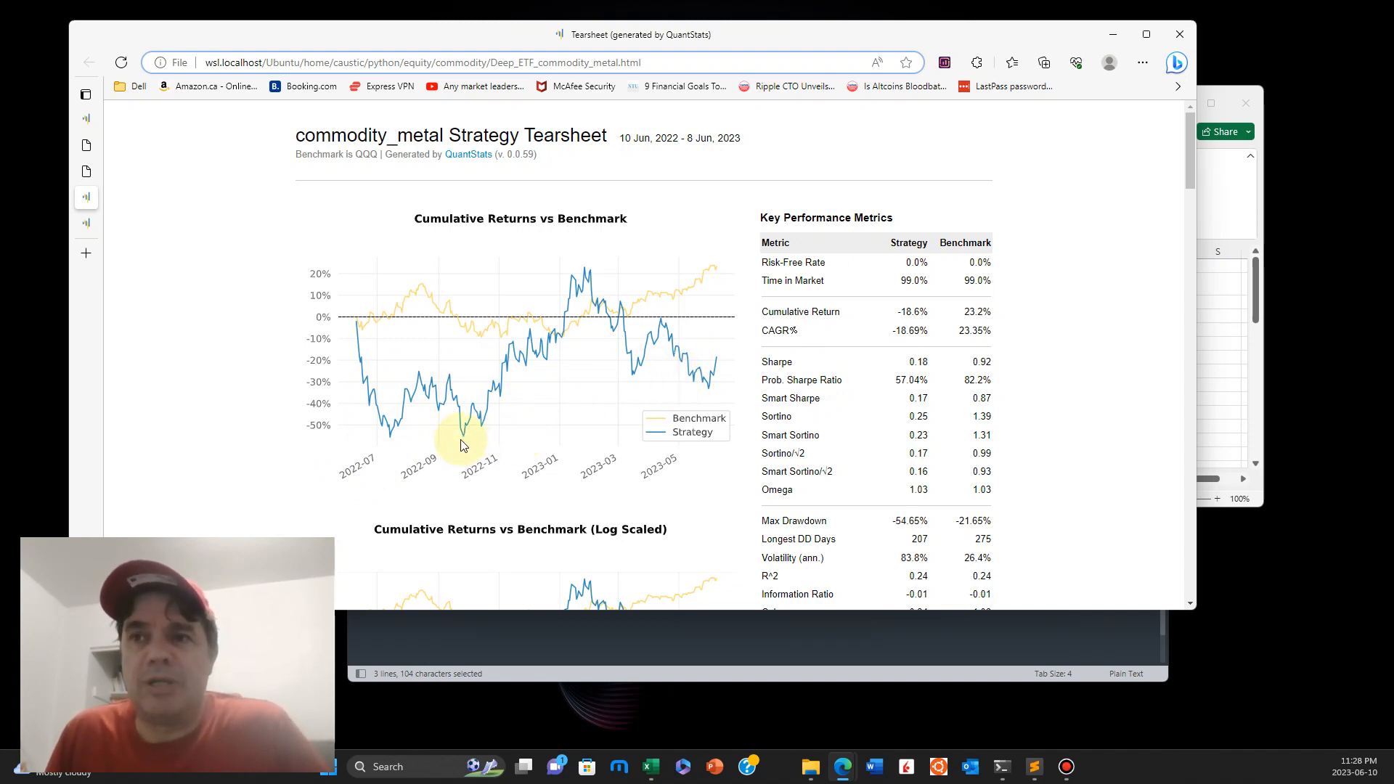
mouse_move(427, 360)
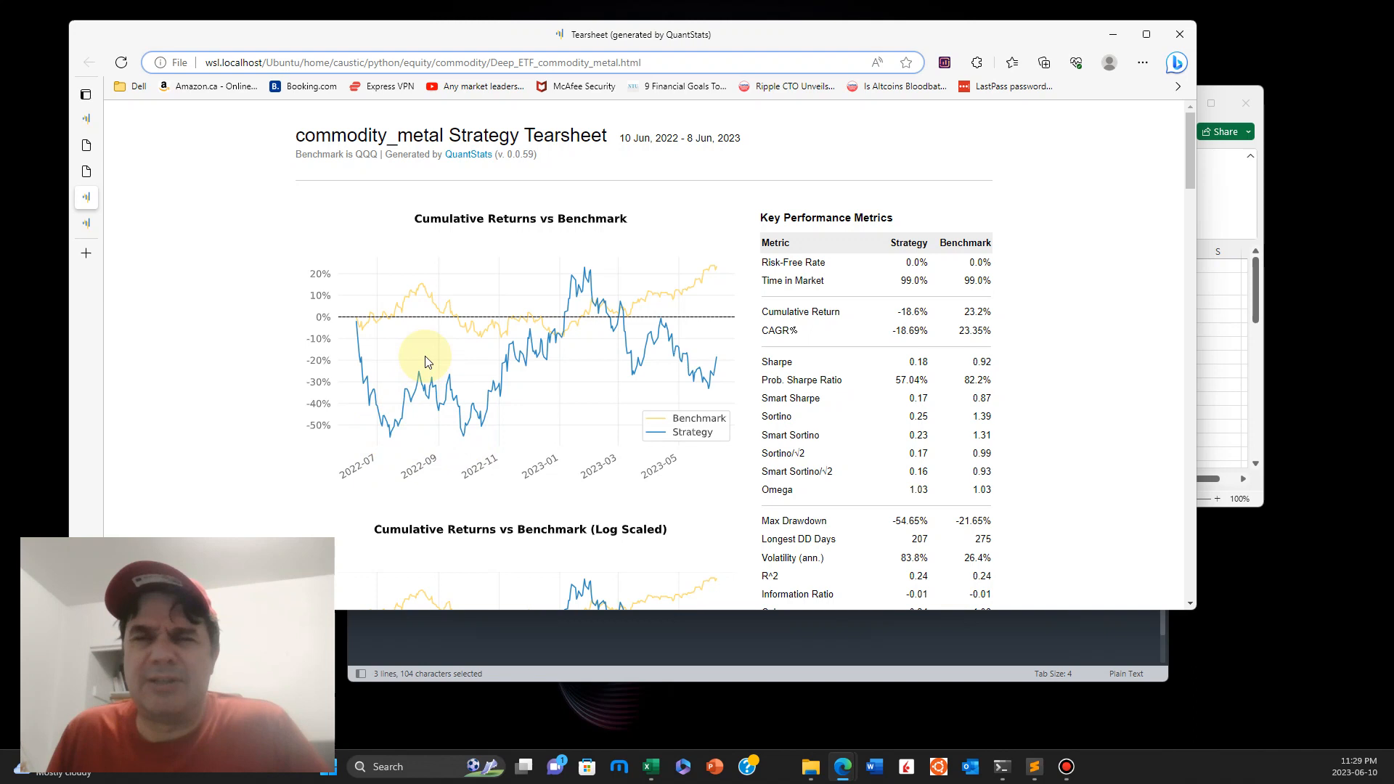
mouse_move(468, 443)
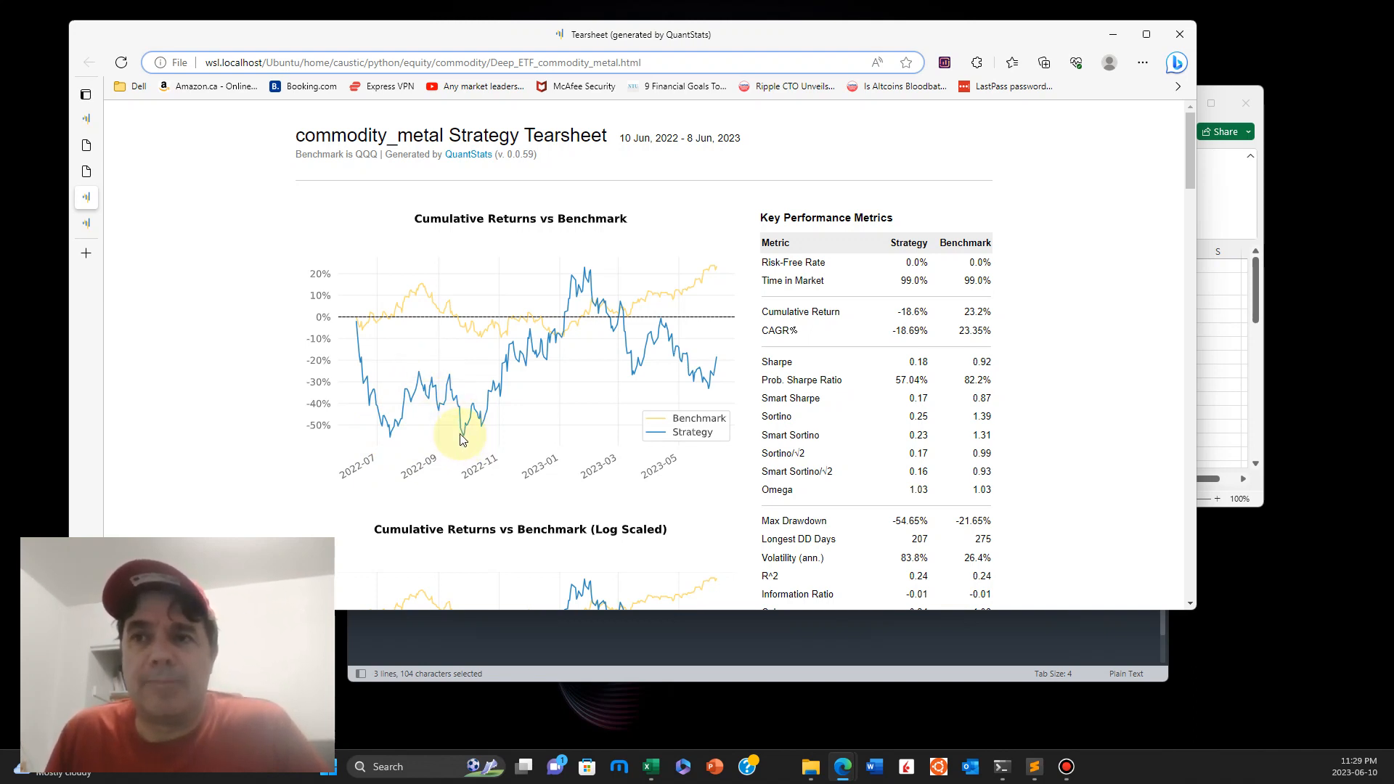
mouse_move(591, 271)
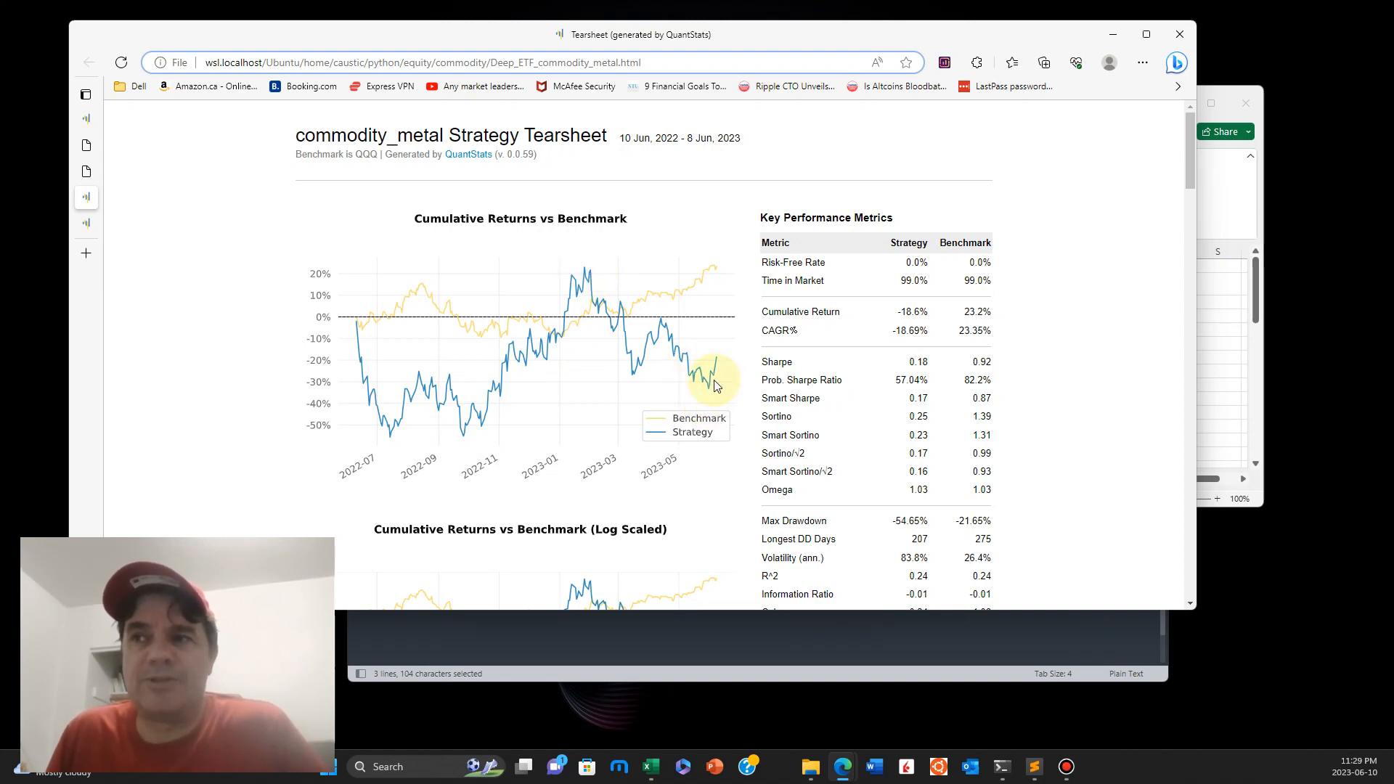
mouse_move(723, 363)
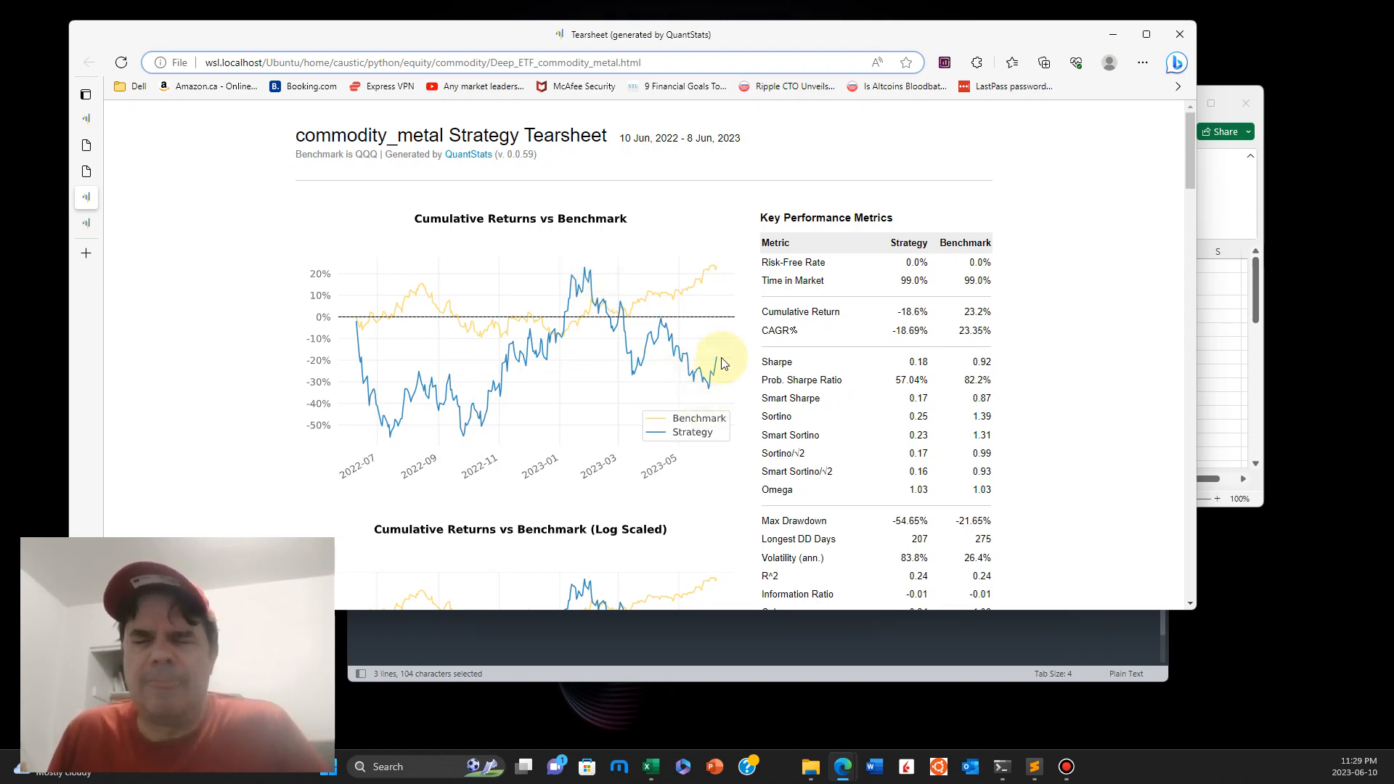
mouse_move(716, 363)
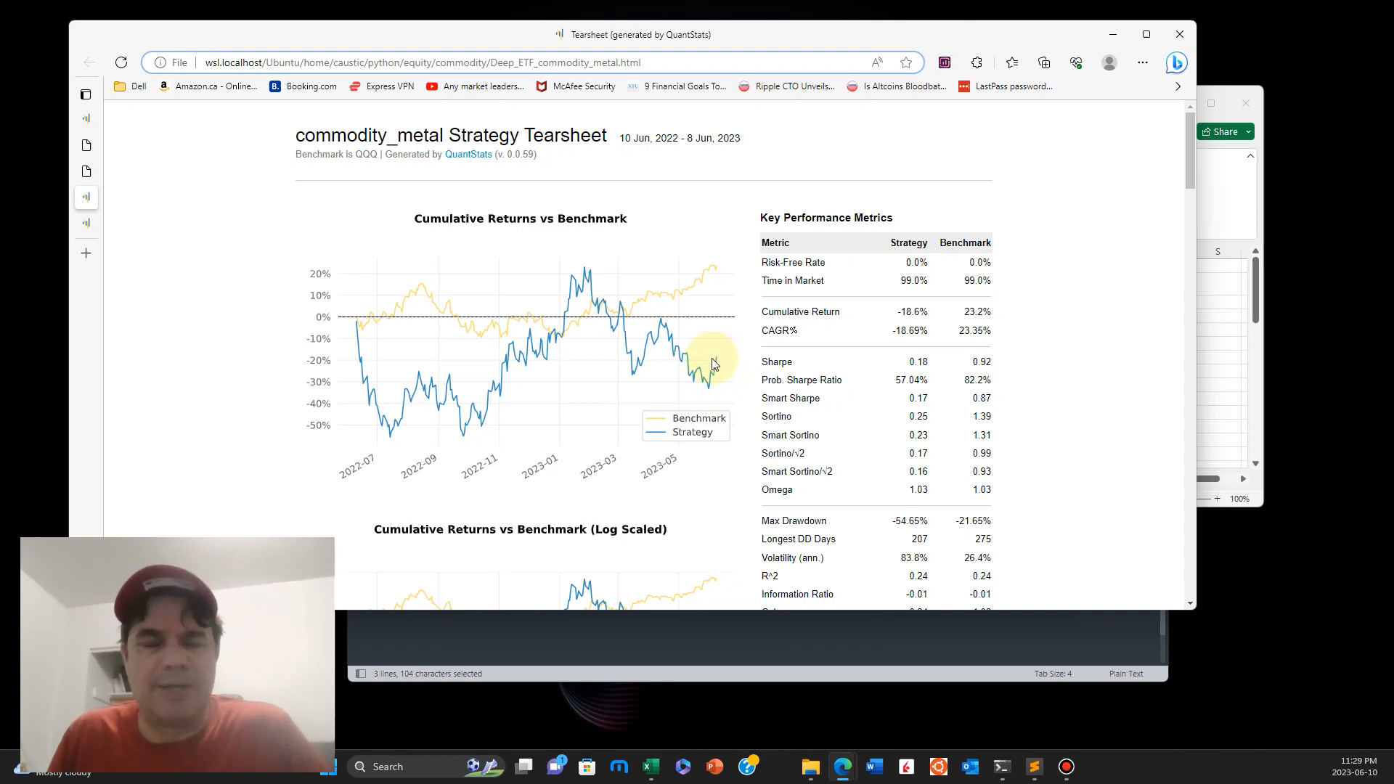
mouse_move(423, 293)
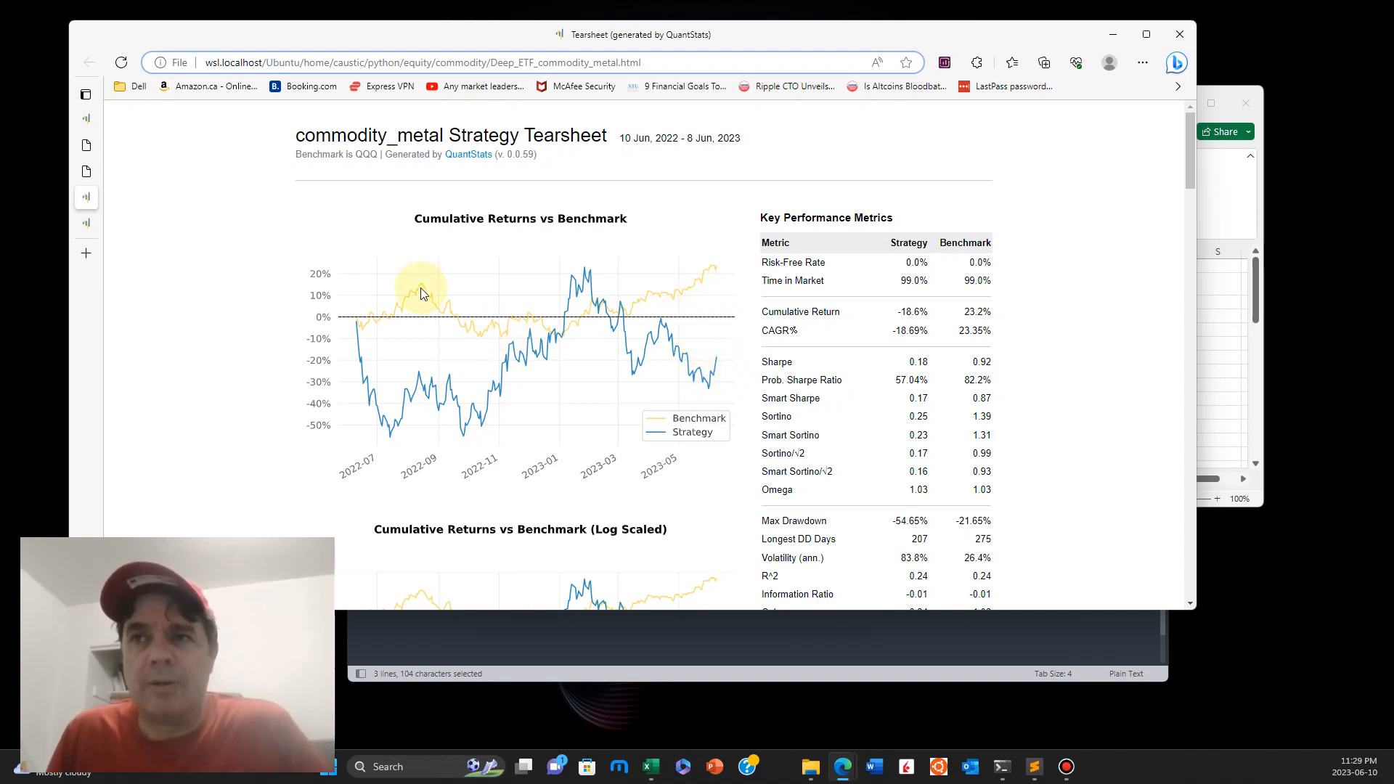
mouse_move(700, 297)
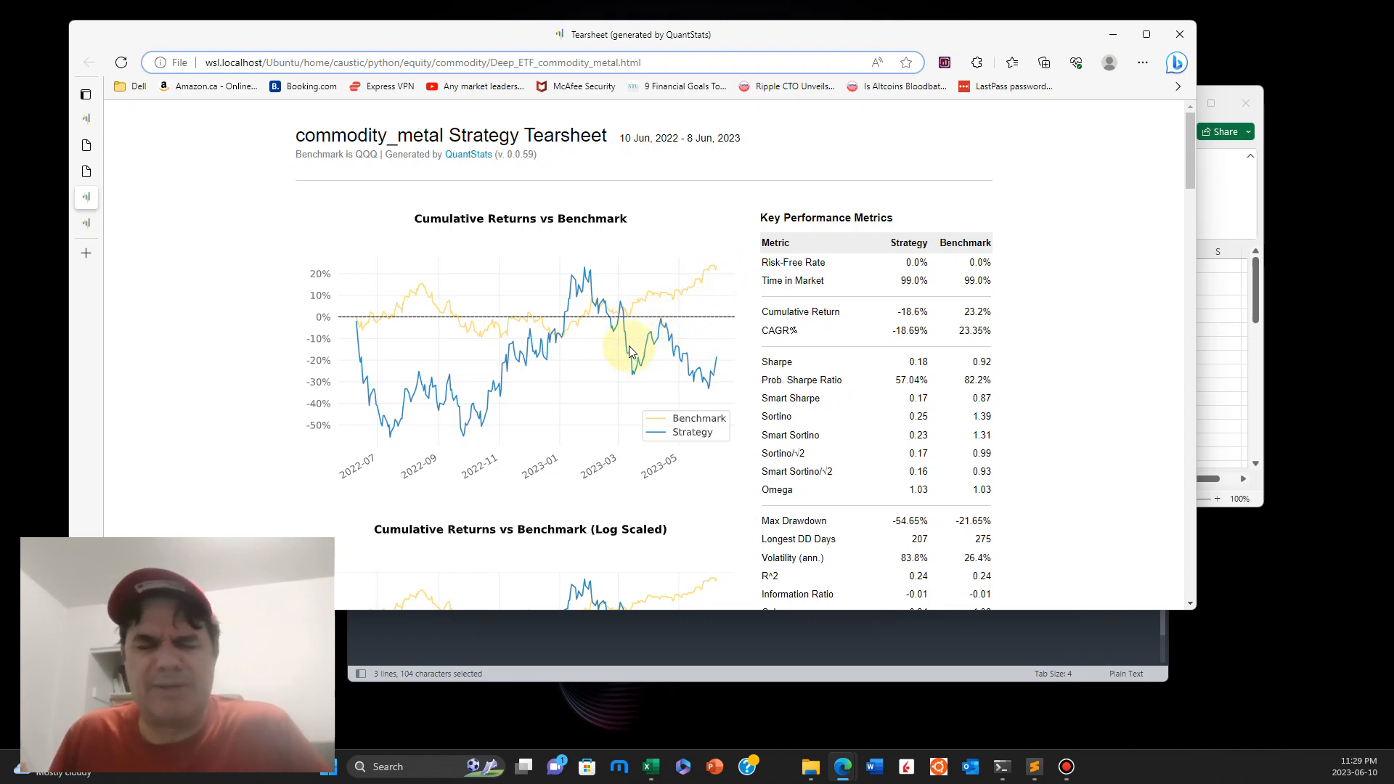
mouse_move(622, 351)
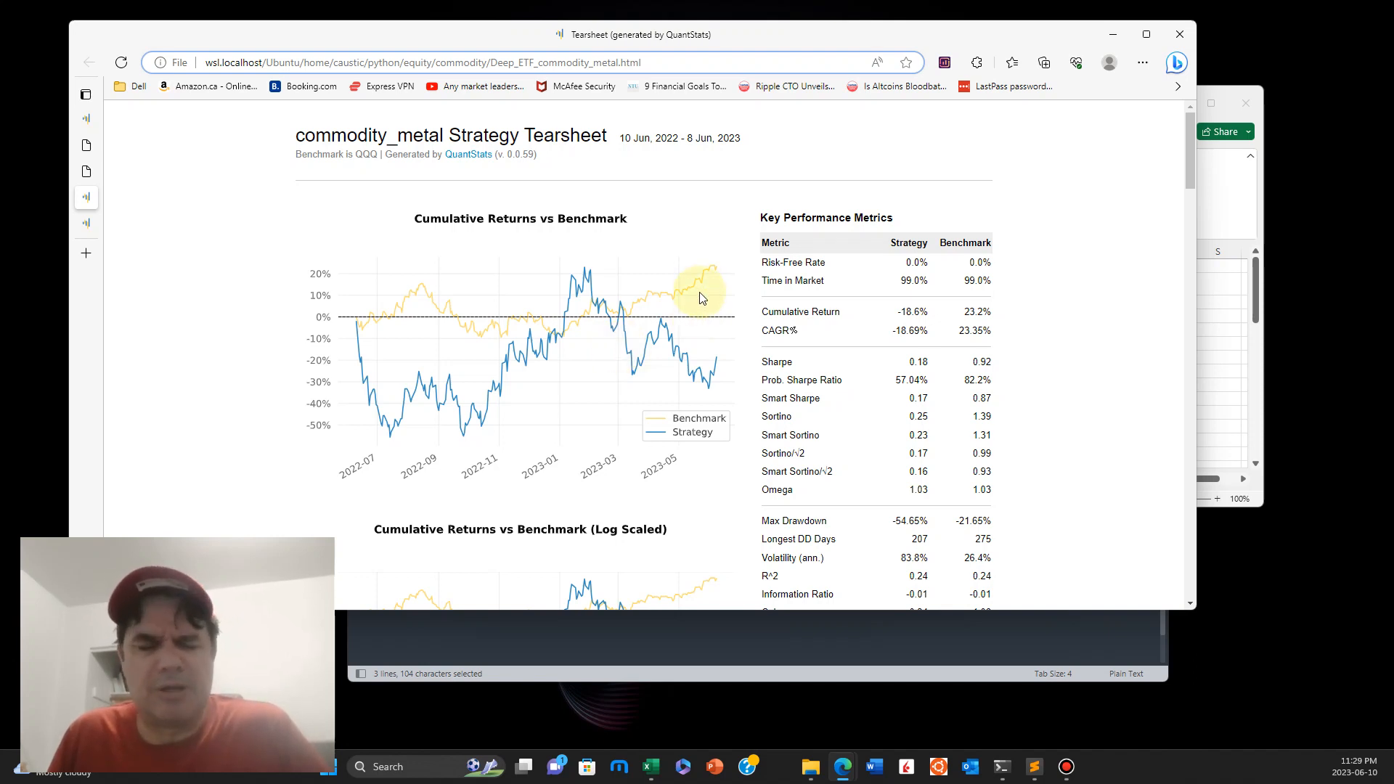
mouse_move(689, 305)
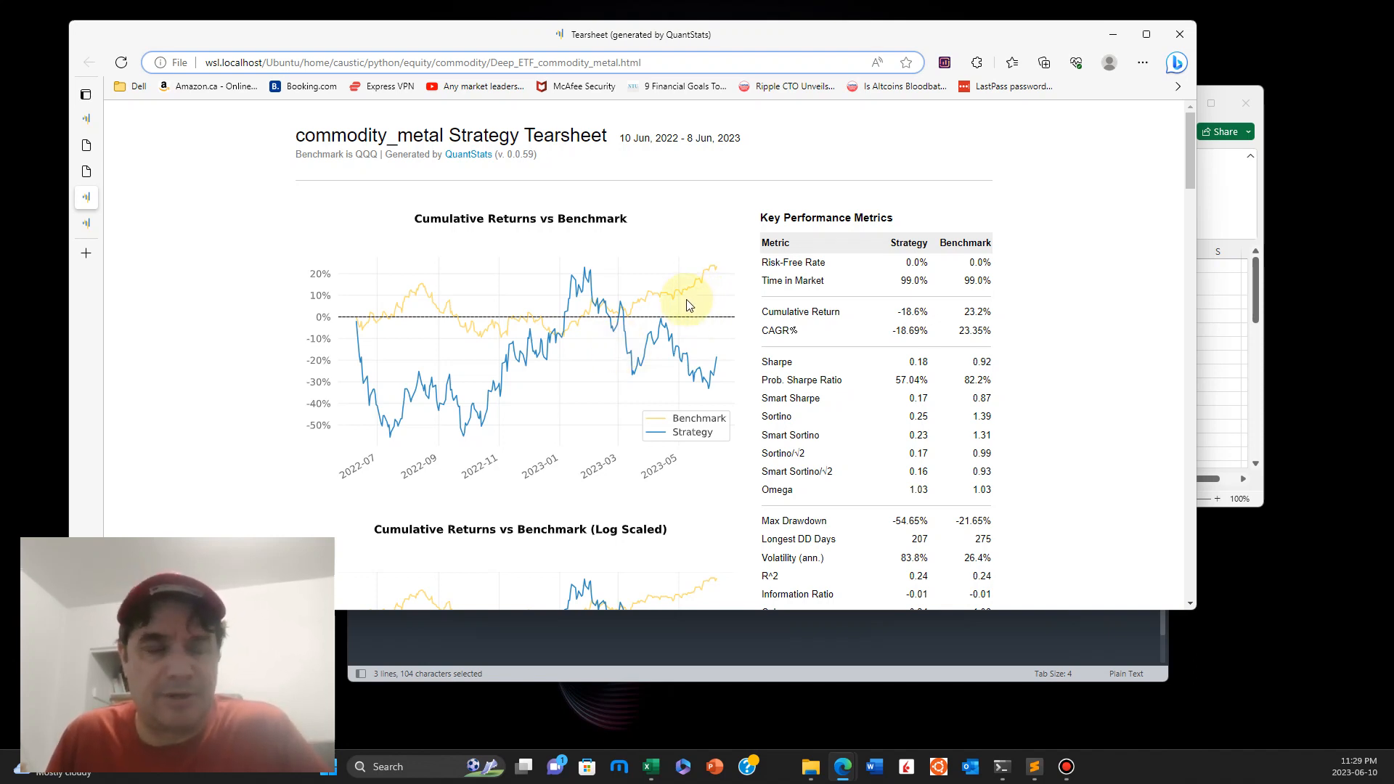
mouse_move(716, 363)
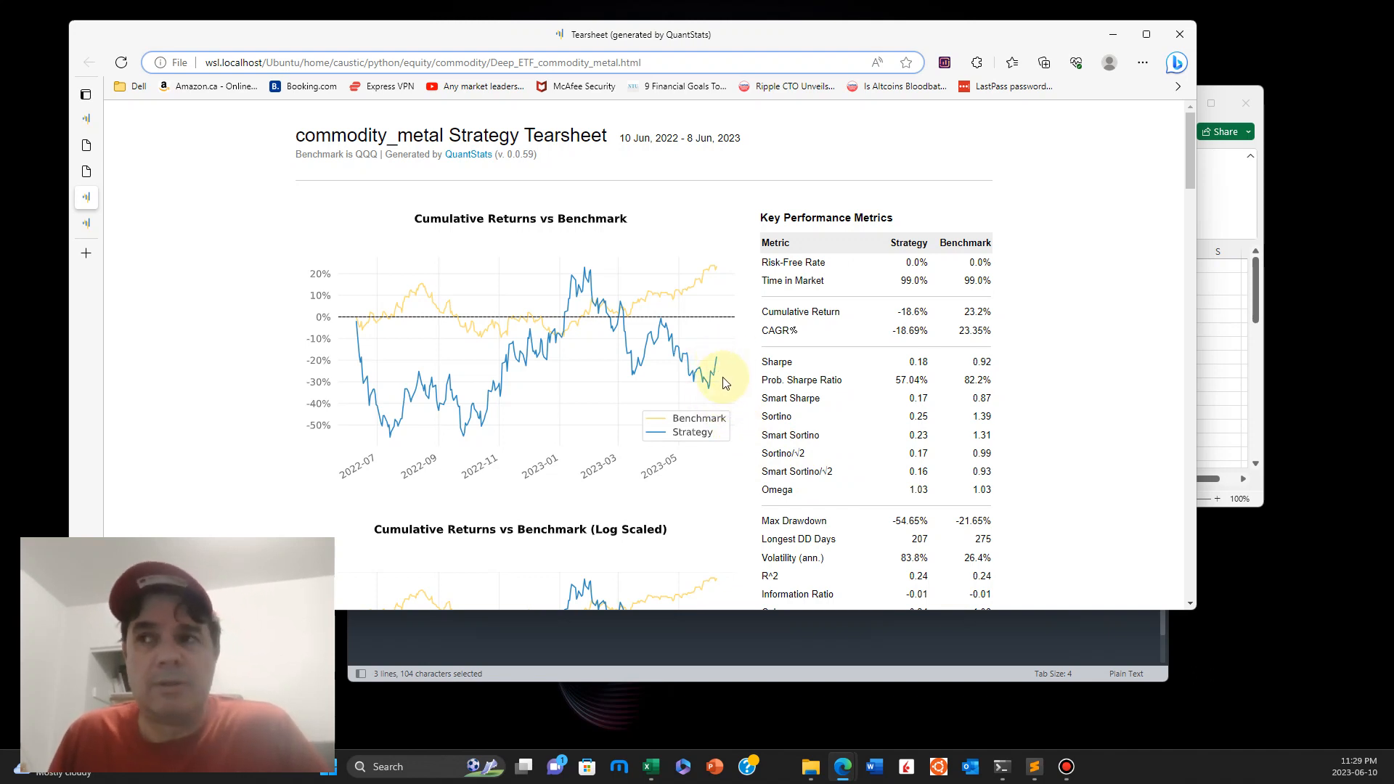
mouse_move(711, 391)
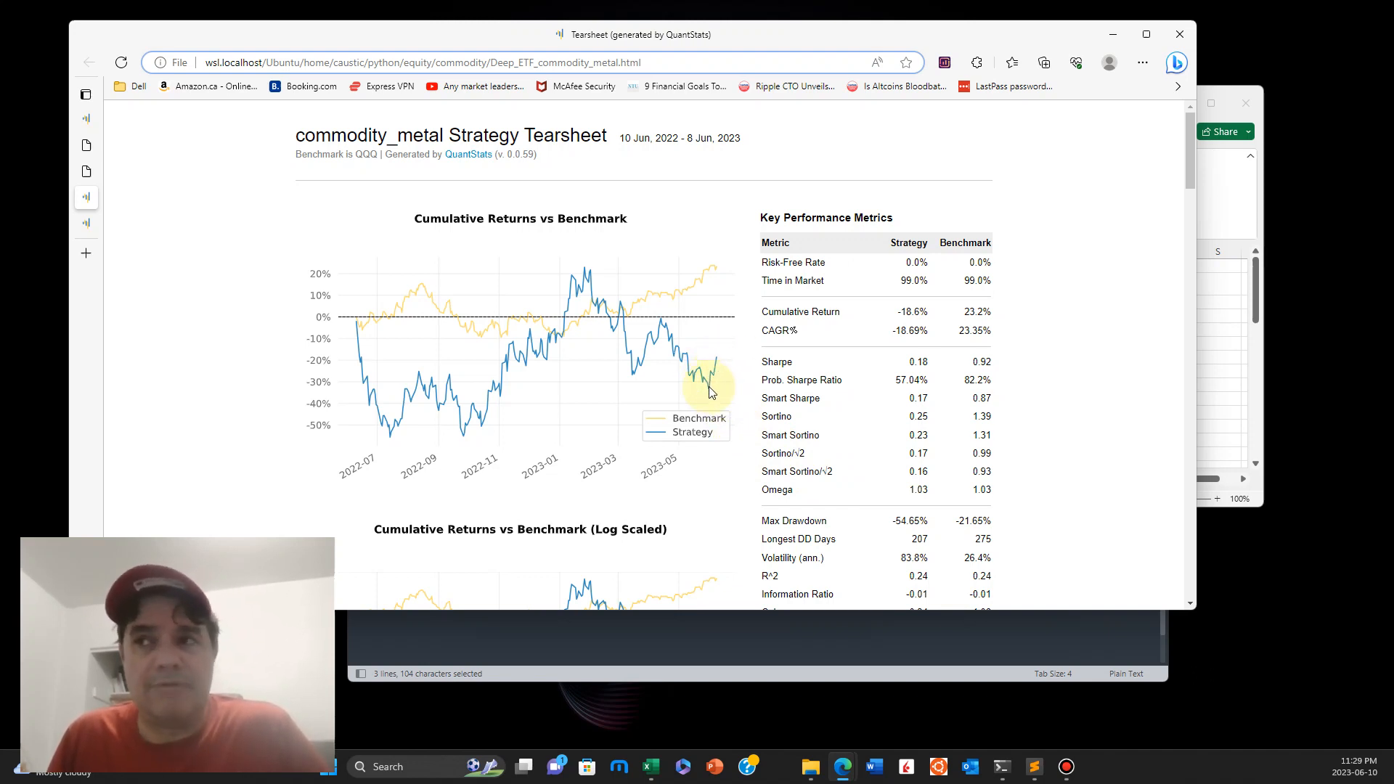
mouse_move(880, 380)
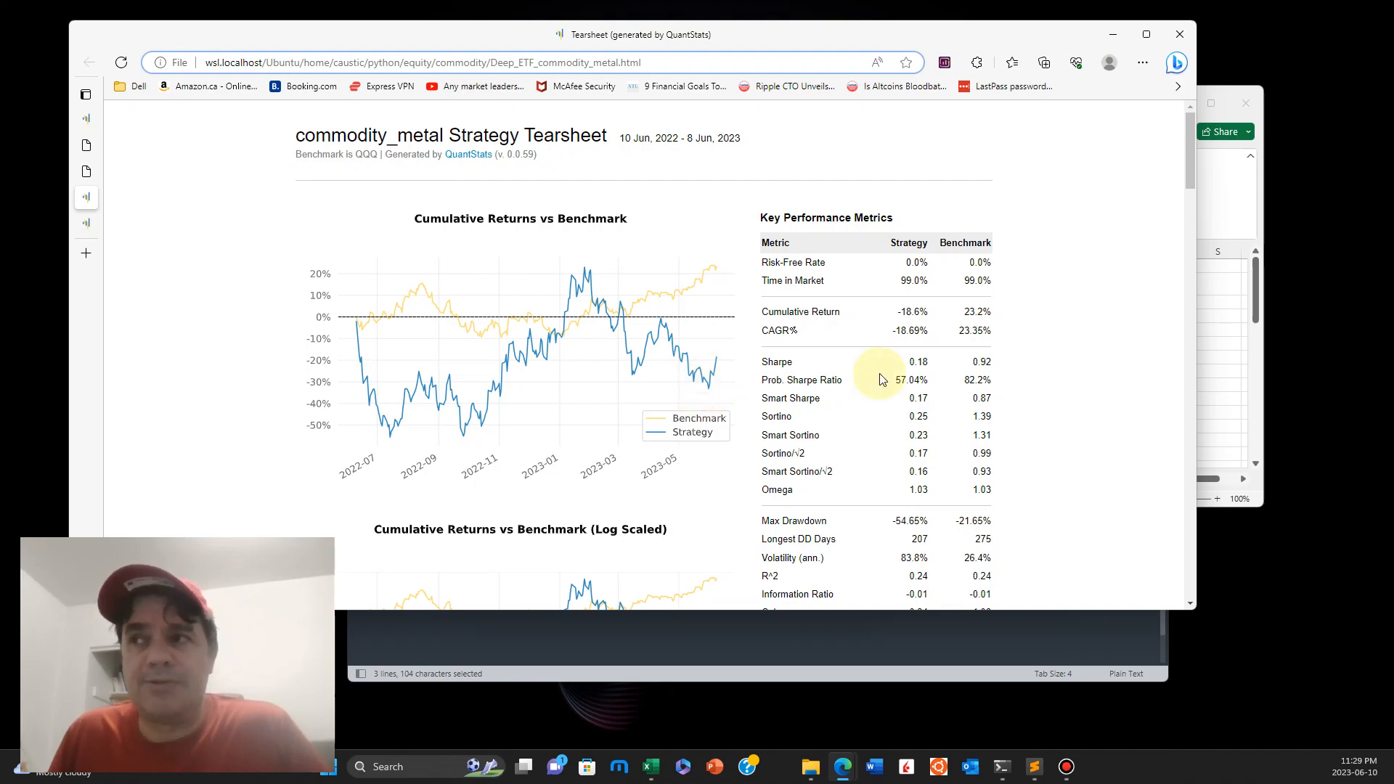
scroll(down, 3)
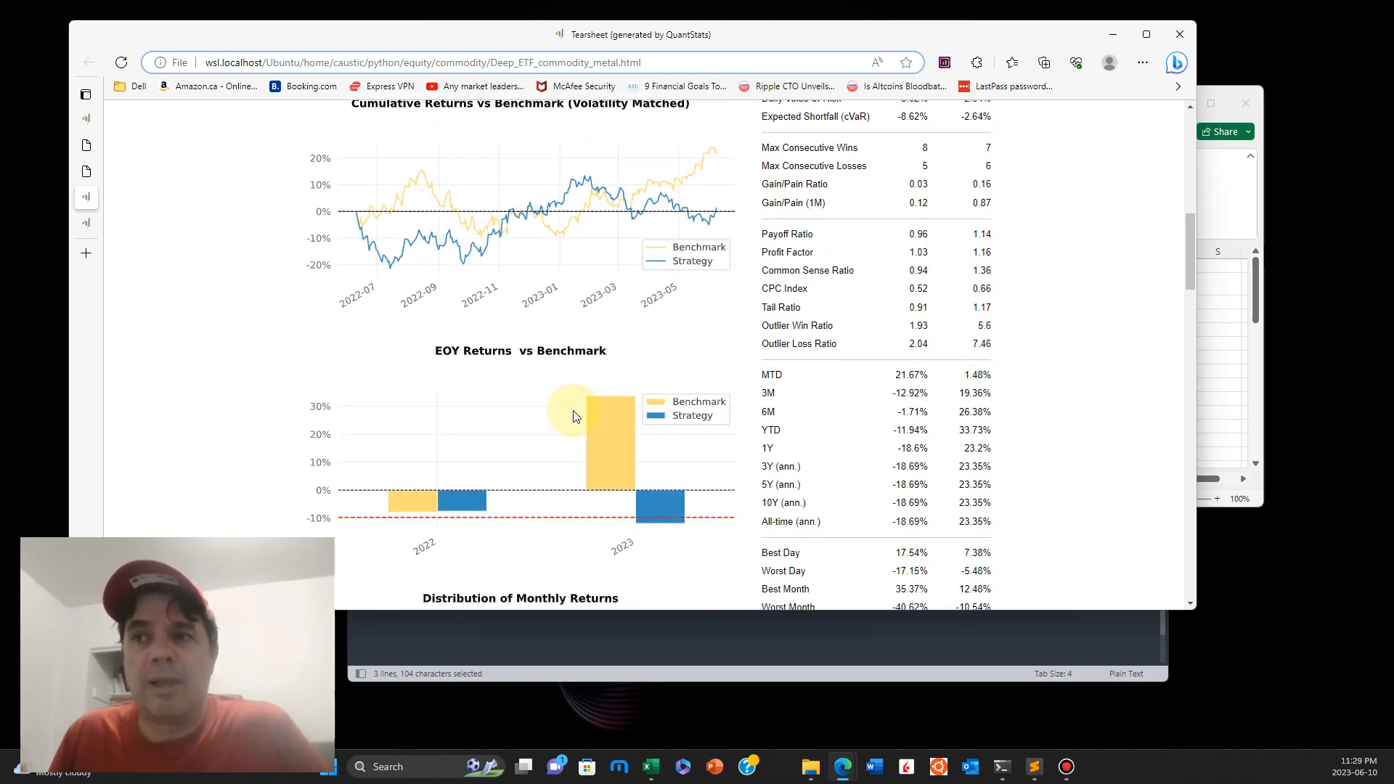
scroll(down, 3)
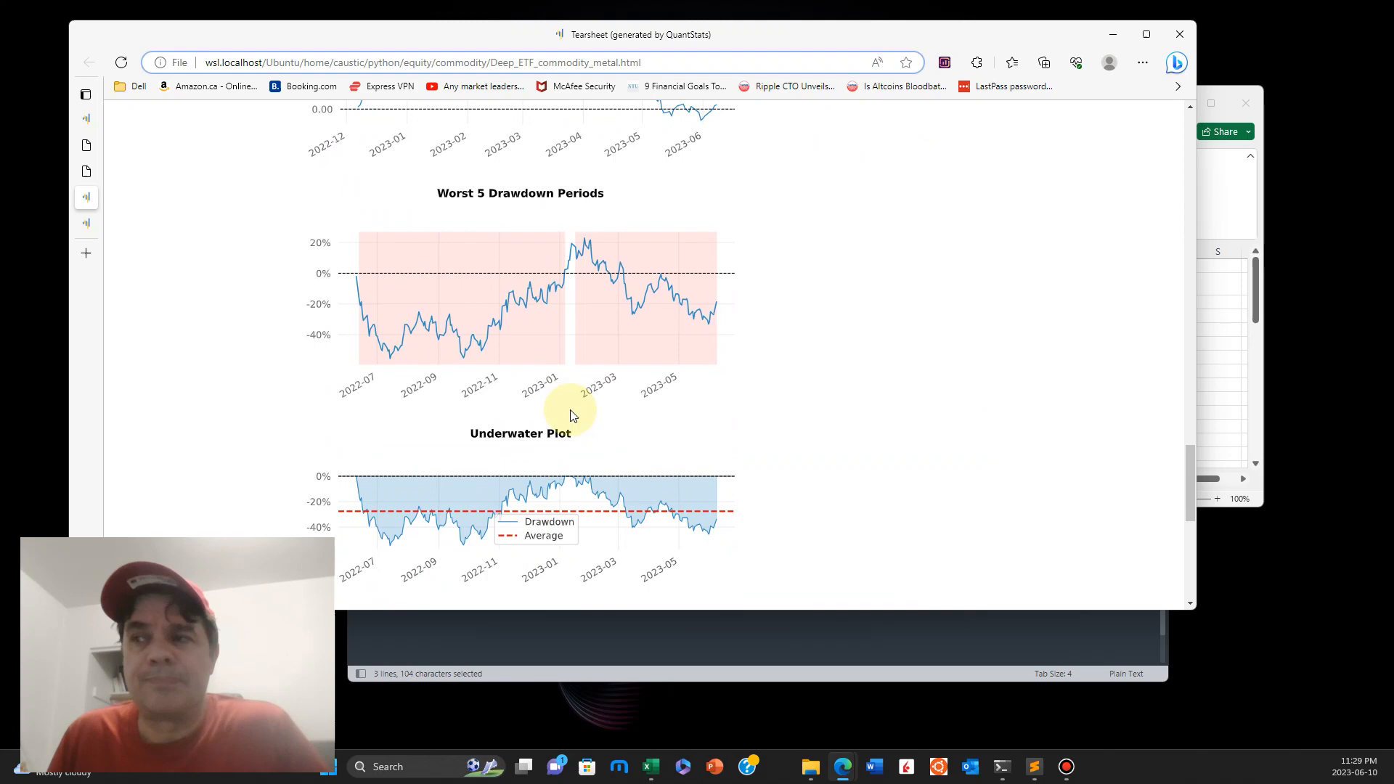
scroll(down, 3)
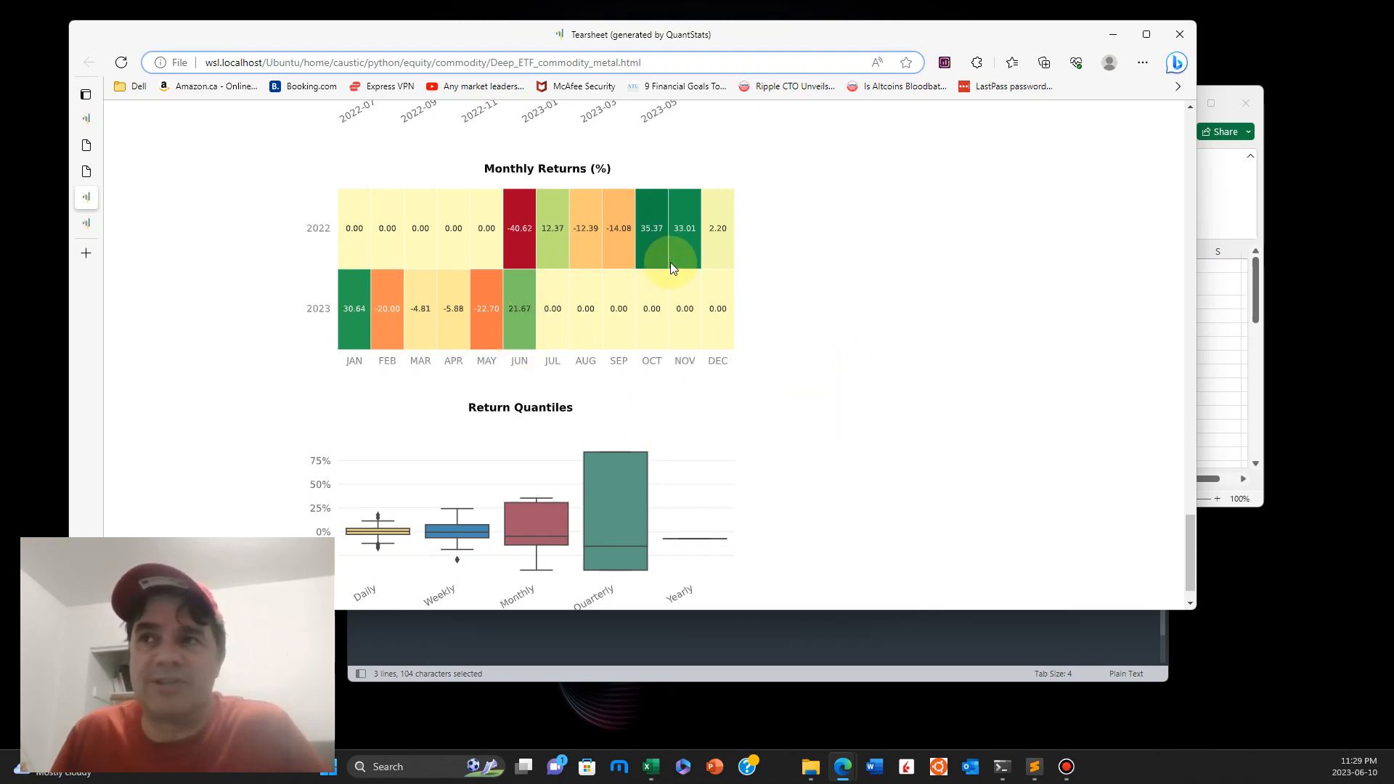
mouse_move(782, 317)
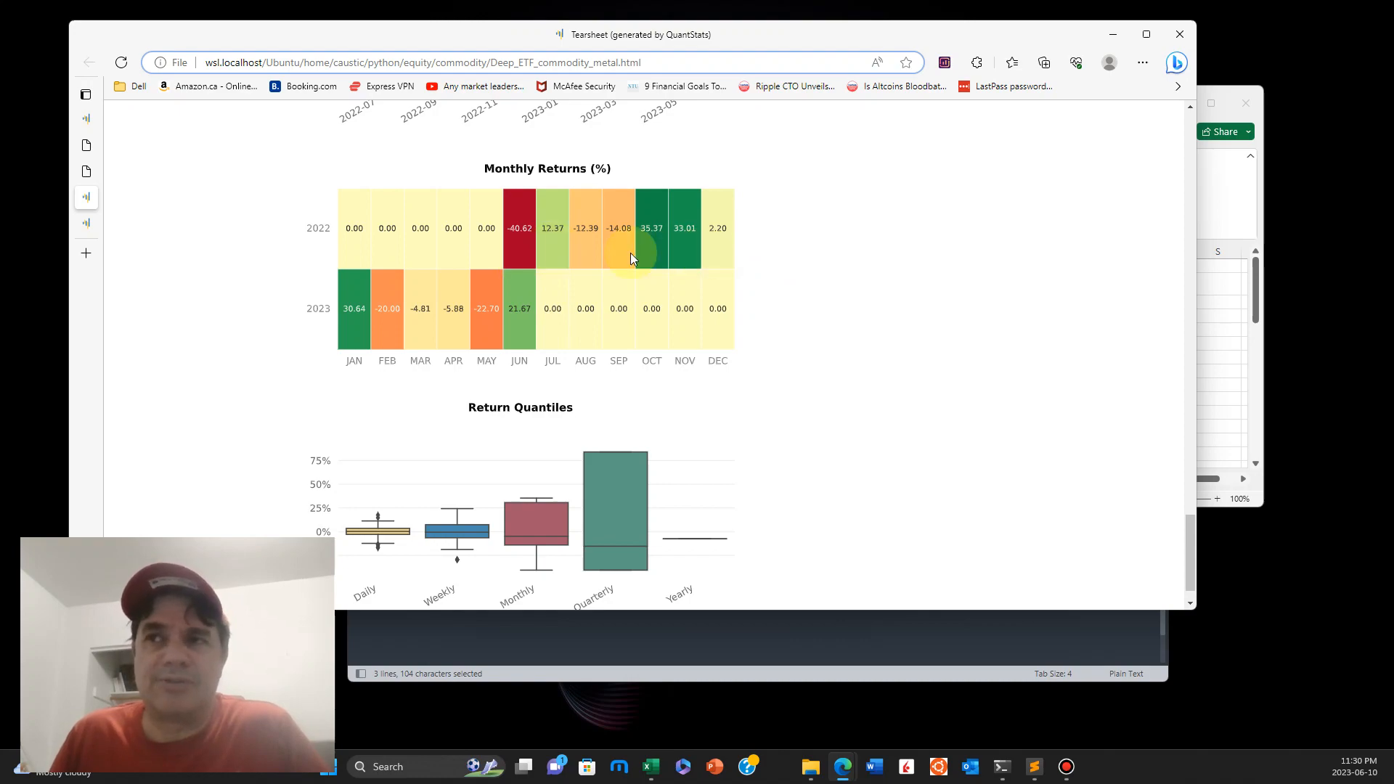
scroll(down, 3)
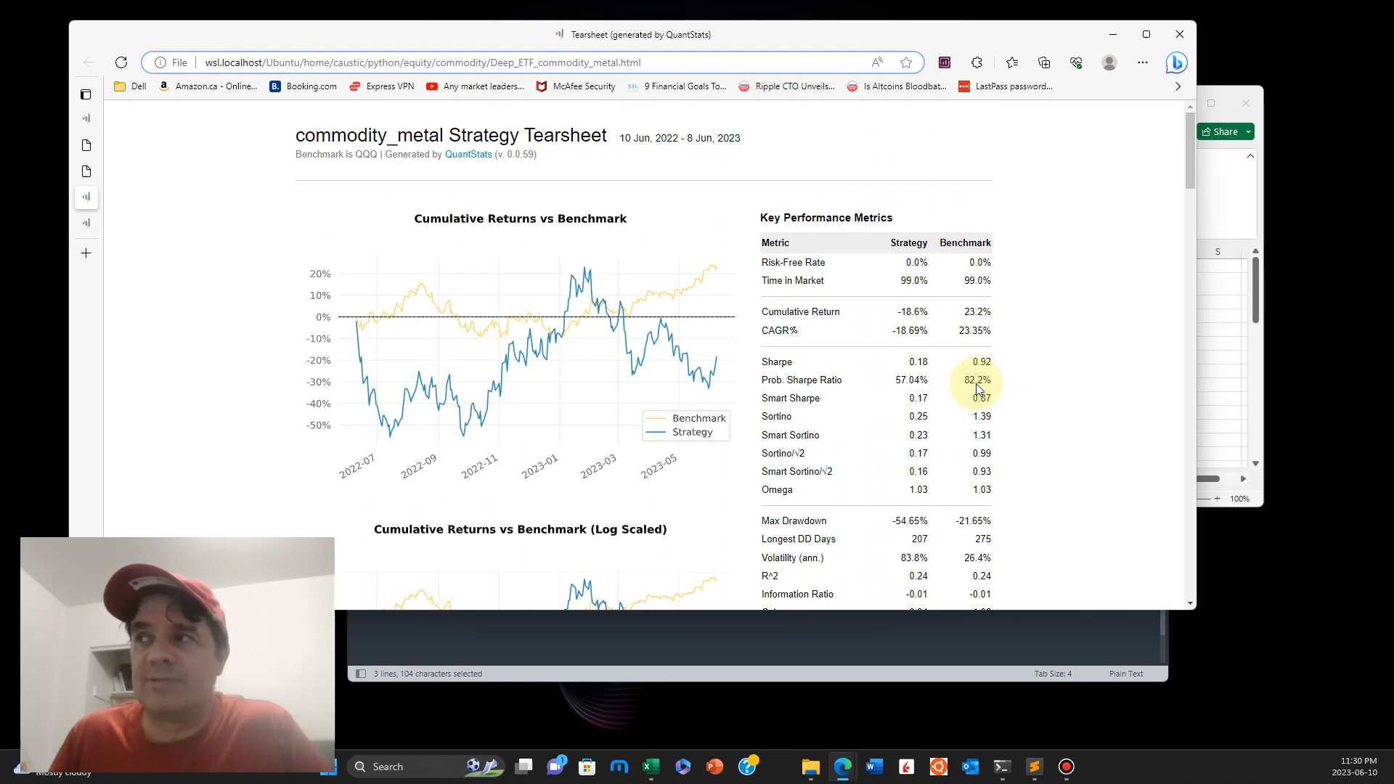
scroll(down, 3)
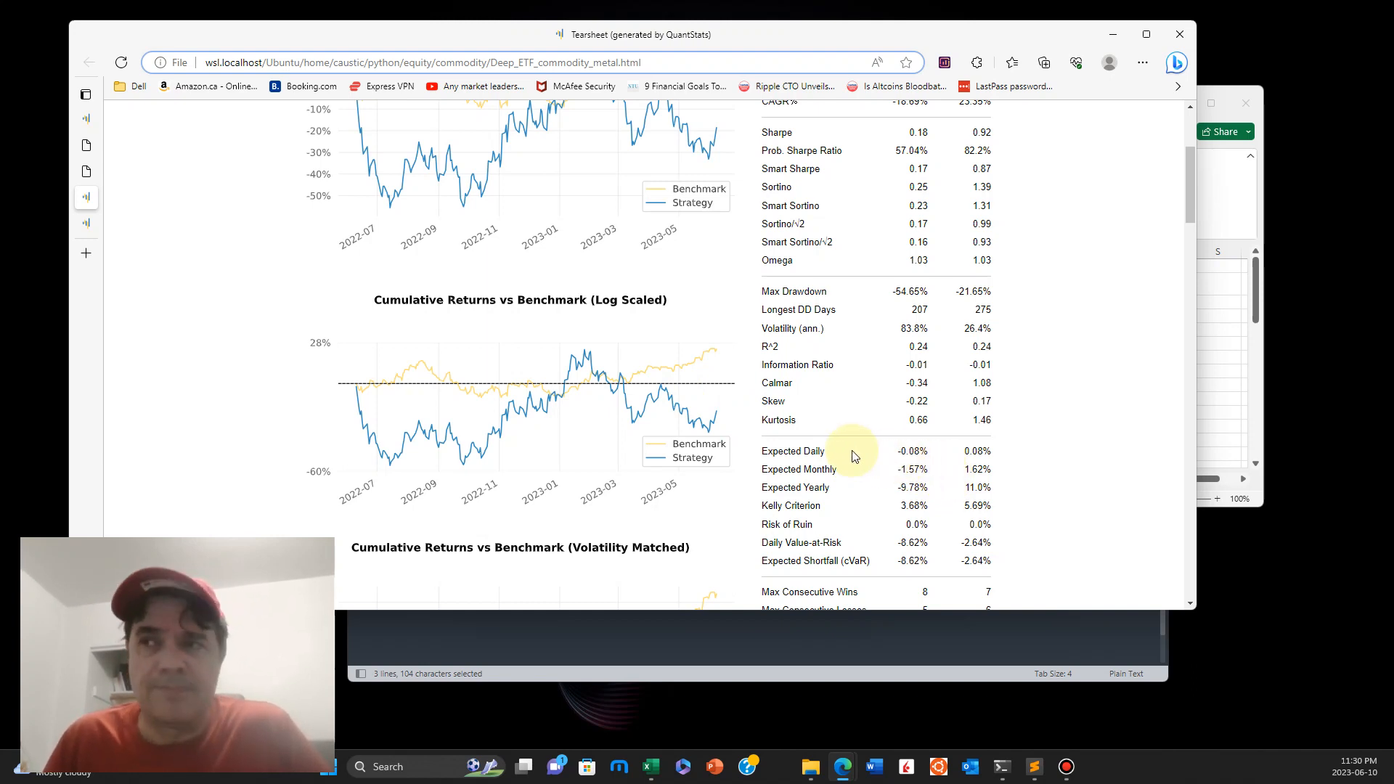
mouse_move(709, 432)
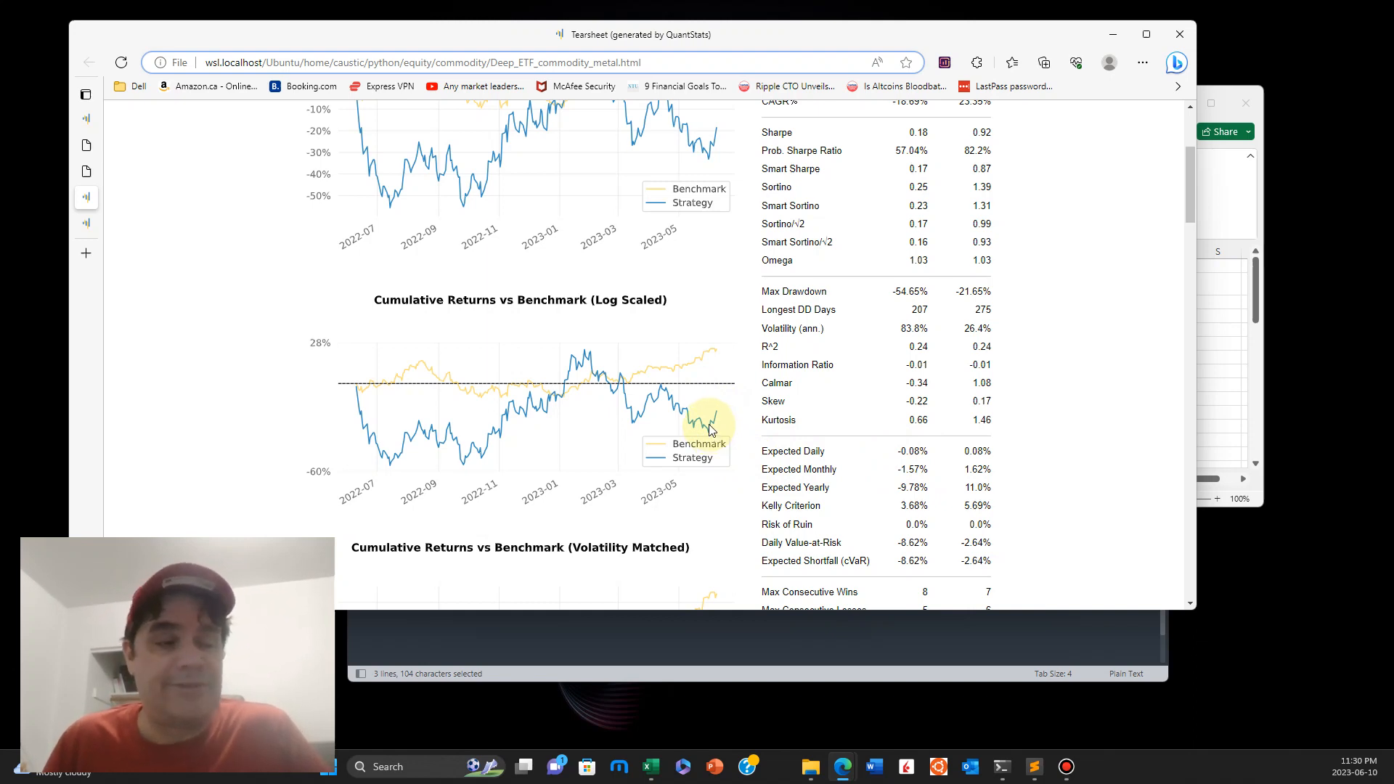
mouse_move(711, 427)
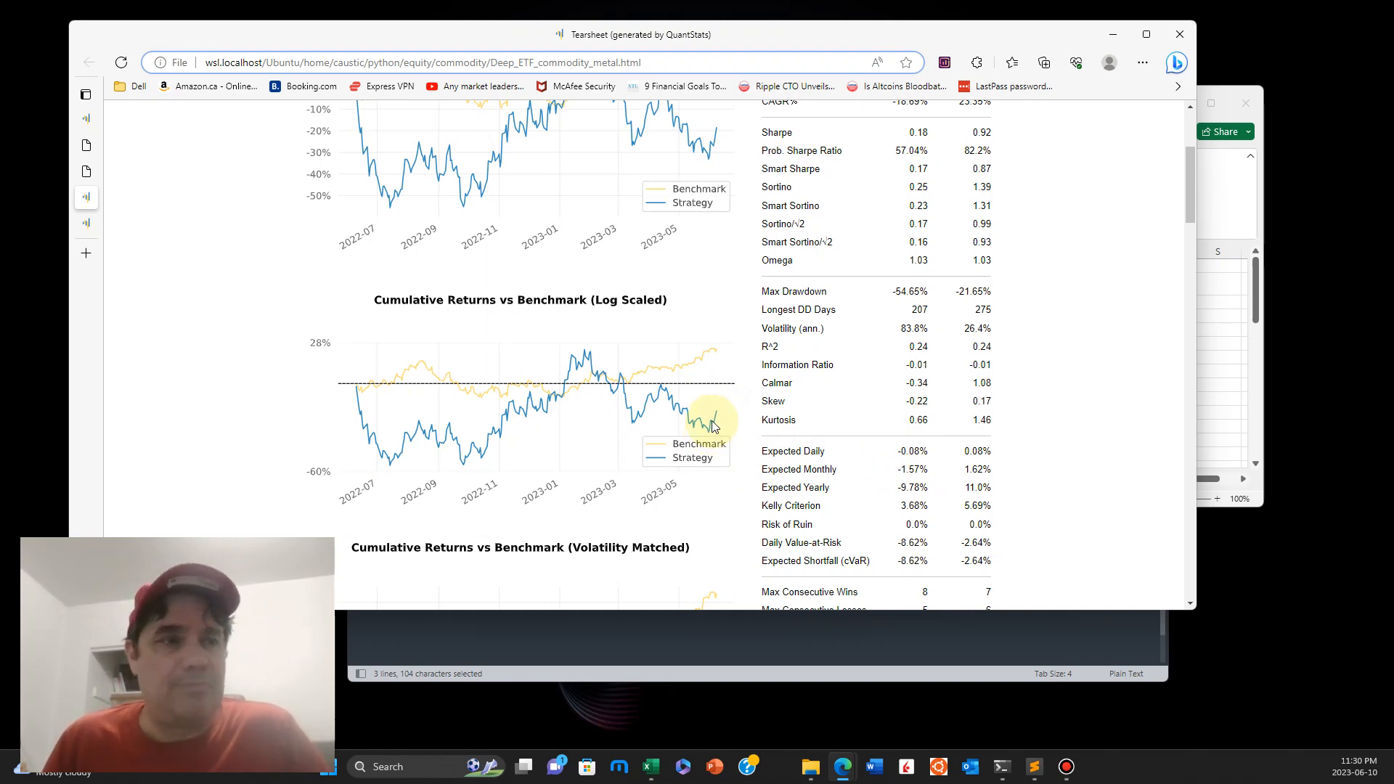
mouse_move(453, 360)
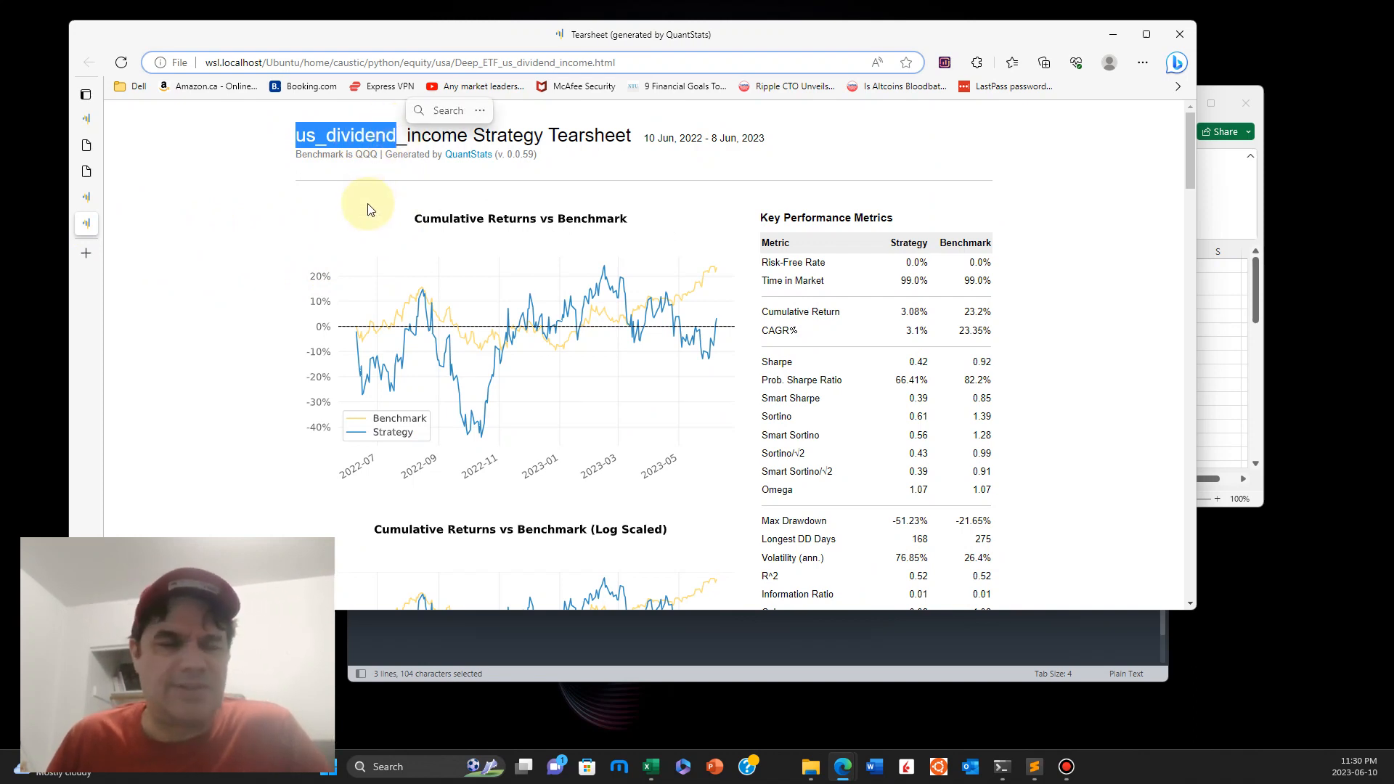
scroll(down, 3)
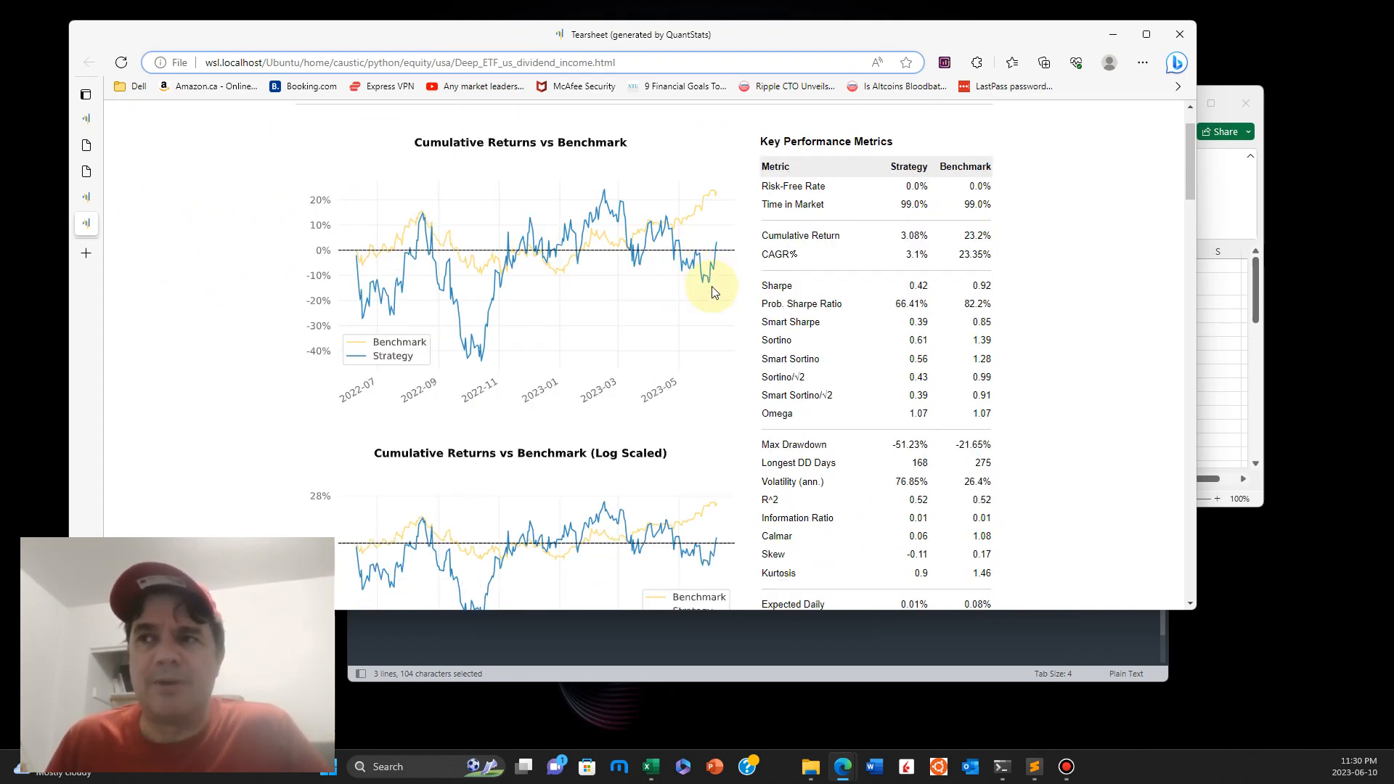
mouse_move(693, 202)
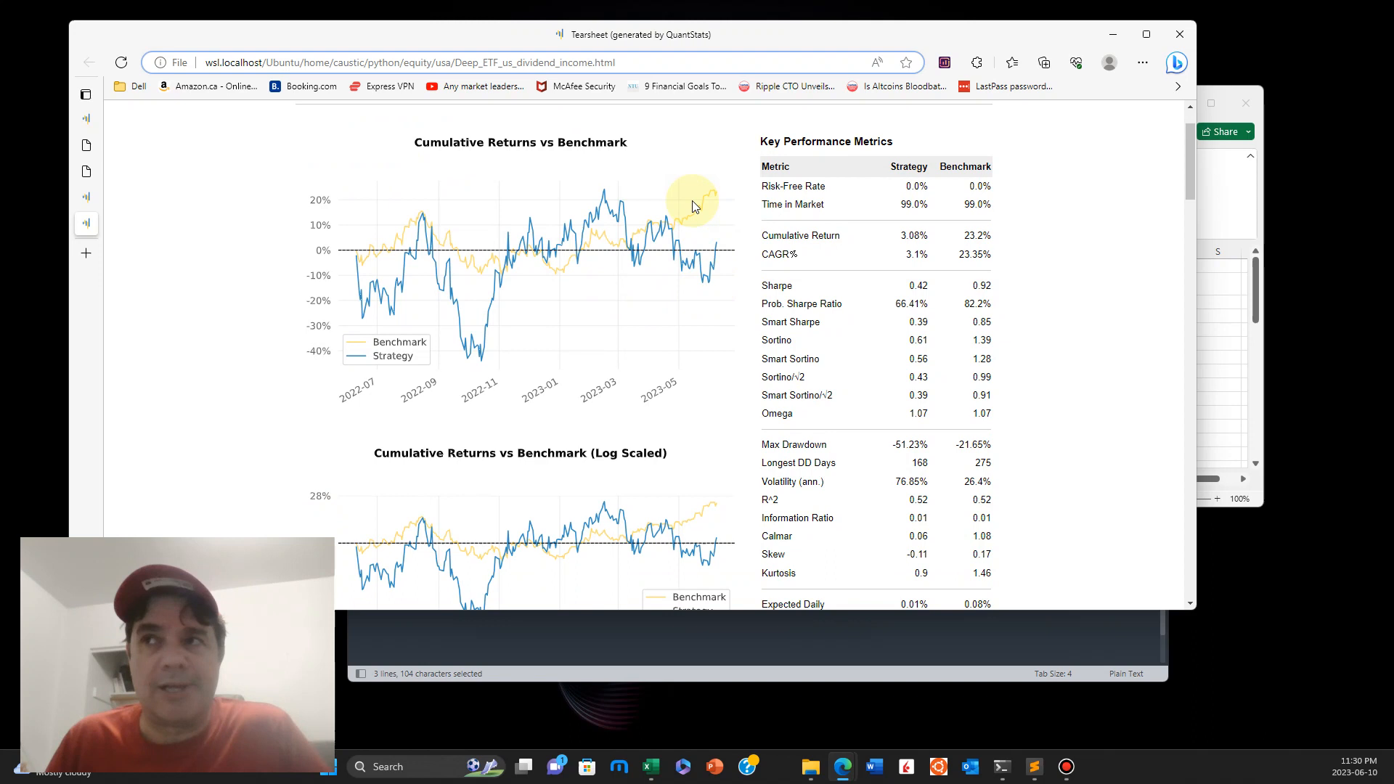
mouse_move(728, 197)
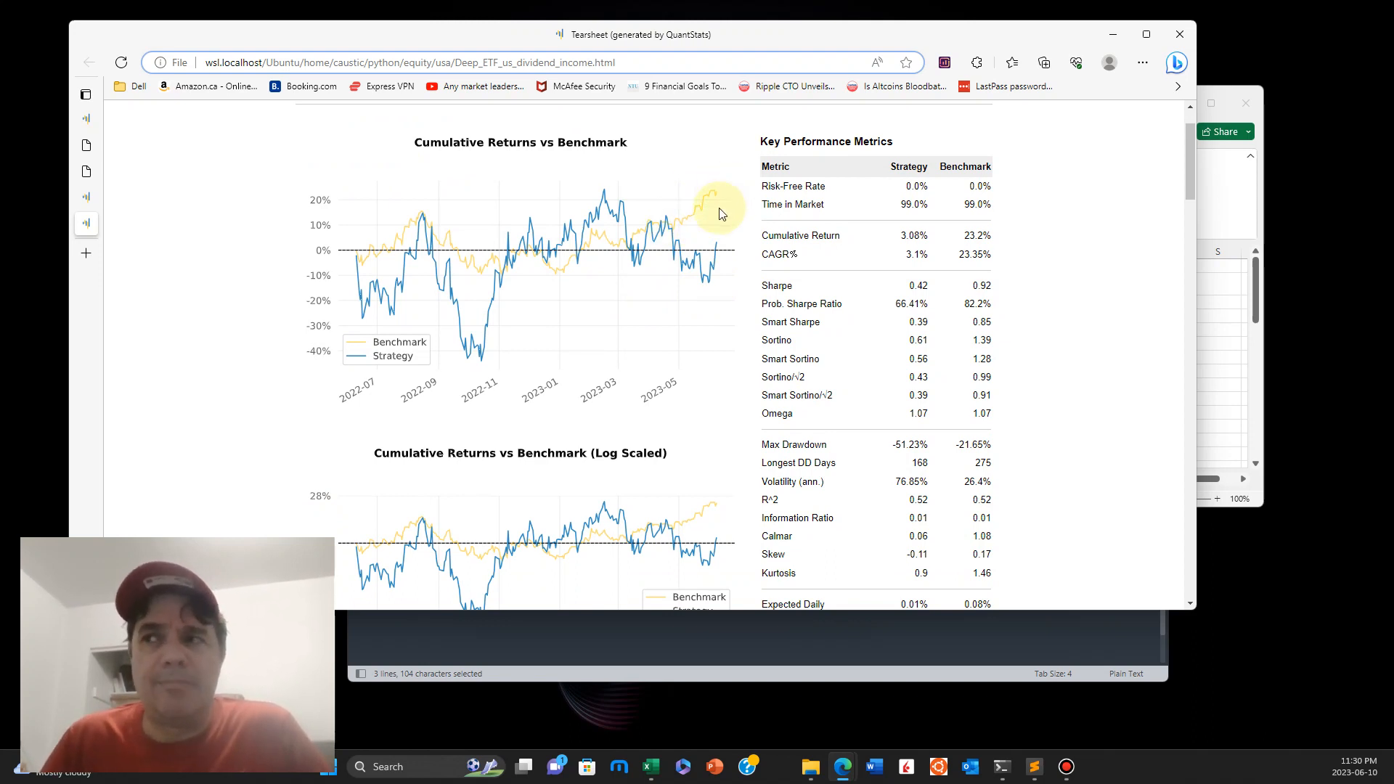
scroll(down, 3)
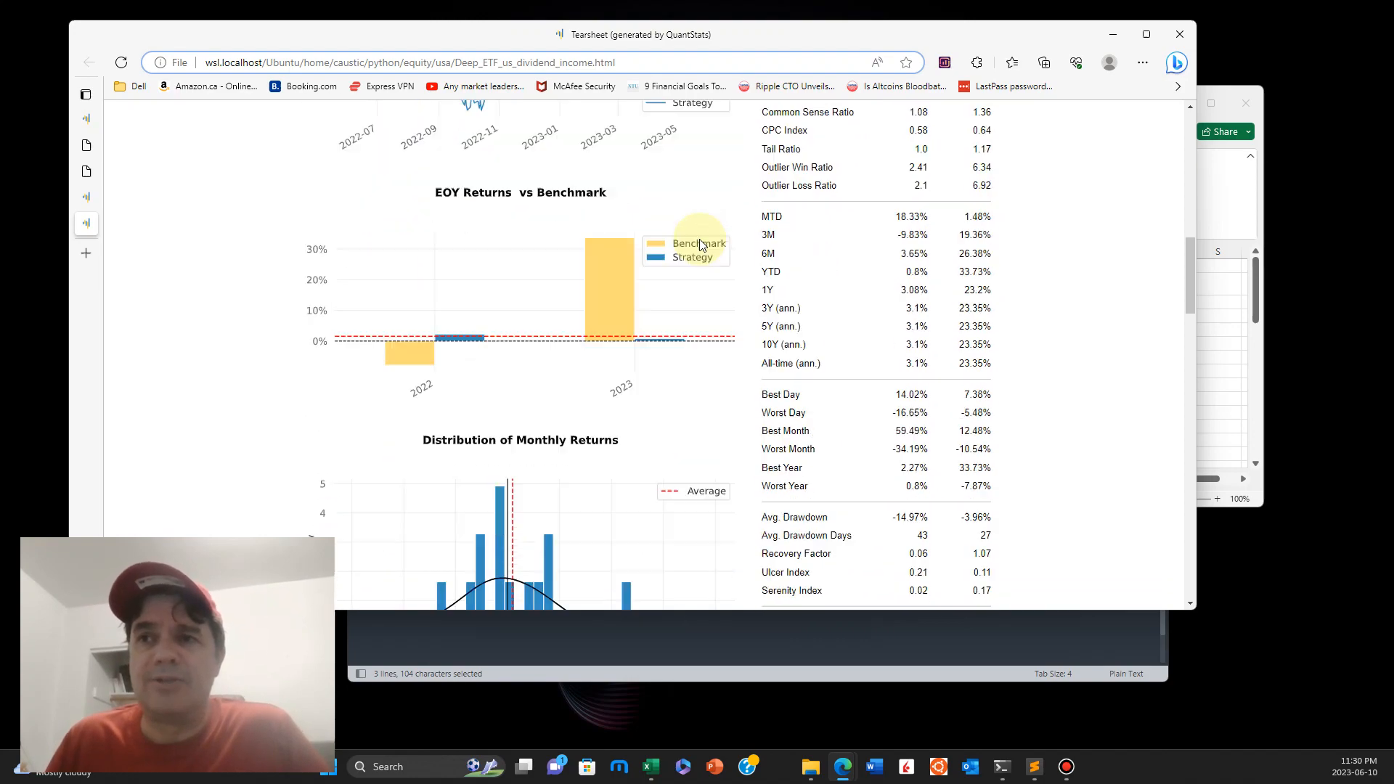
scroll(down, 3)
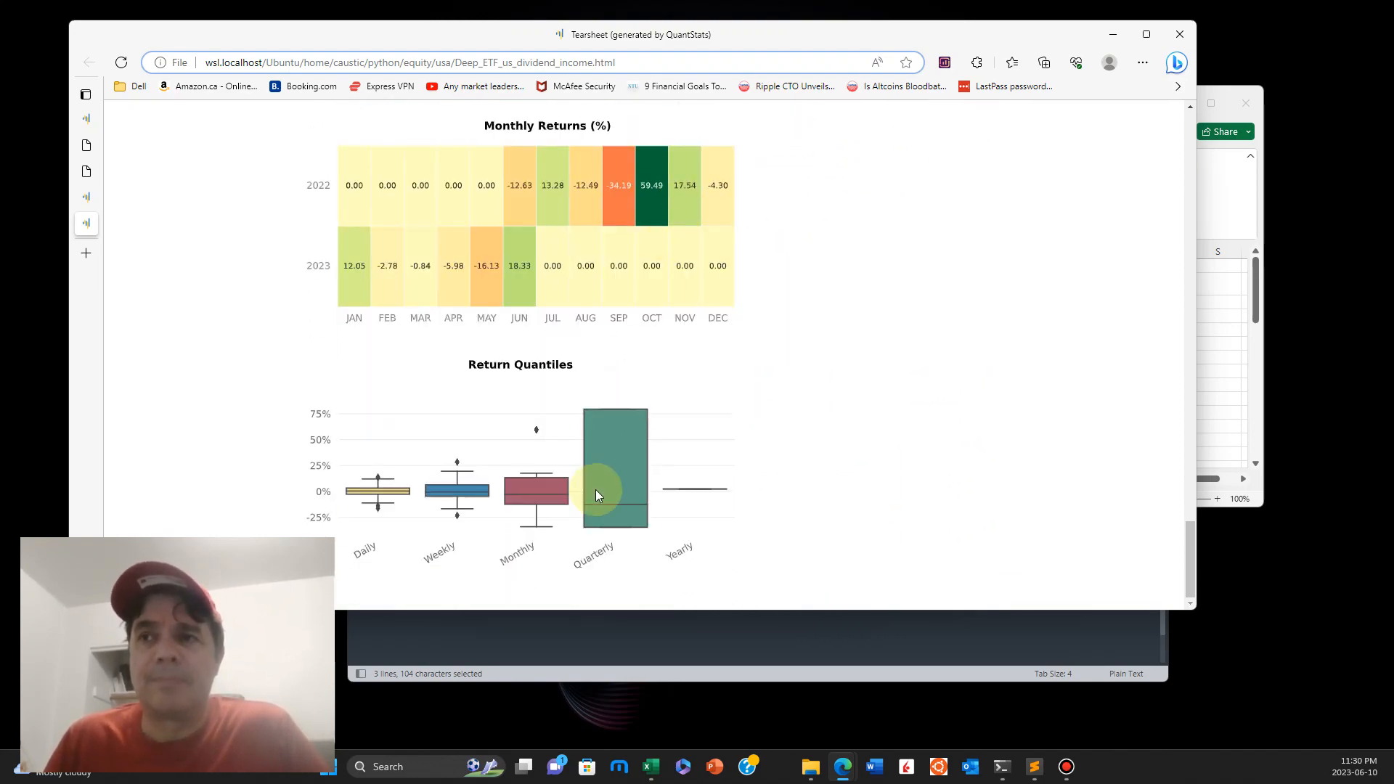
mouse_move(341, 297)
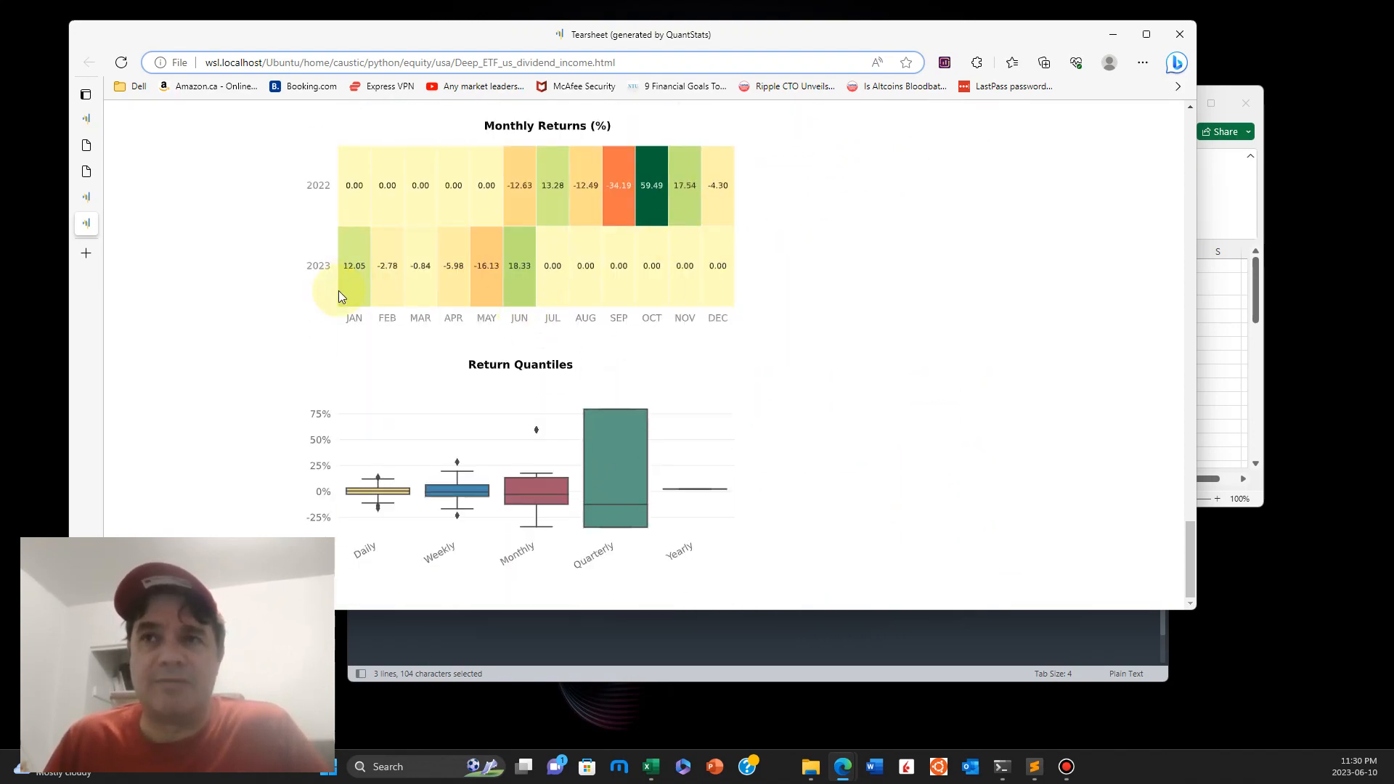
scroll(down, 3)
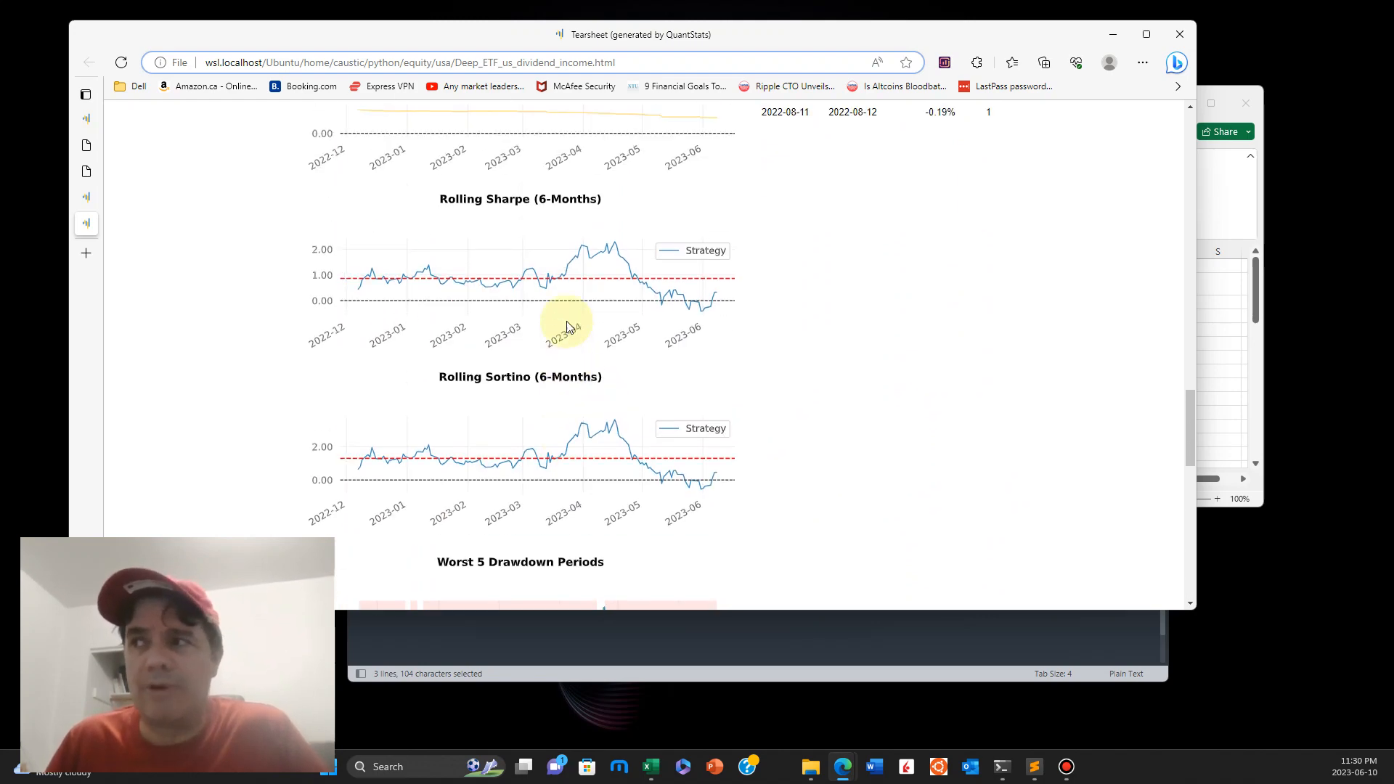
scroll(up, 3)
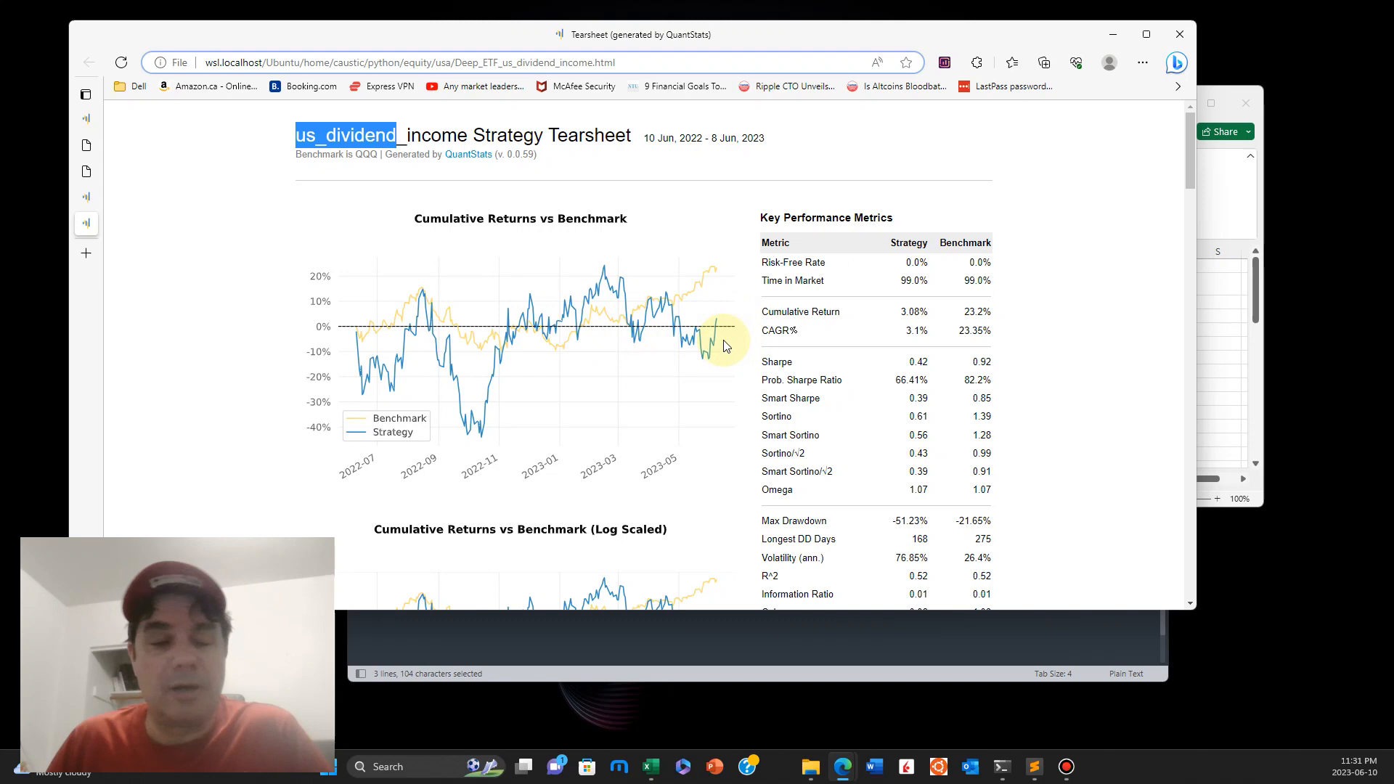
mouse_move(707, 339)
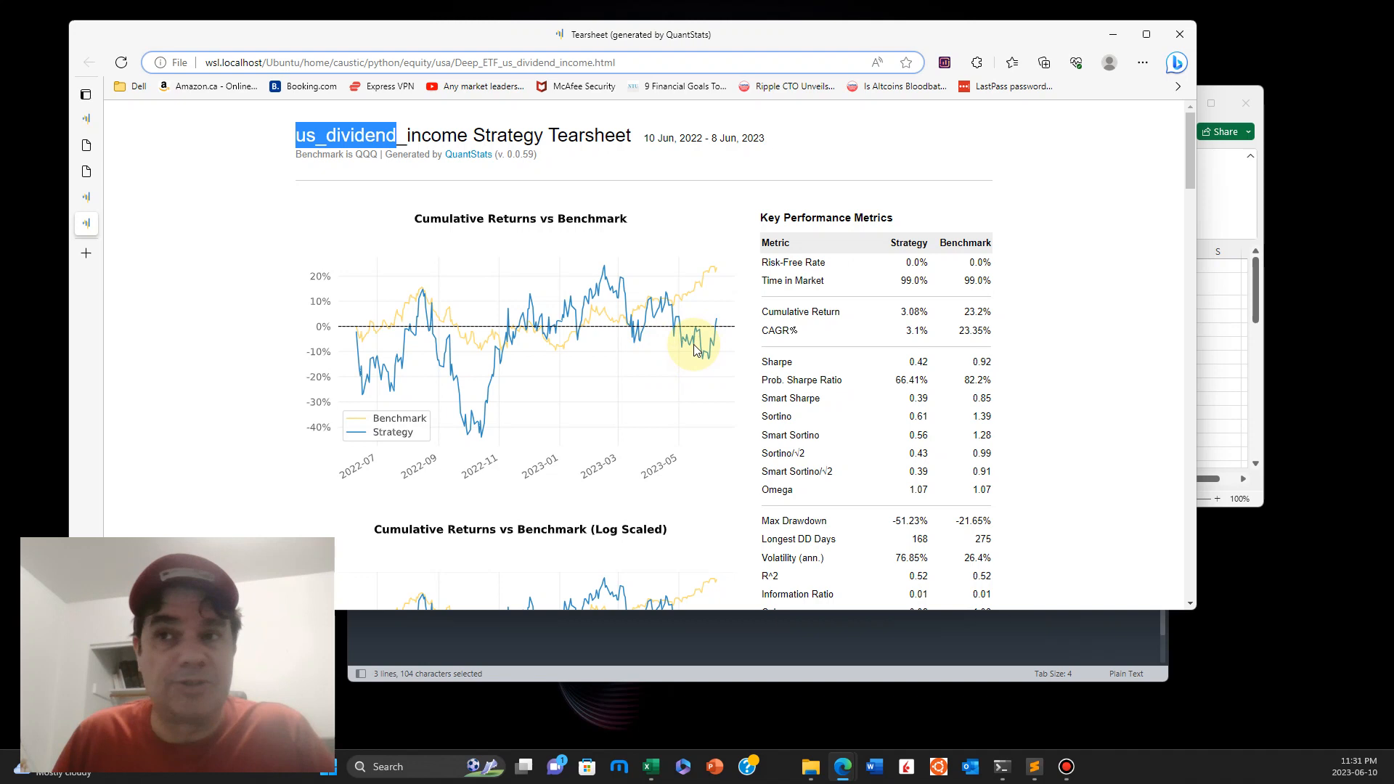
mouse_move(548, 288)
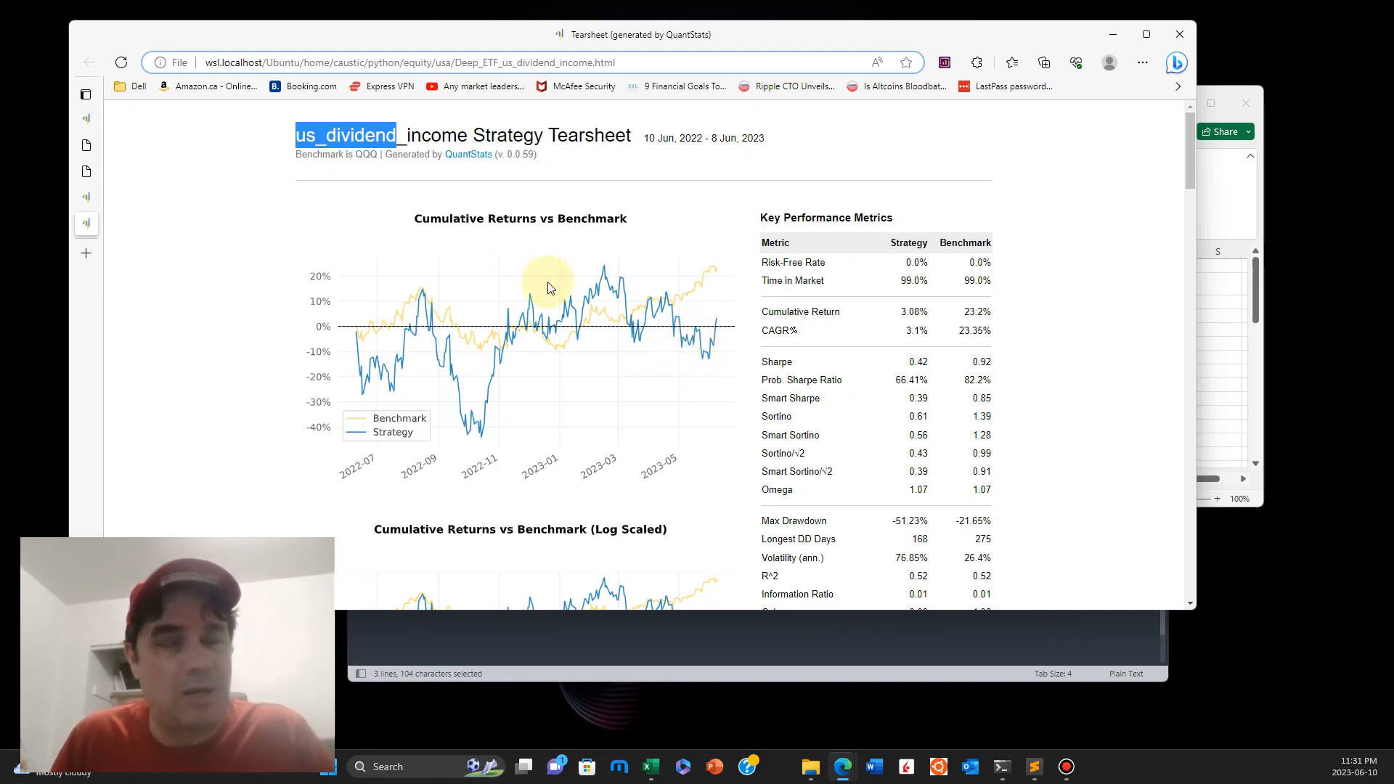
mouse_move(640, 383)
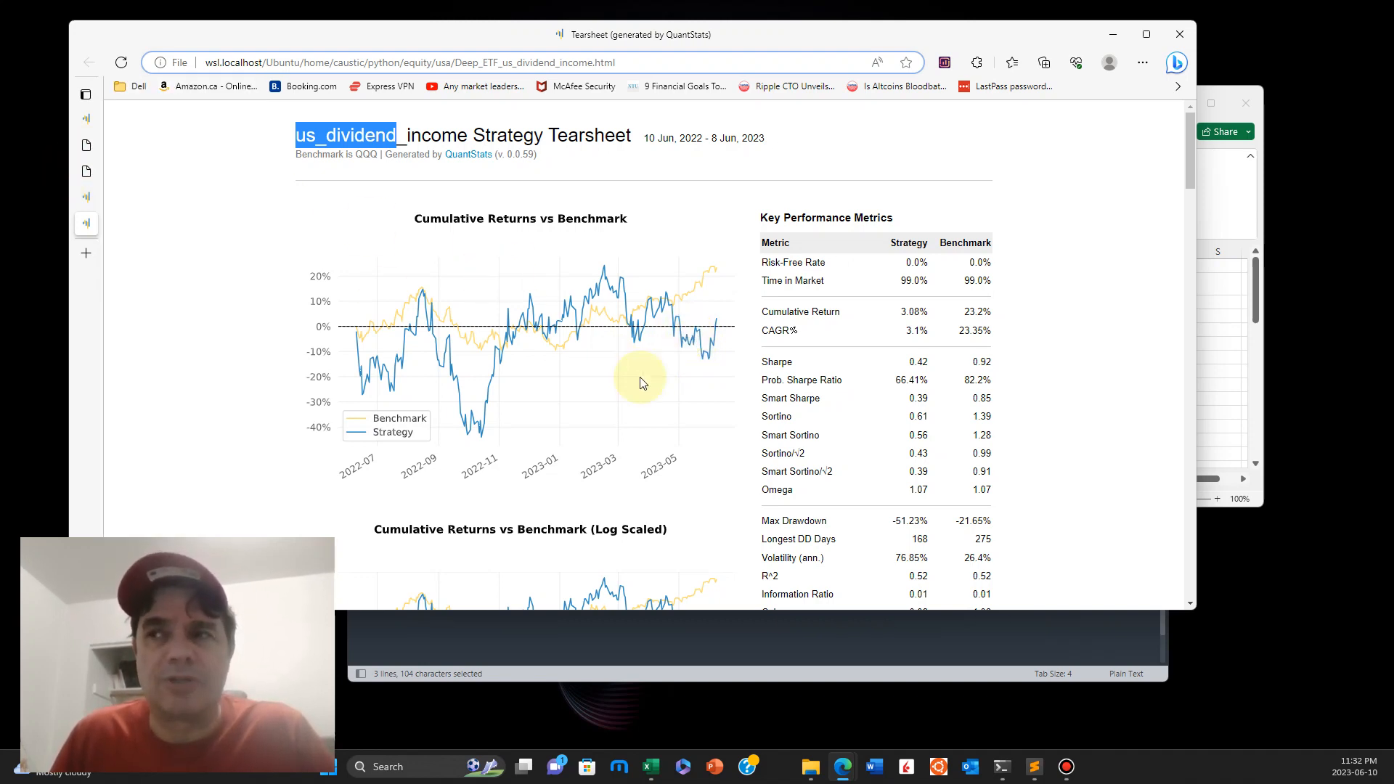
mouse_move(383, 198)
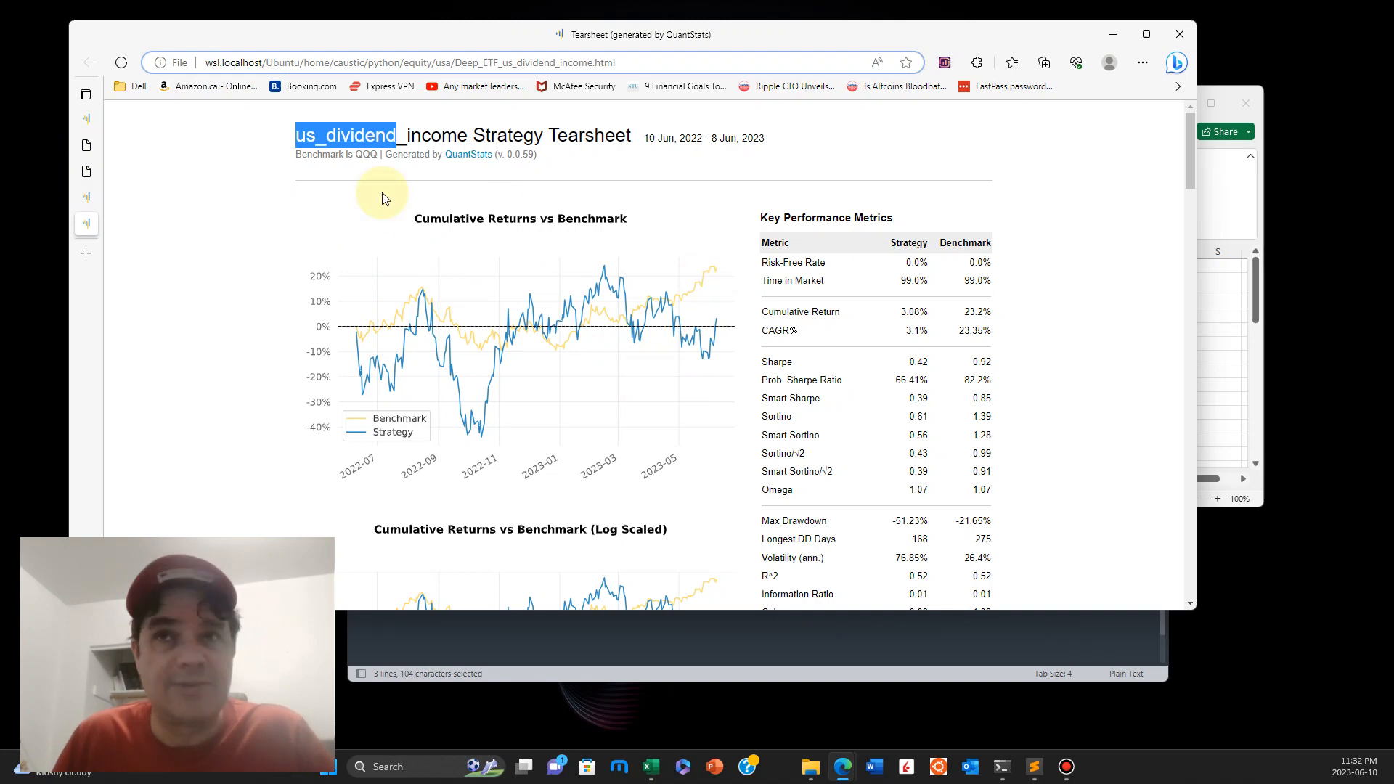
mouse_move(636, 427)
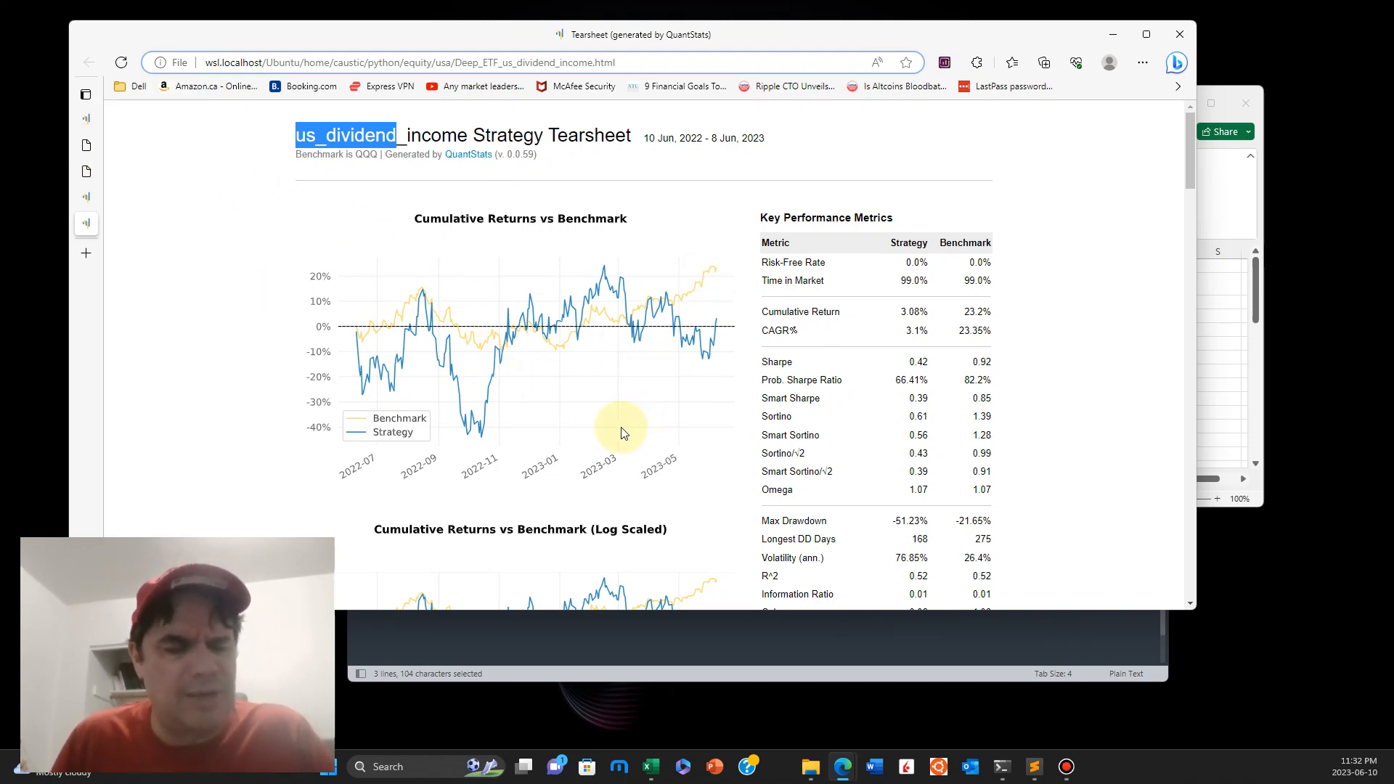
mouse_move(175, 278)
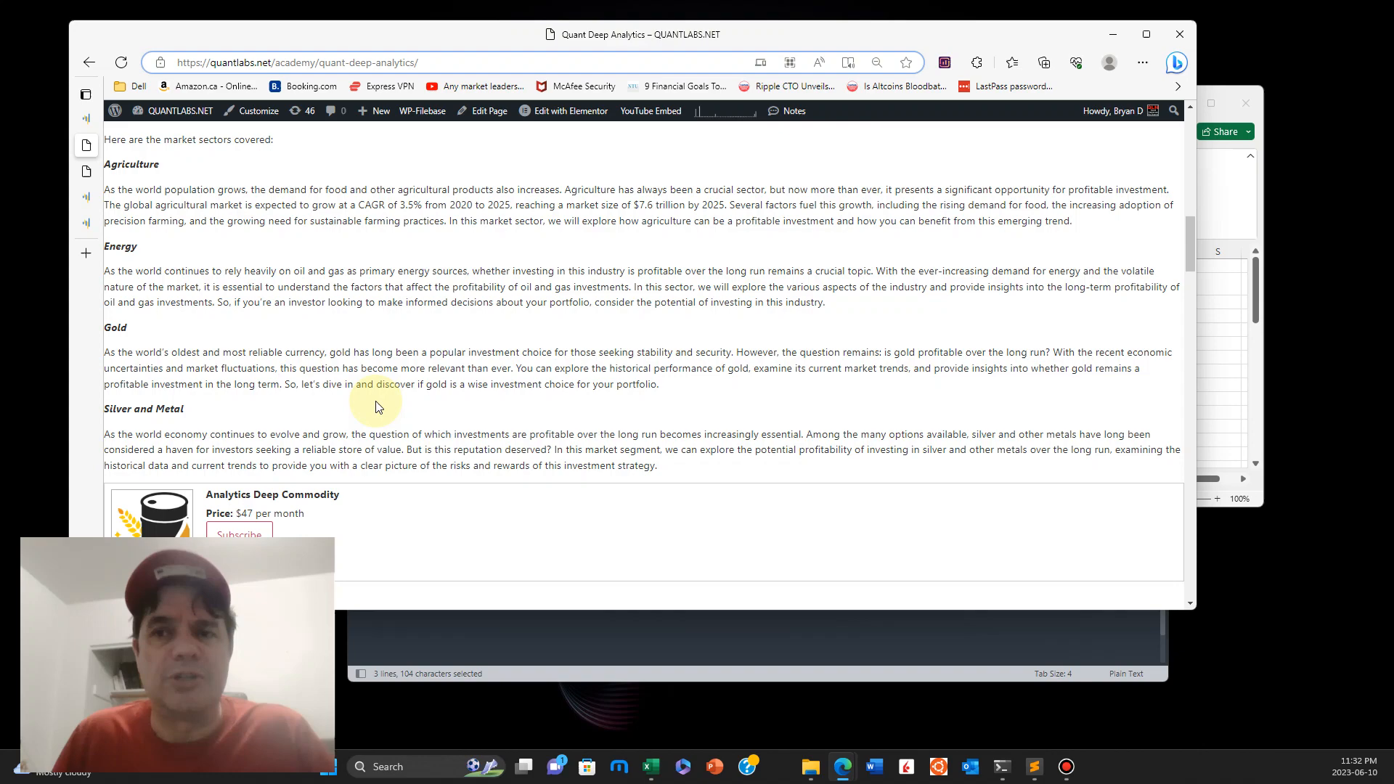
Step: Scroll the Quant Deep Analytics page through the Commodity and Overseas plans
scroll(down, 3)
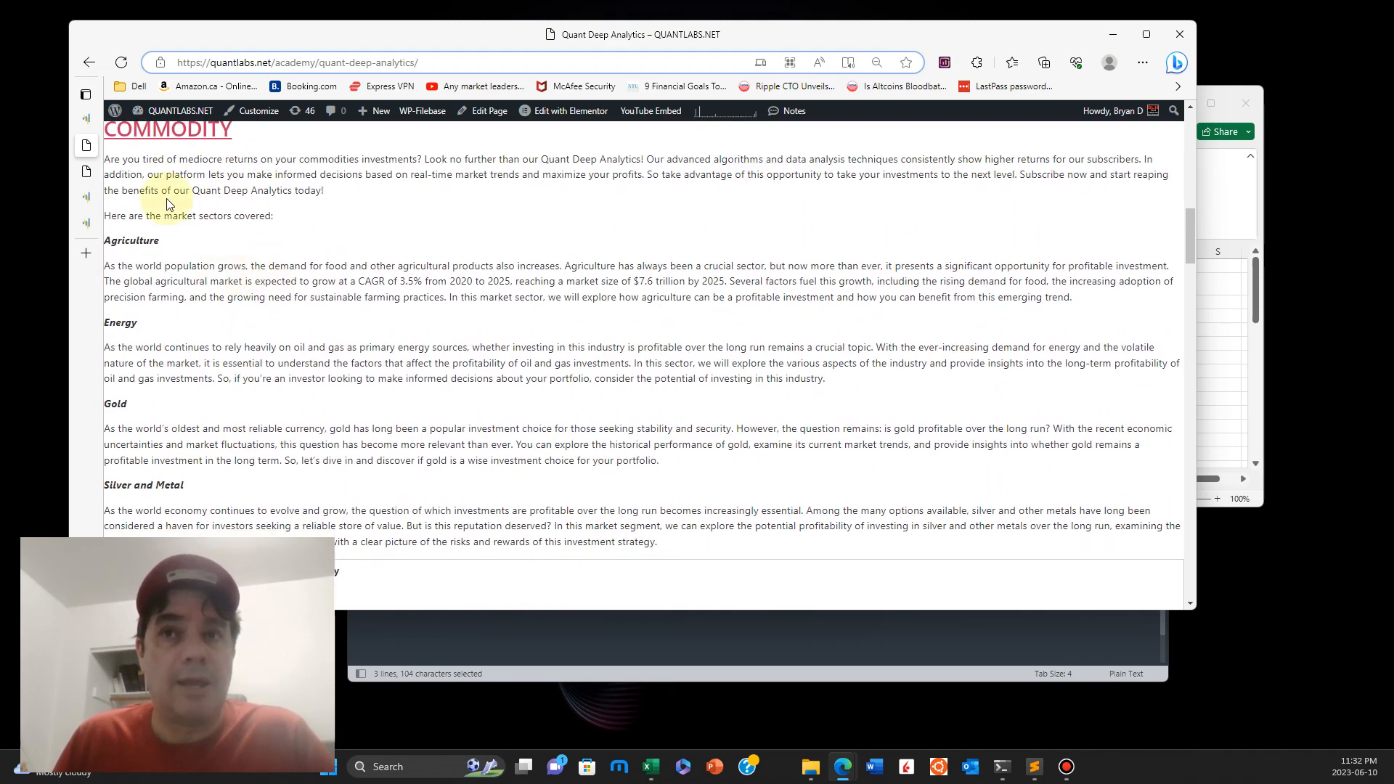
scroll(down, 3)
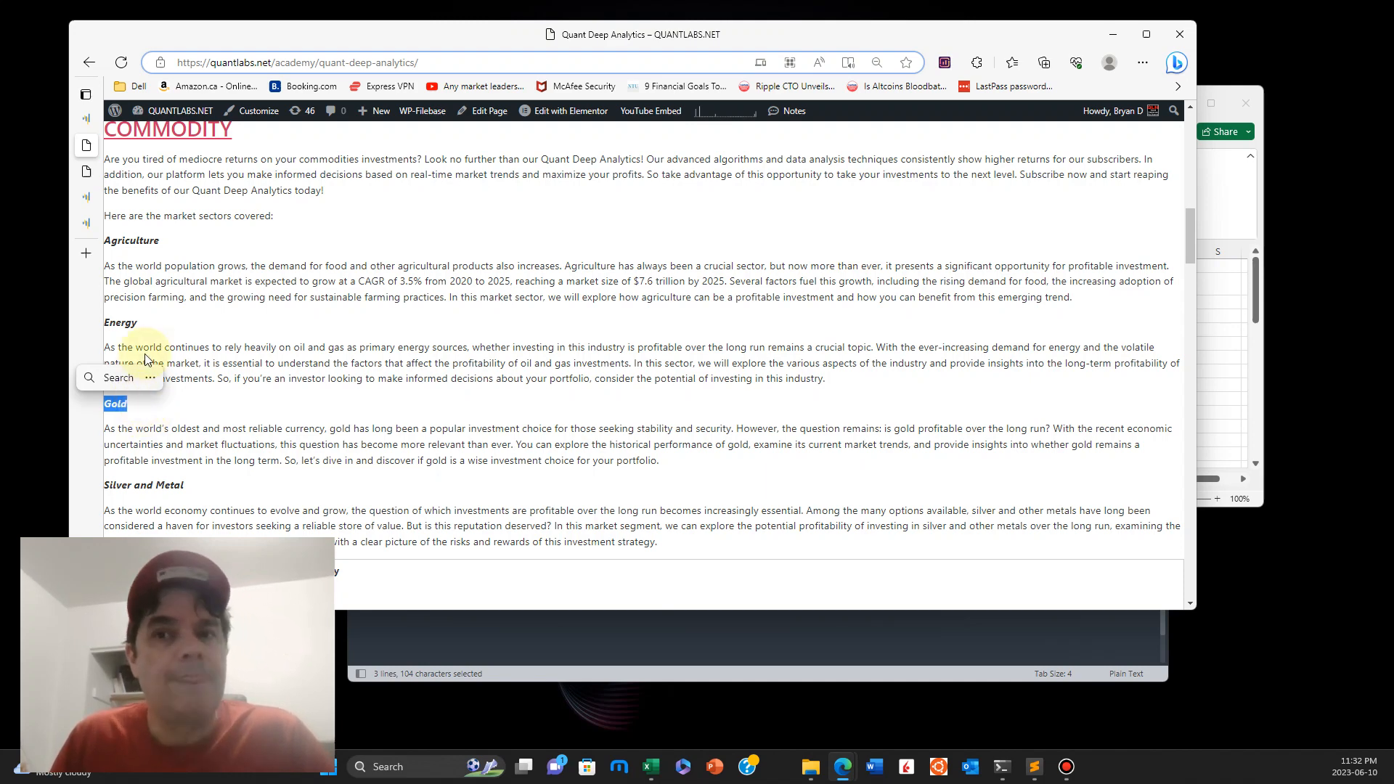
scroll(down, 3)
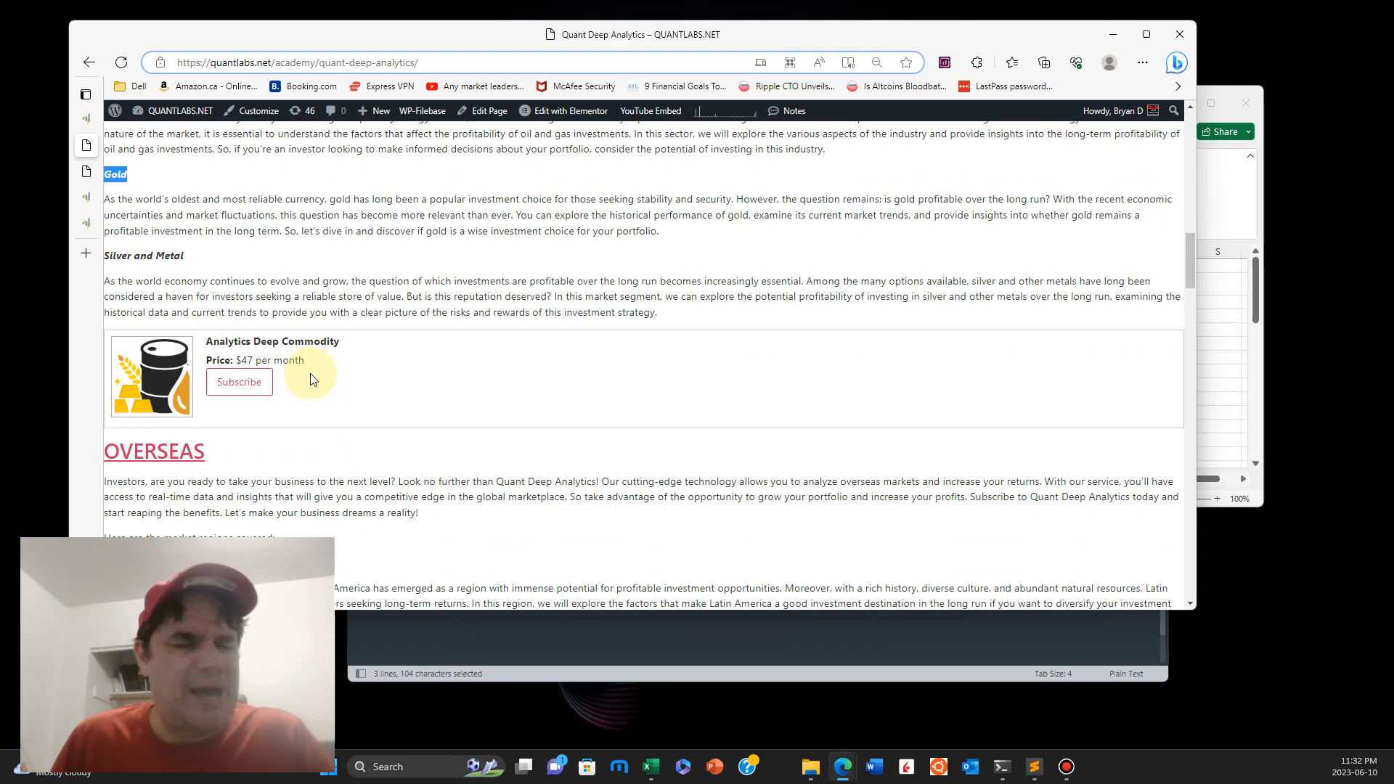
mouse_move(382, 345)
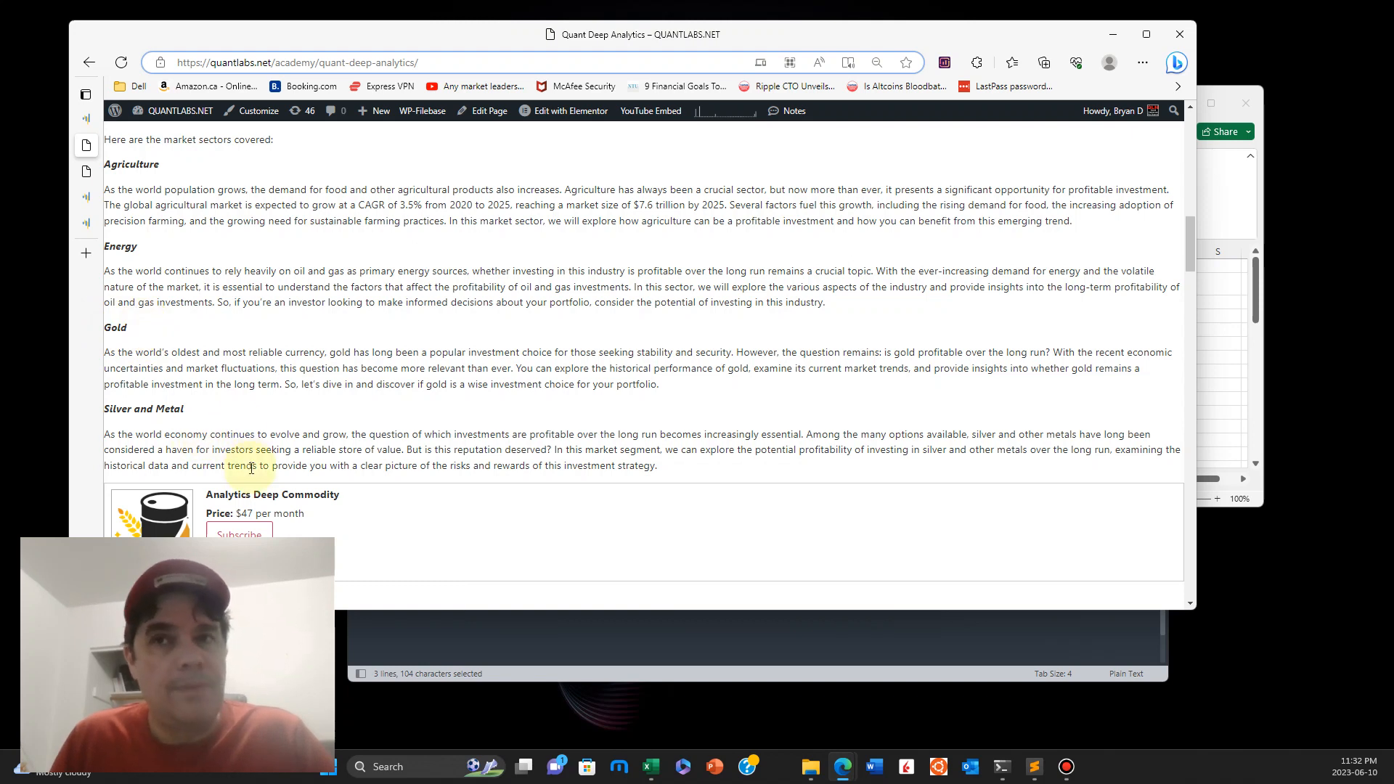
double_click(142, 408)
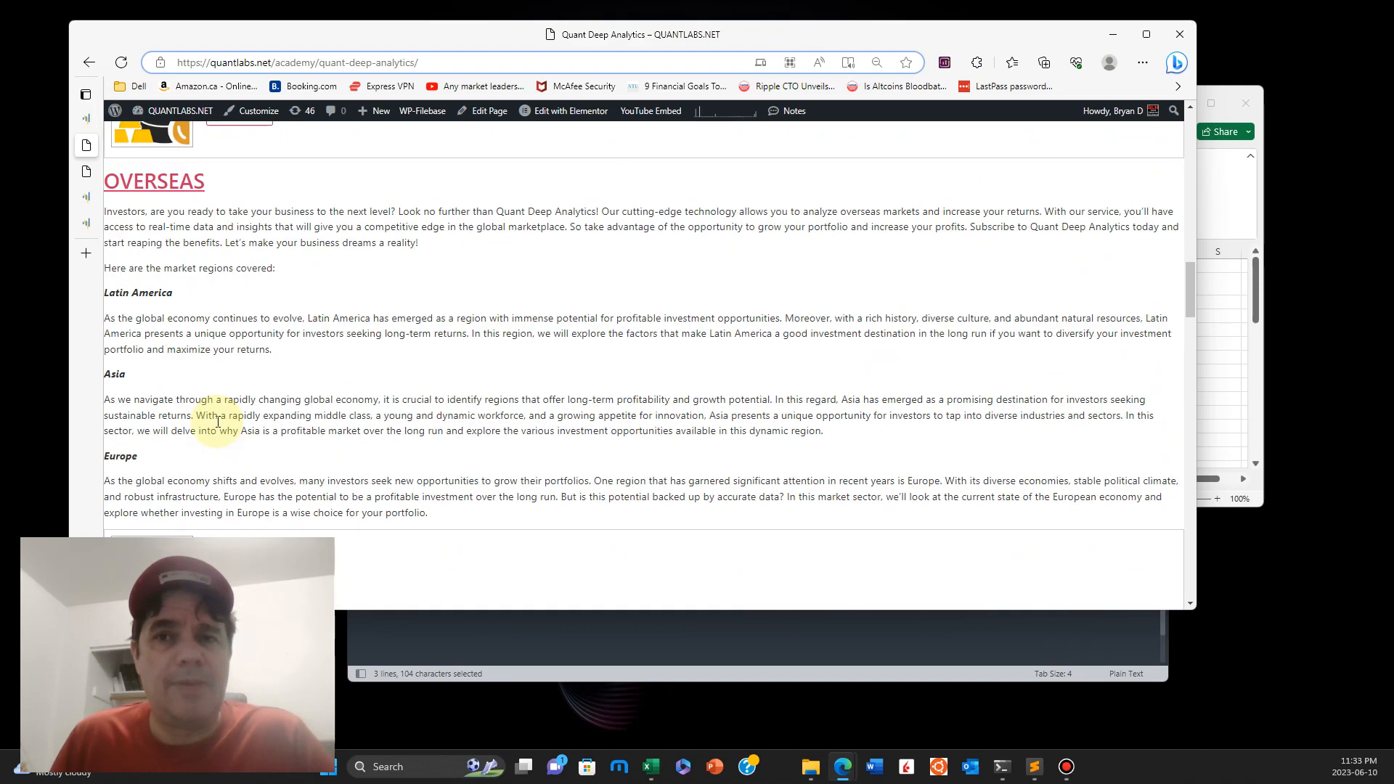
Step: Highlight Dividend Income, scroll through USA Highlights, and show the open tabs list
scroll(down, 3)
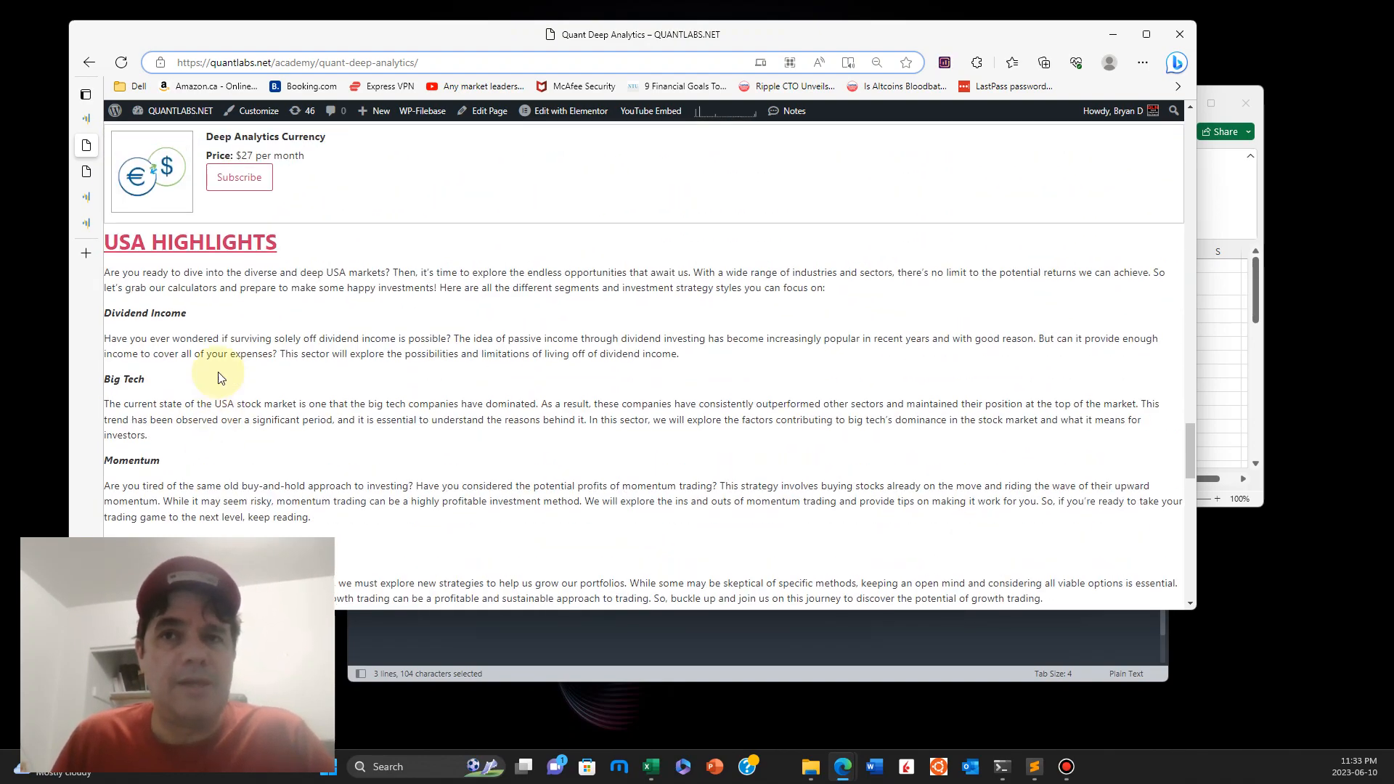
double_click(144, 312)
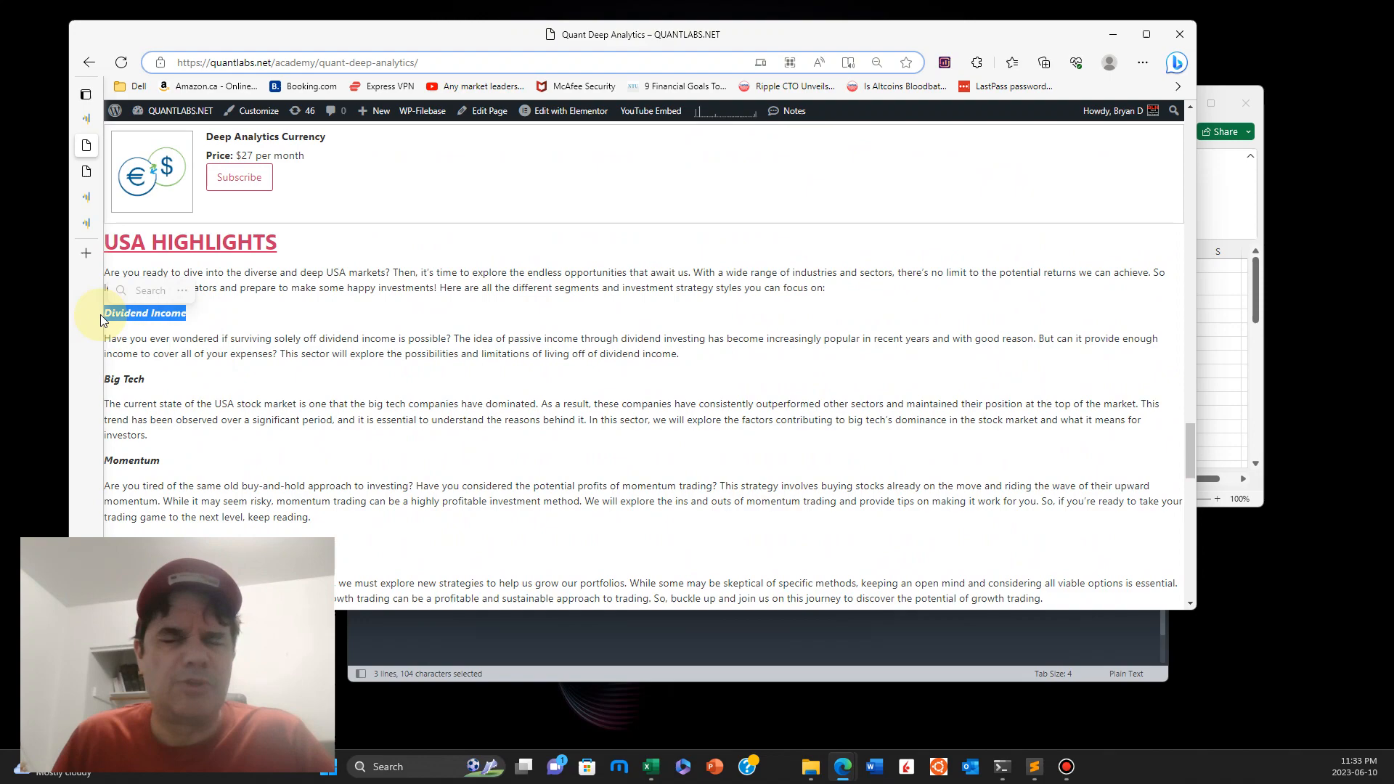
scroll(down, 3)
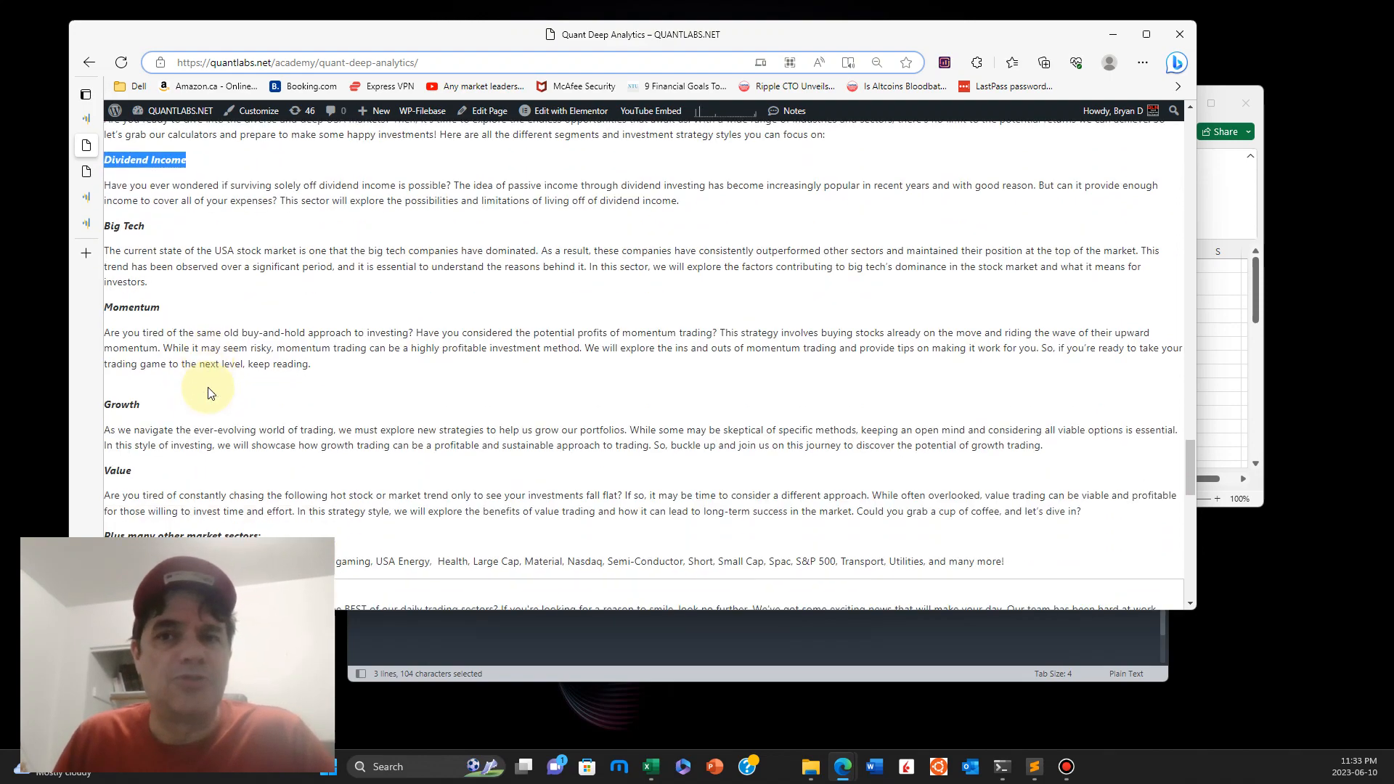
scroll(down, 3)
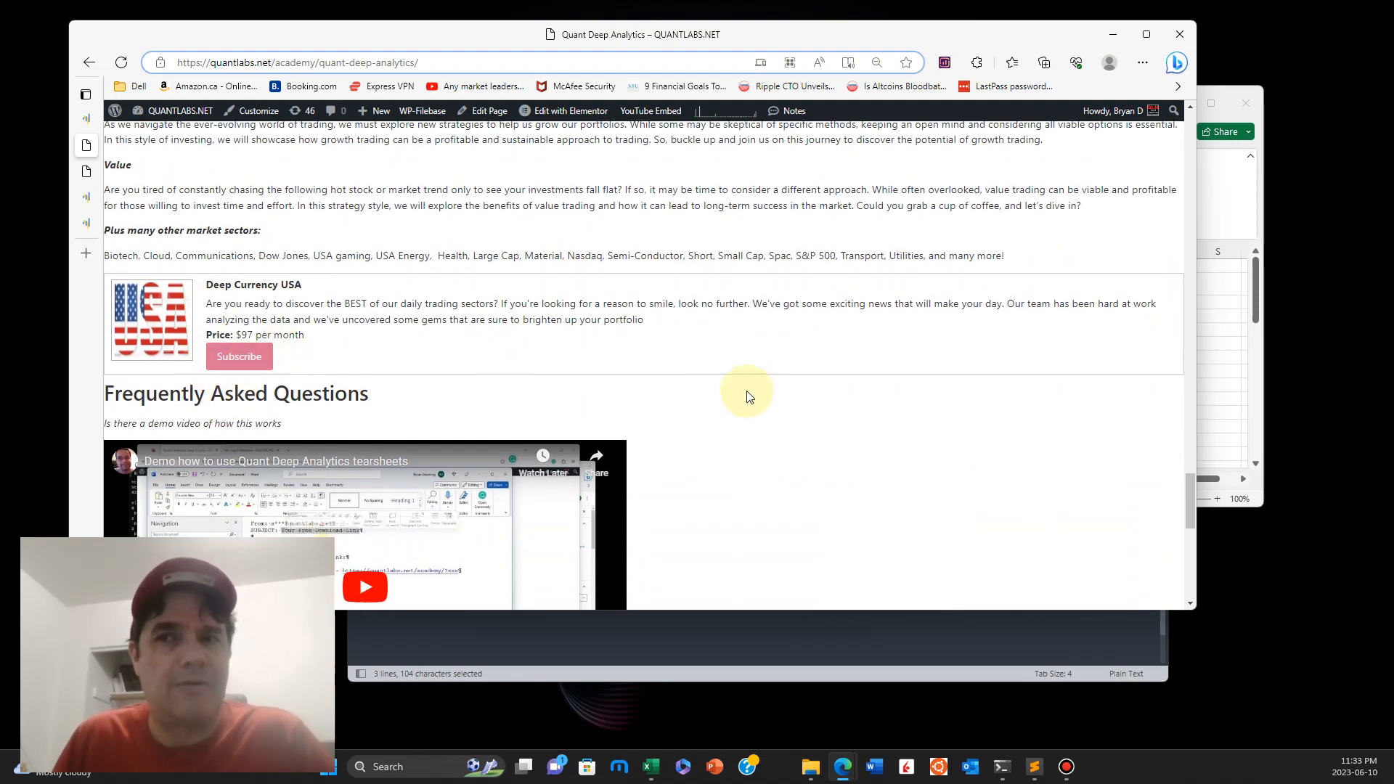
scroll(down, 3)
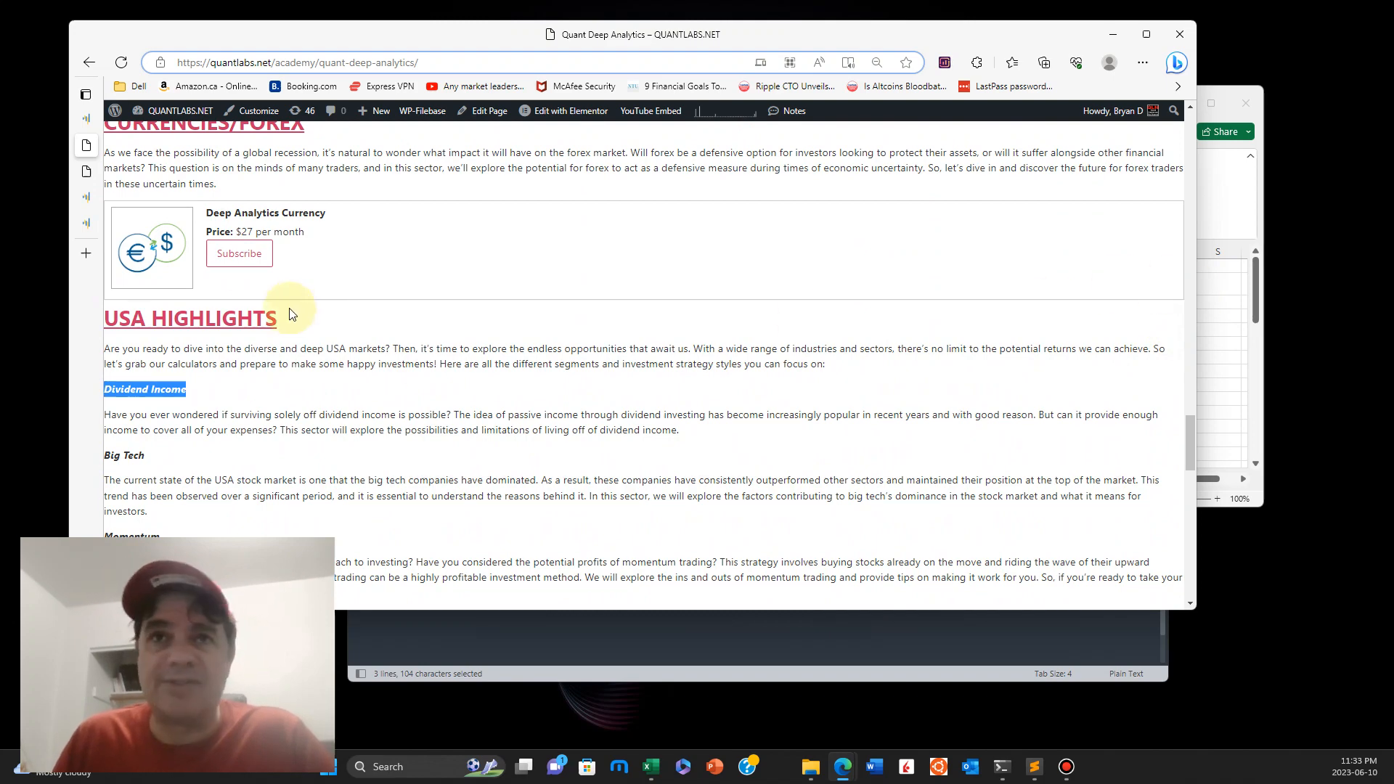
mouse_move(102, 138)
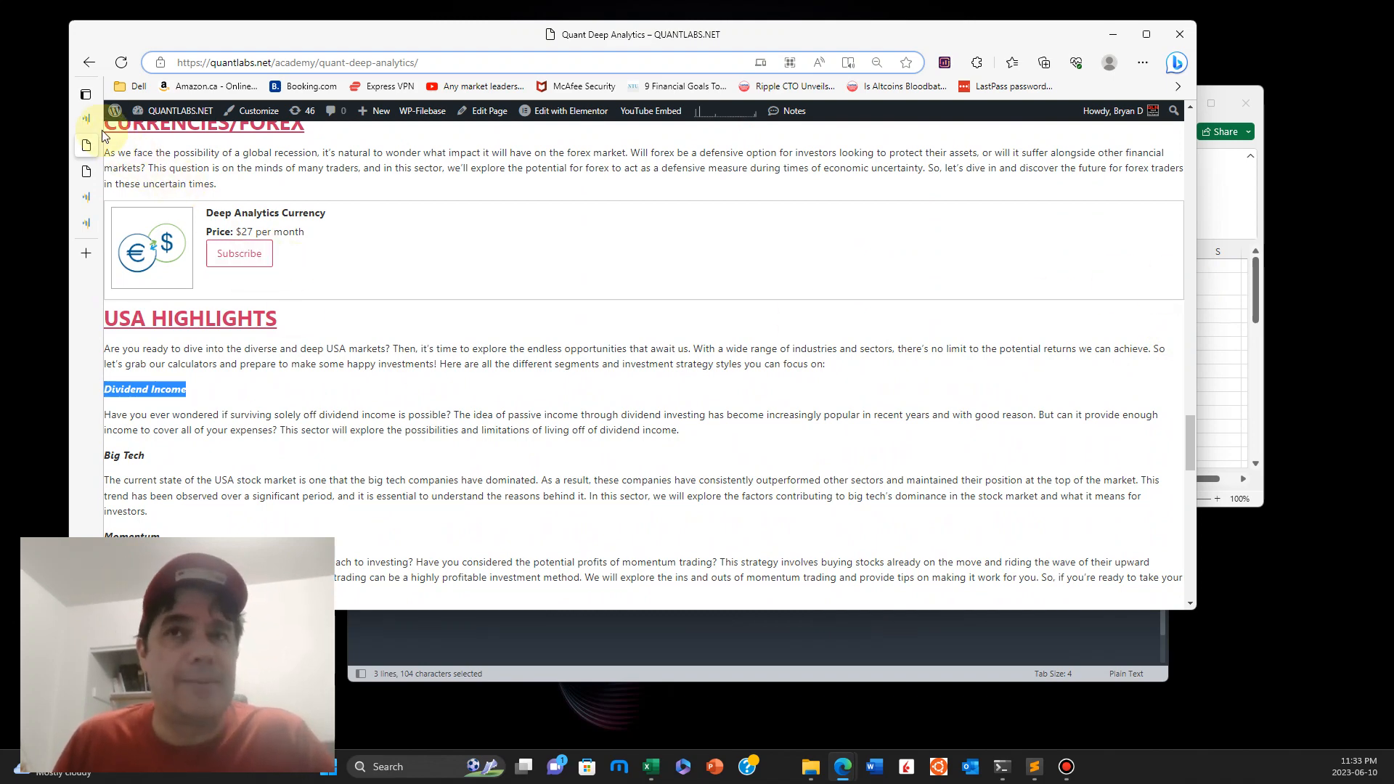
click(86, 94)
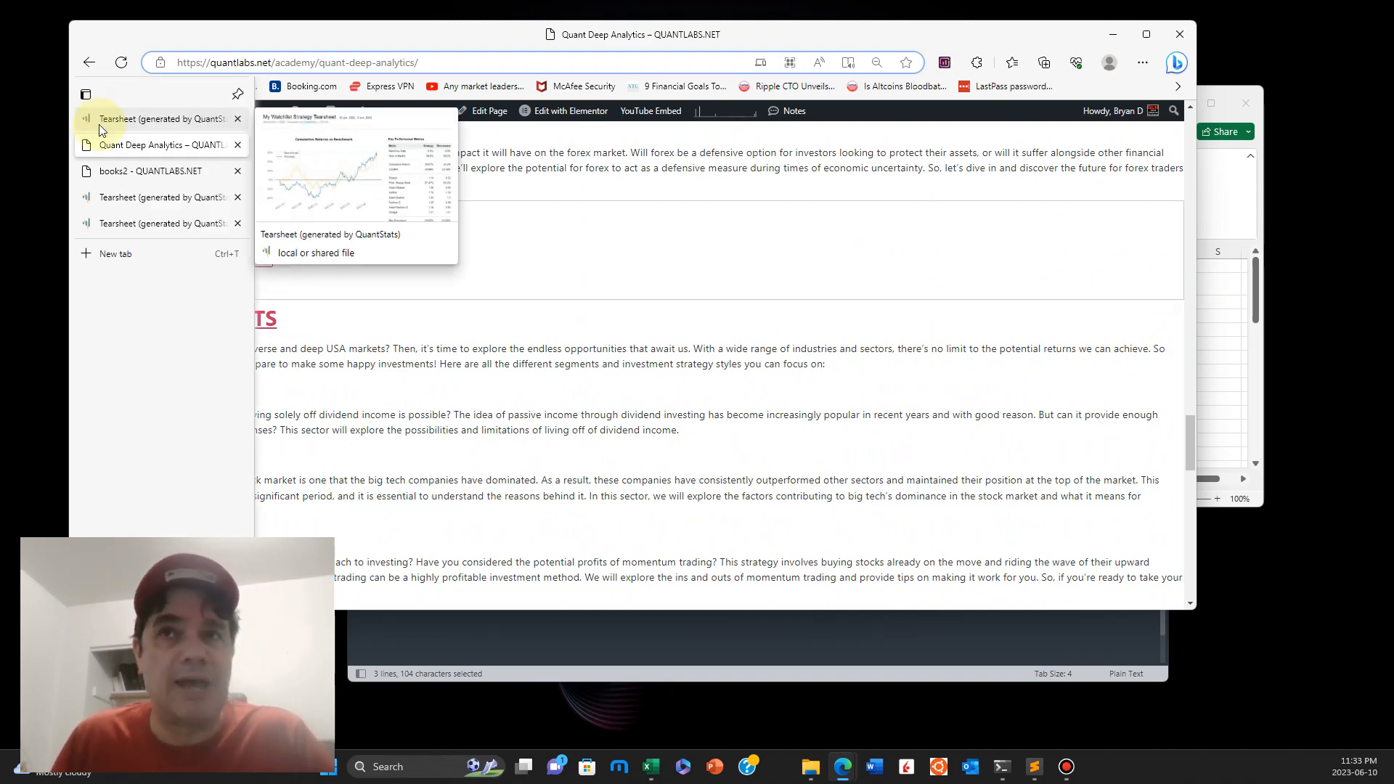
Step: Review the My Watchlist tearsheet through drawdowns and monthly returns, then scroll up
click(160, 119)
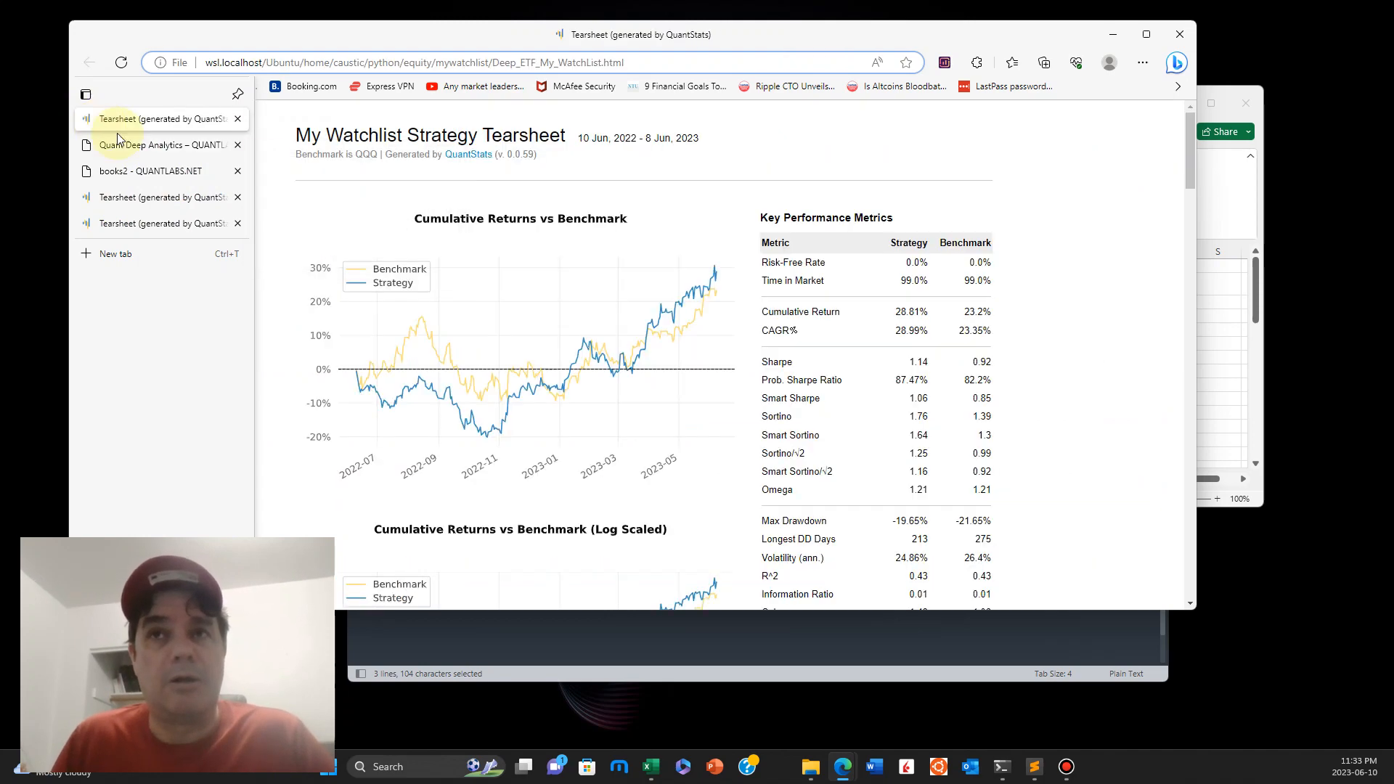
double_click(365, 135)
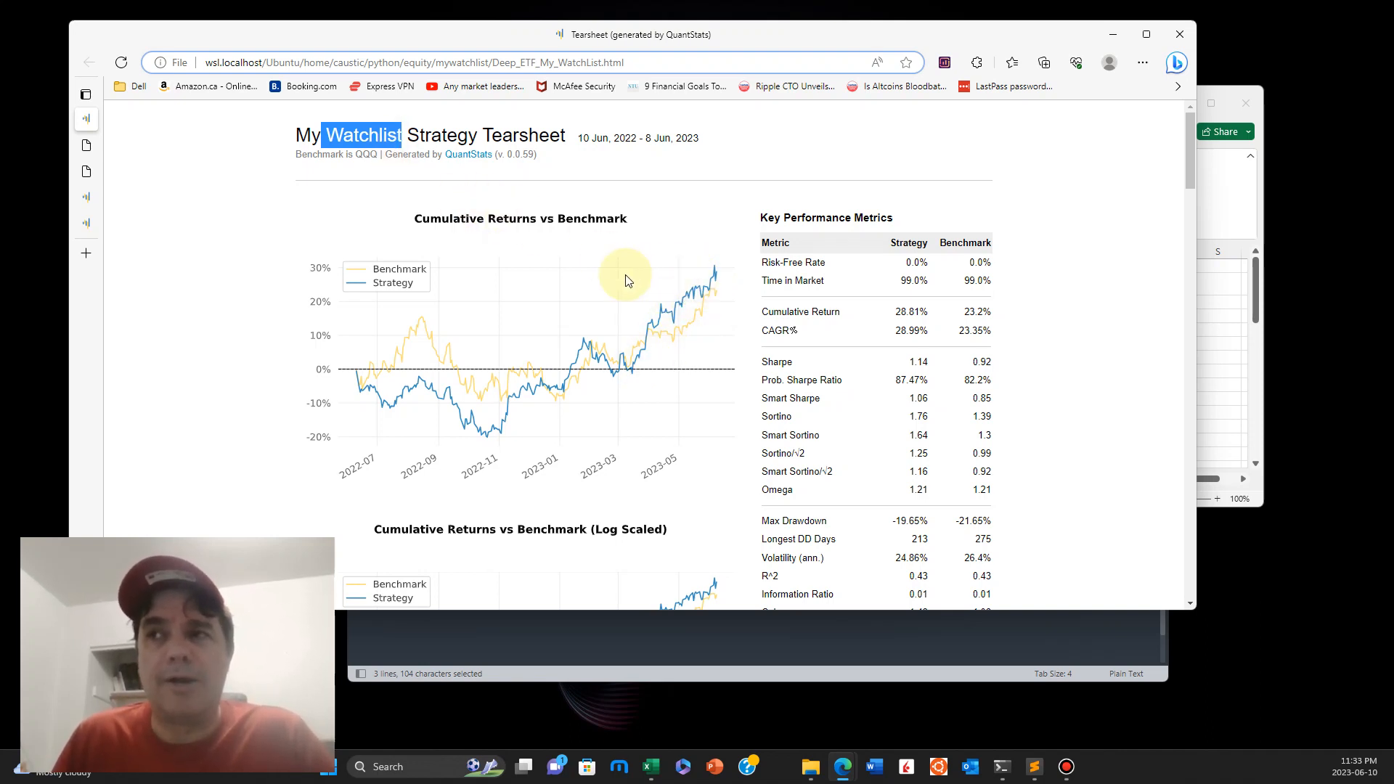
mouse_move(337, 153)
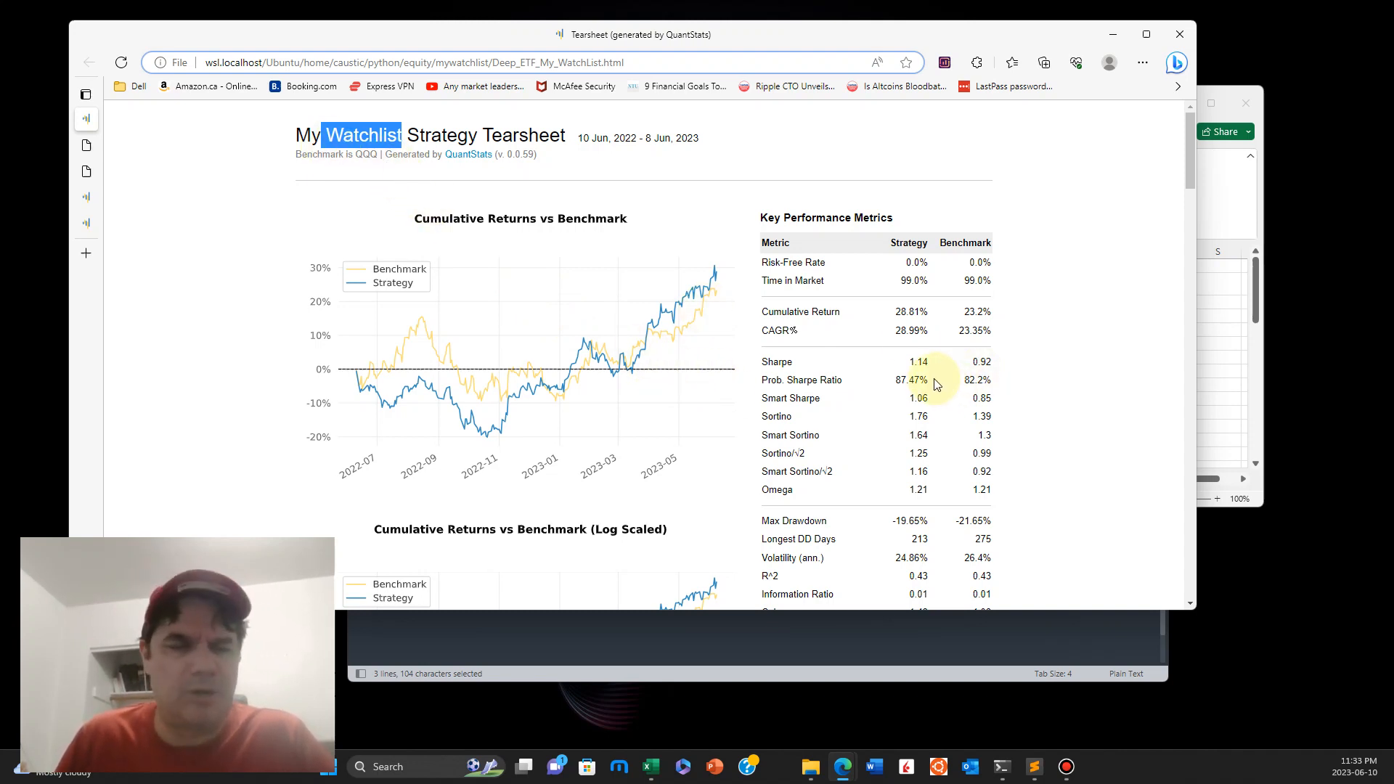
mouse_move(908, 363)
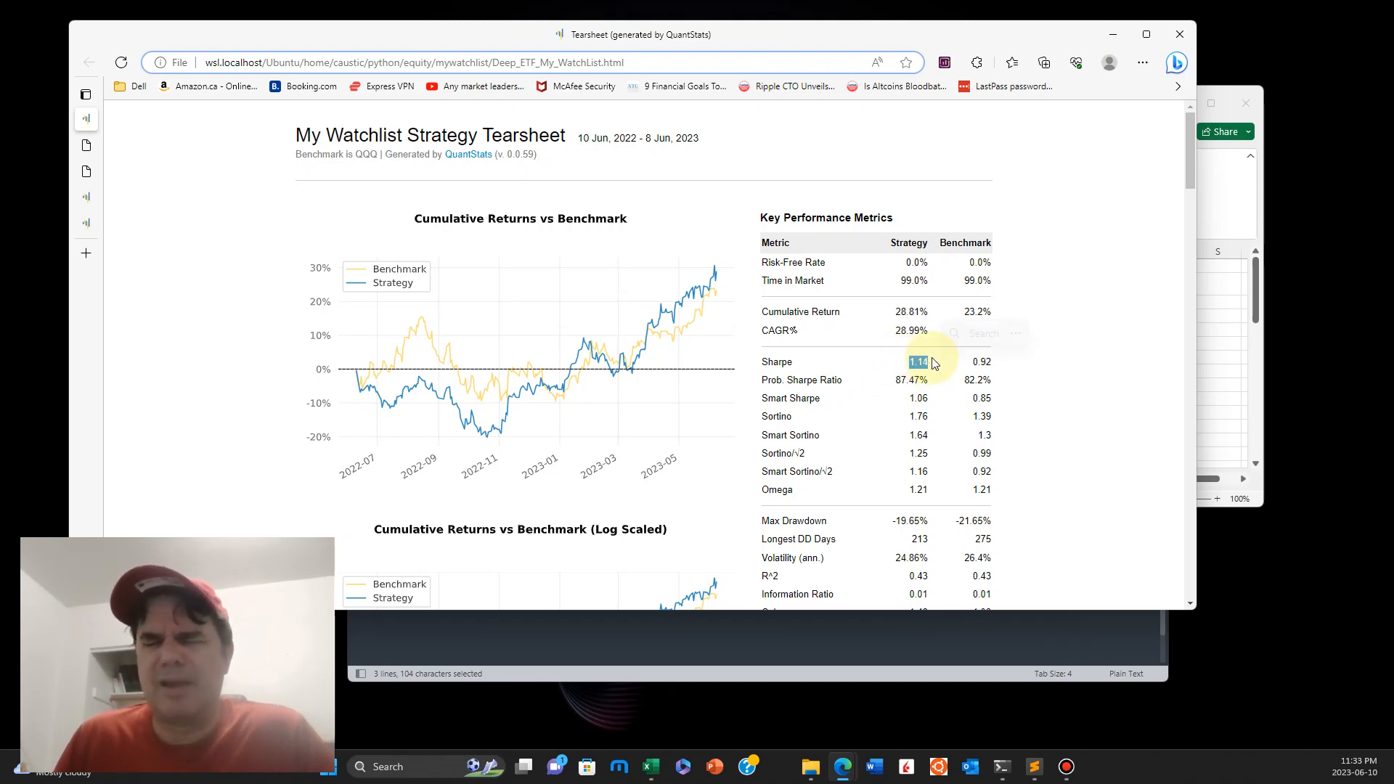
scroll(down, 3)
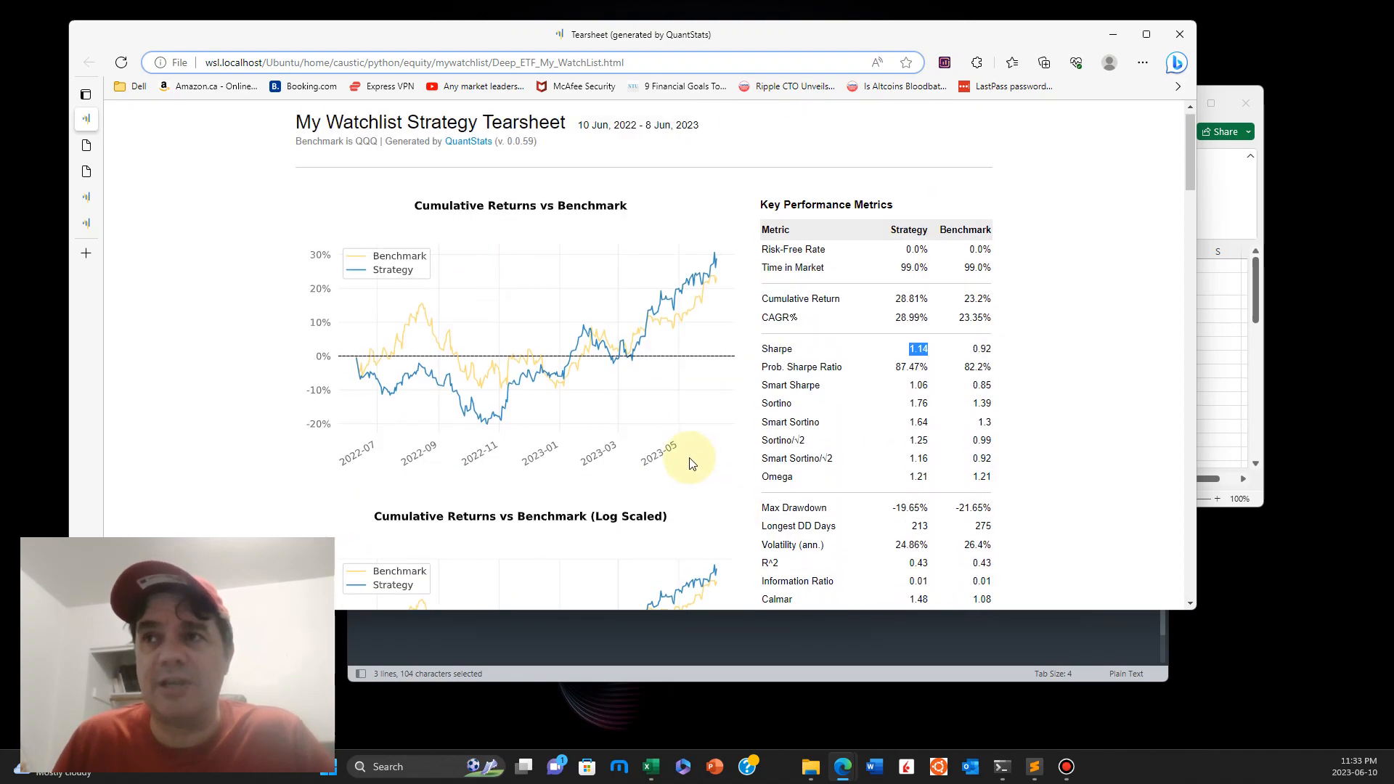
scroll(down, 3)
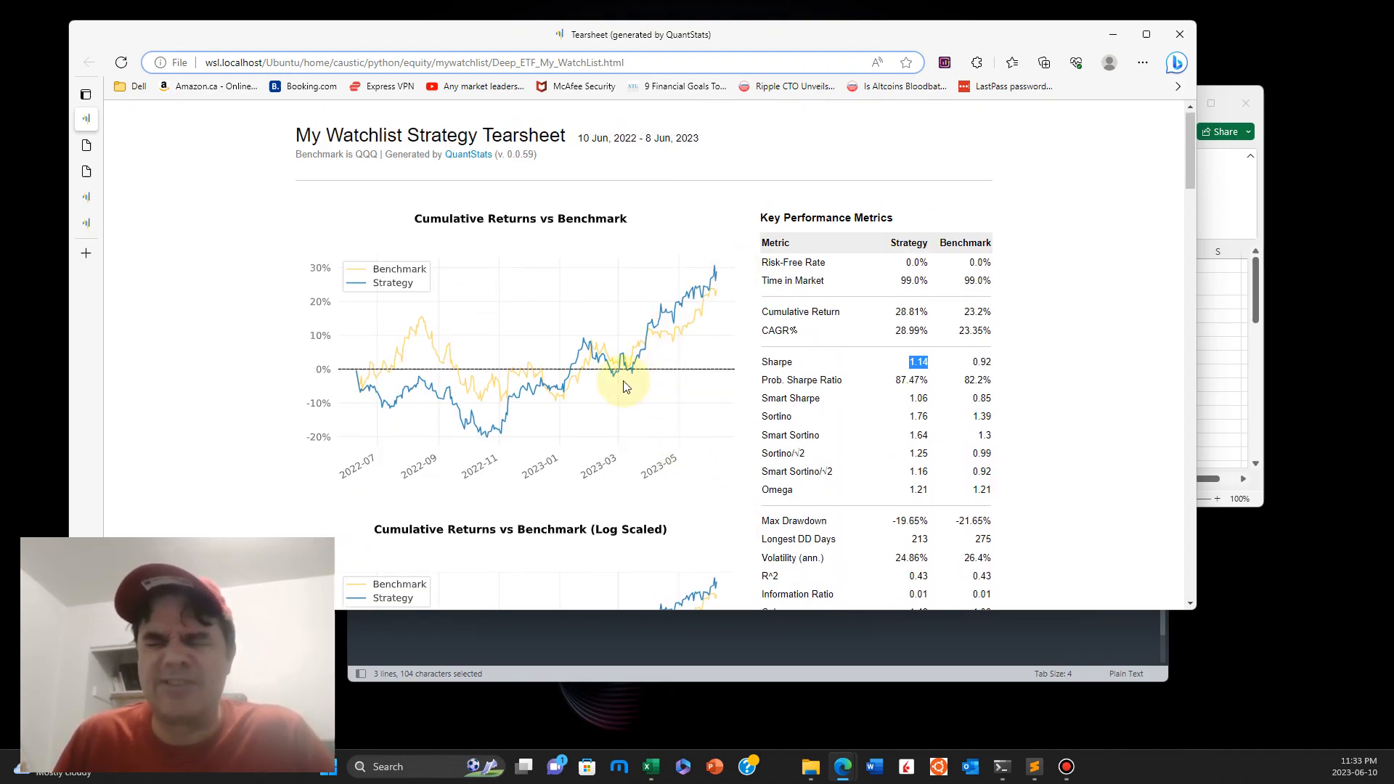
scroll(down, 3)
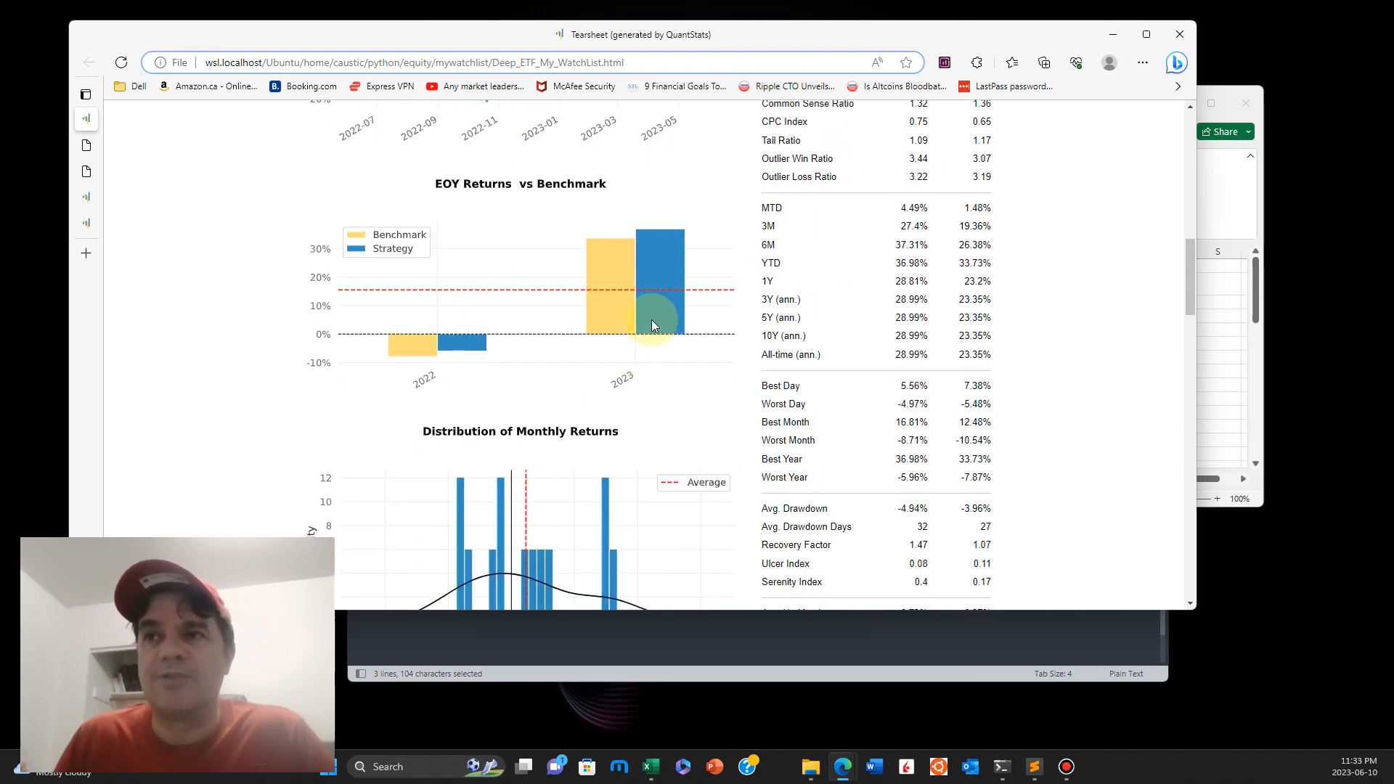
scroll(down, 3)
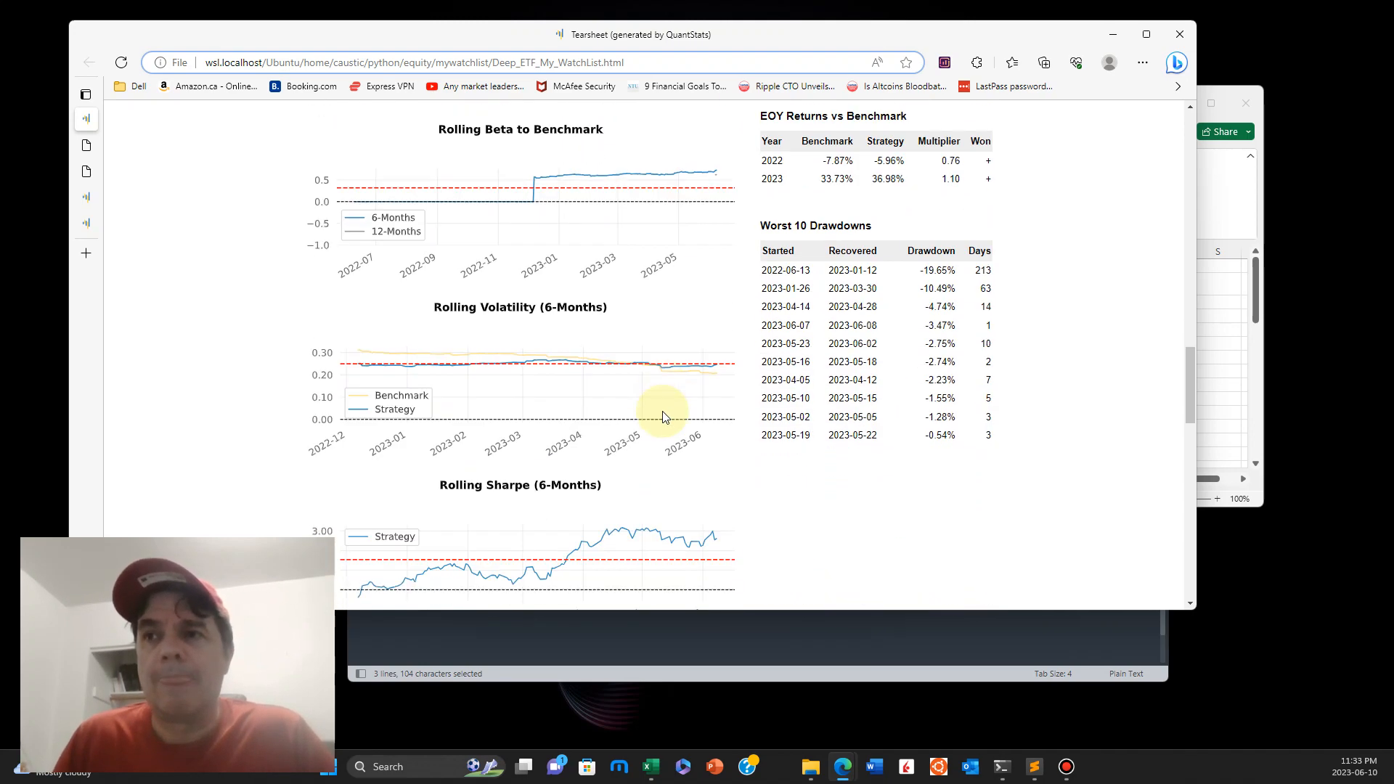
scroll(down, 3)
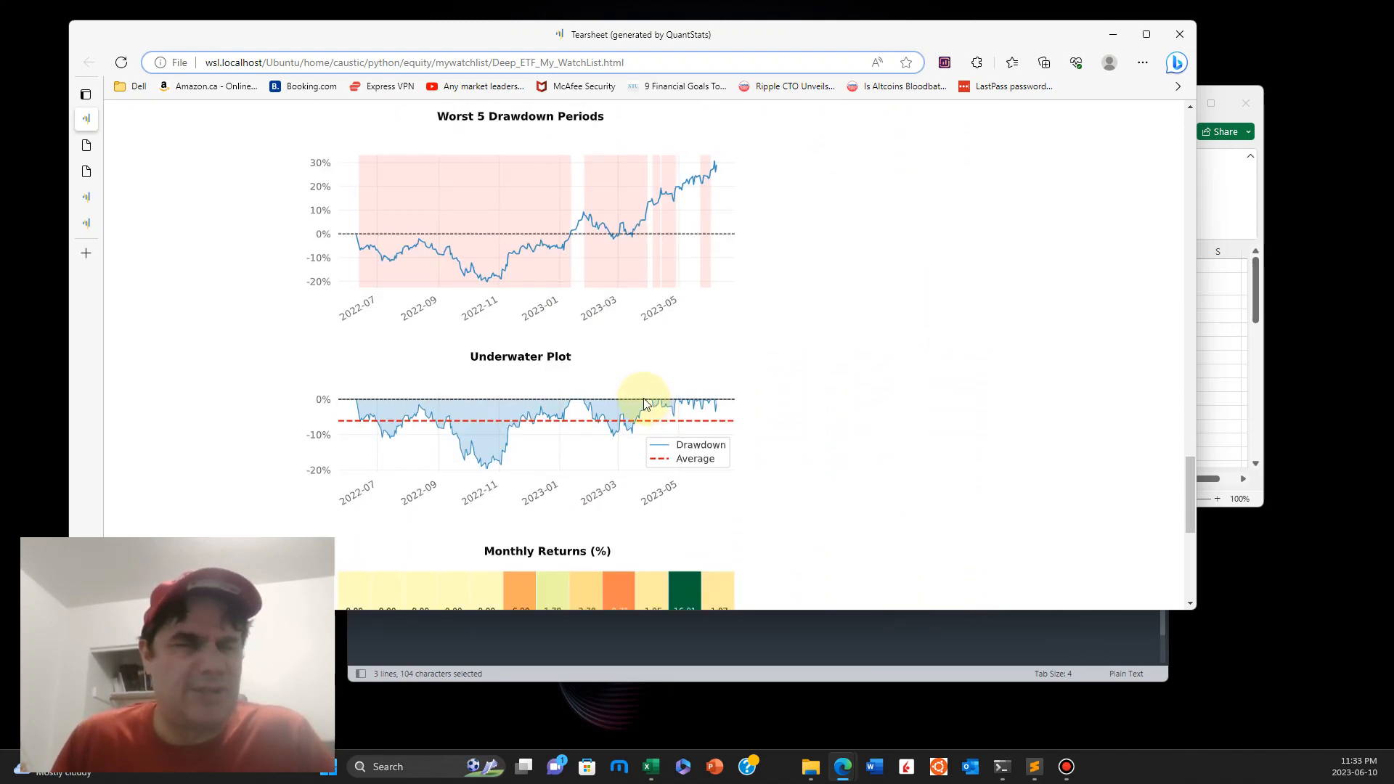
scroll(down, 3)
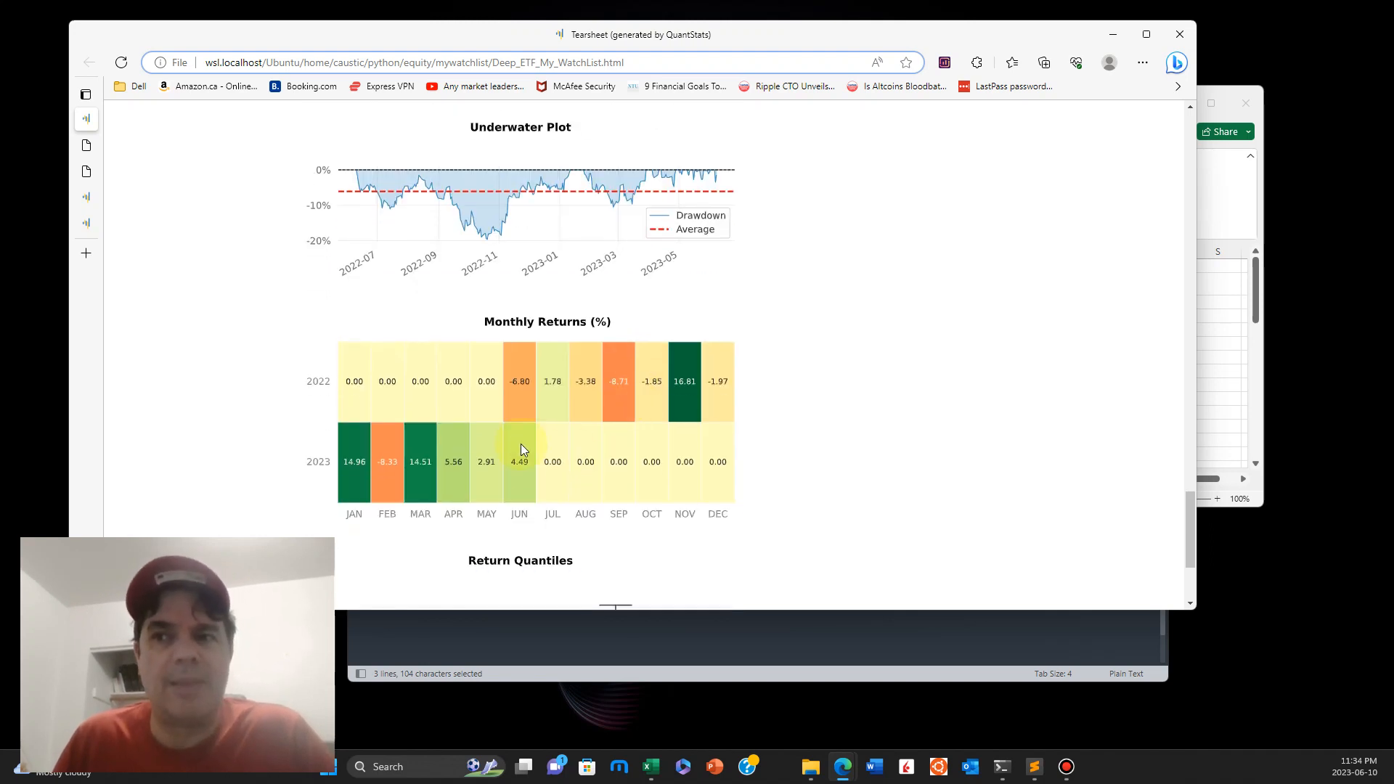
mouse_move(419, 494)
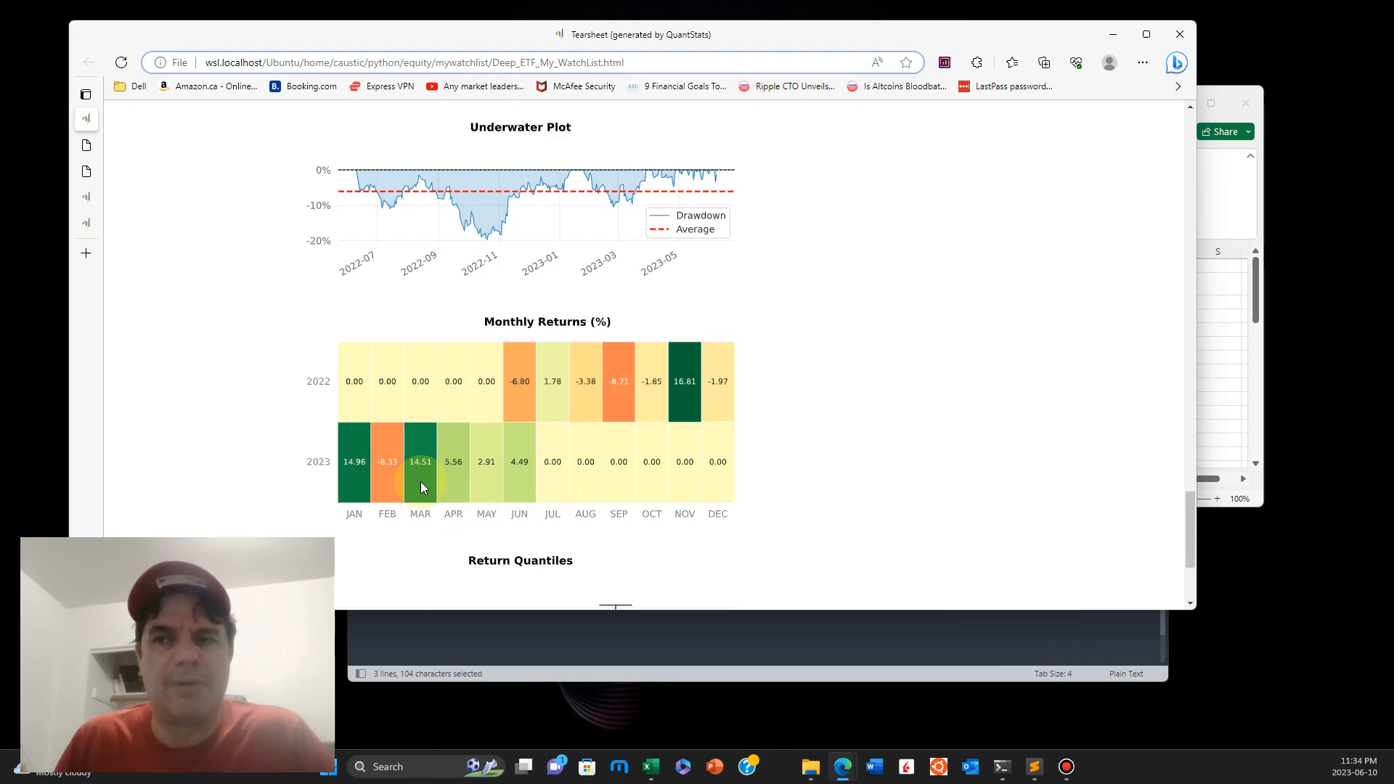
mouse_move(567, 481)
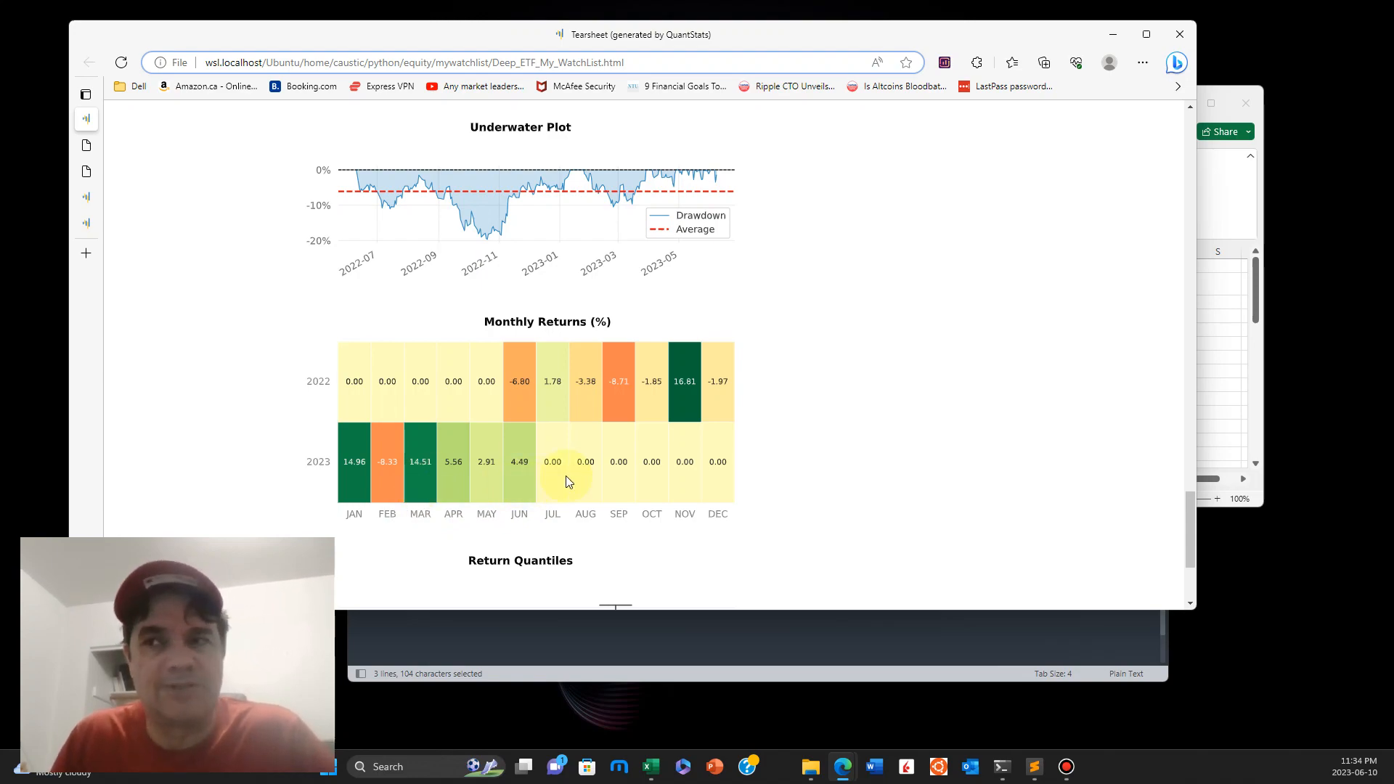
scroll(down, 3)
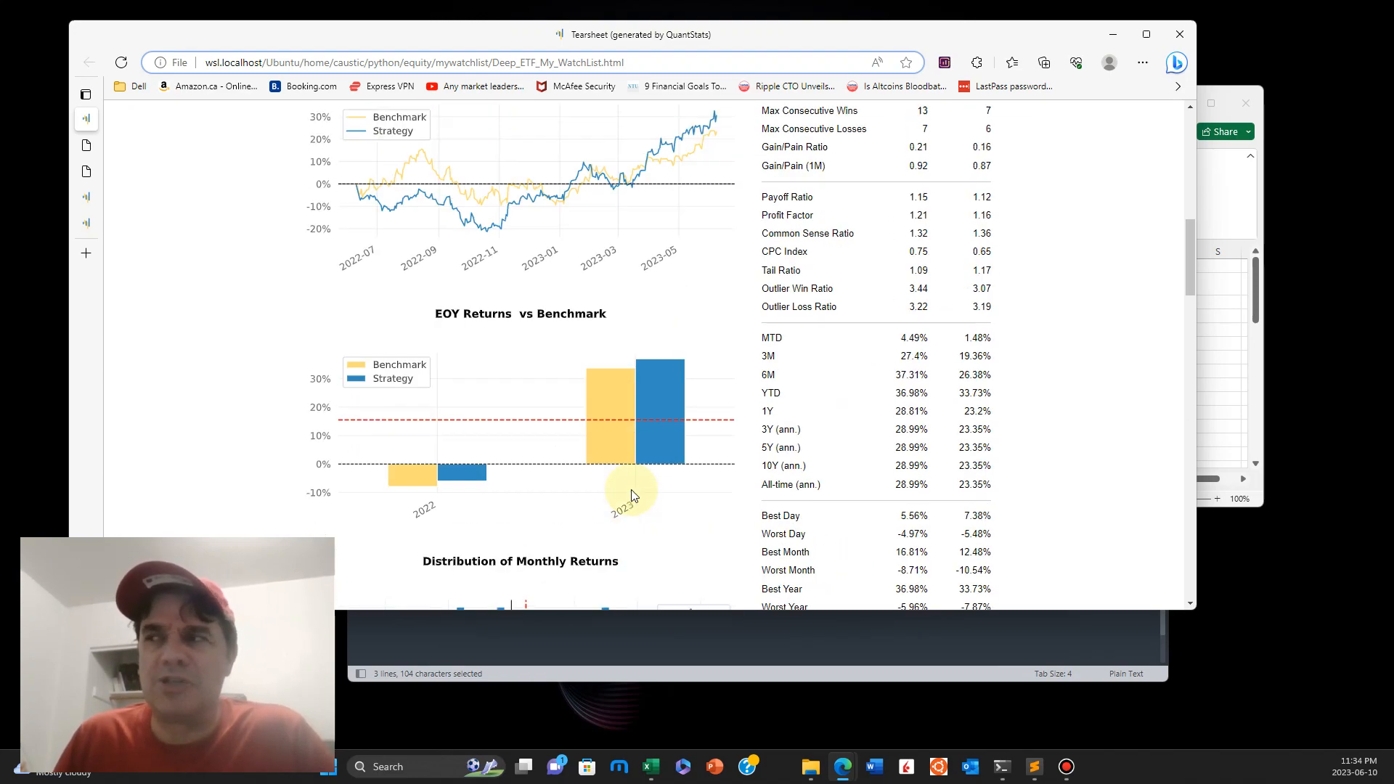
scroll(up, 3)
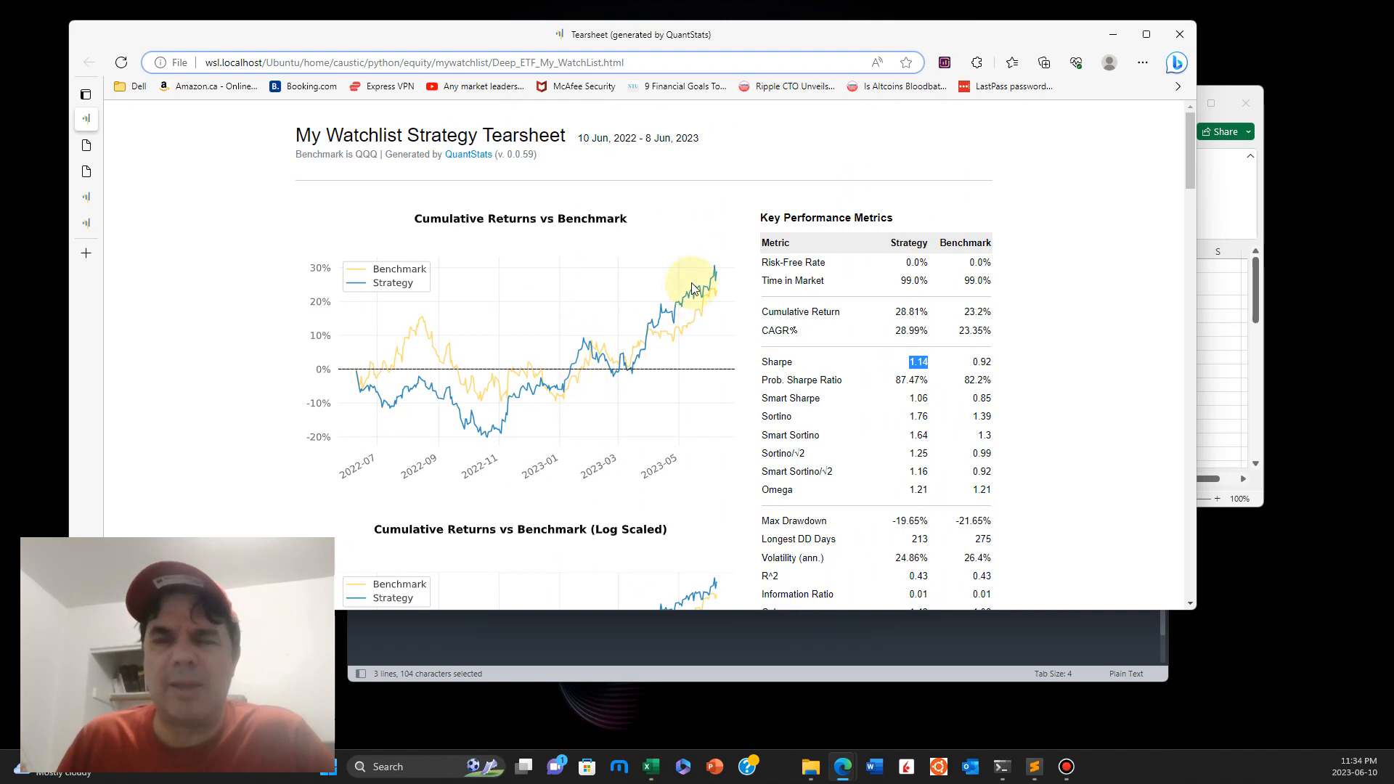
mouse_move(702, 293)
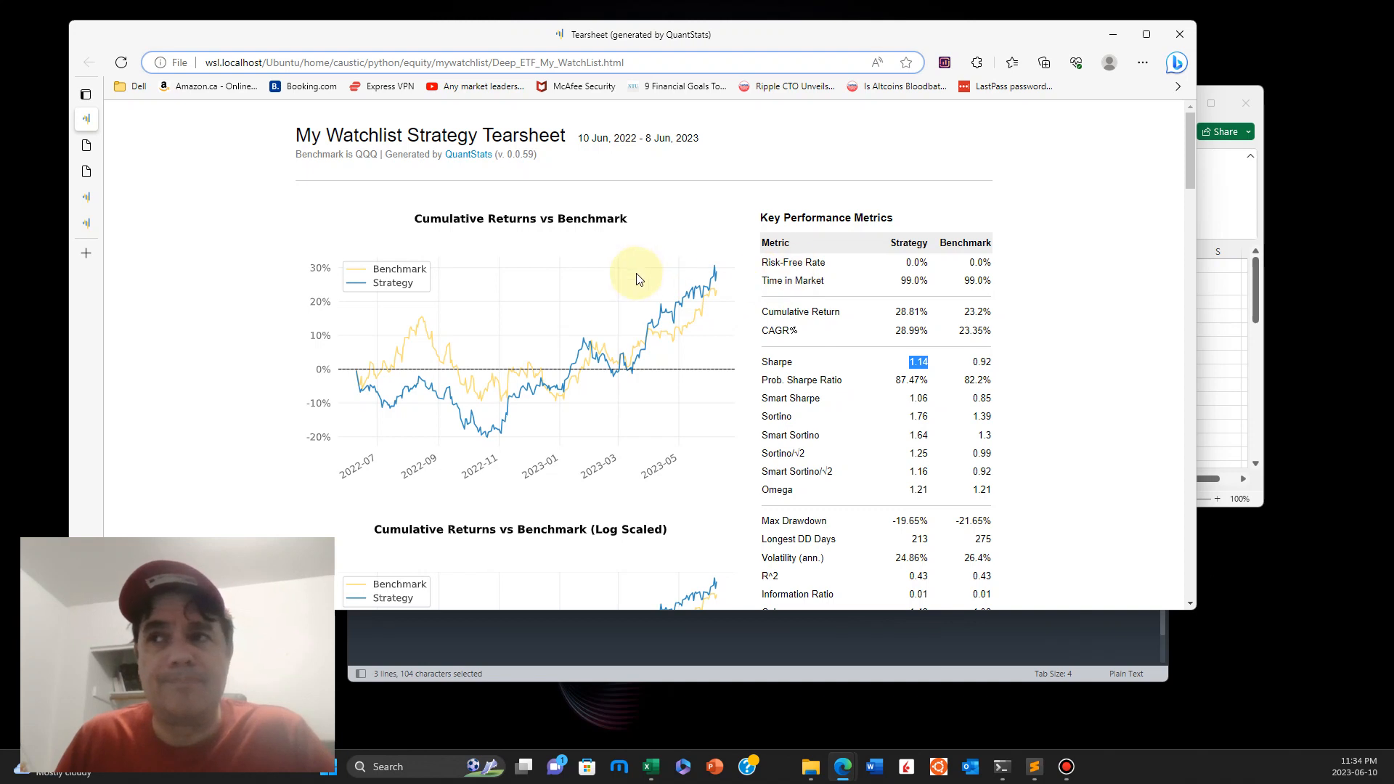
mouse_move(108, 151)
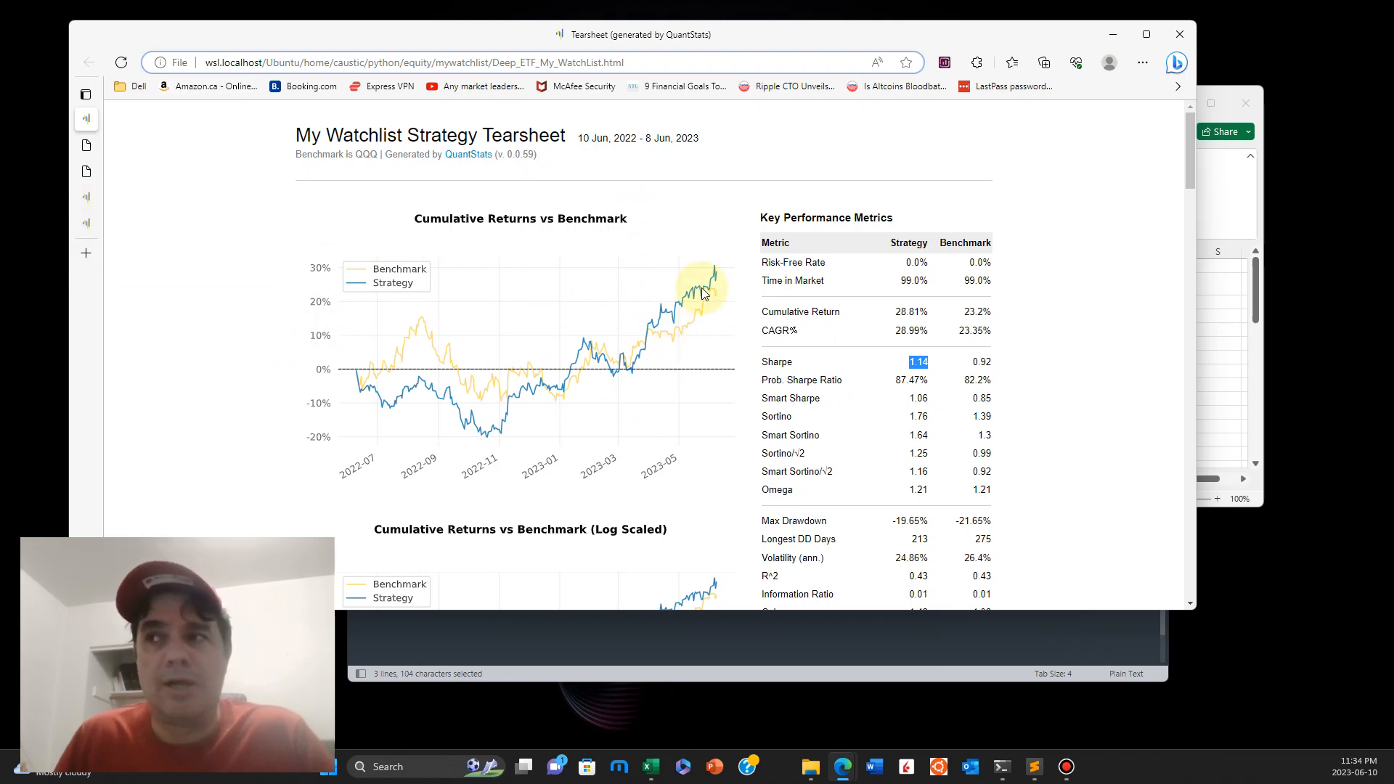
mouse_move(405, 246)
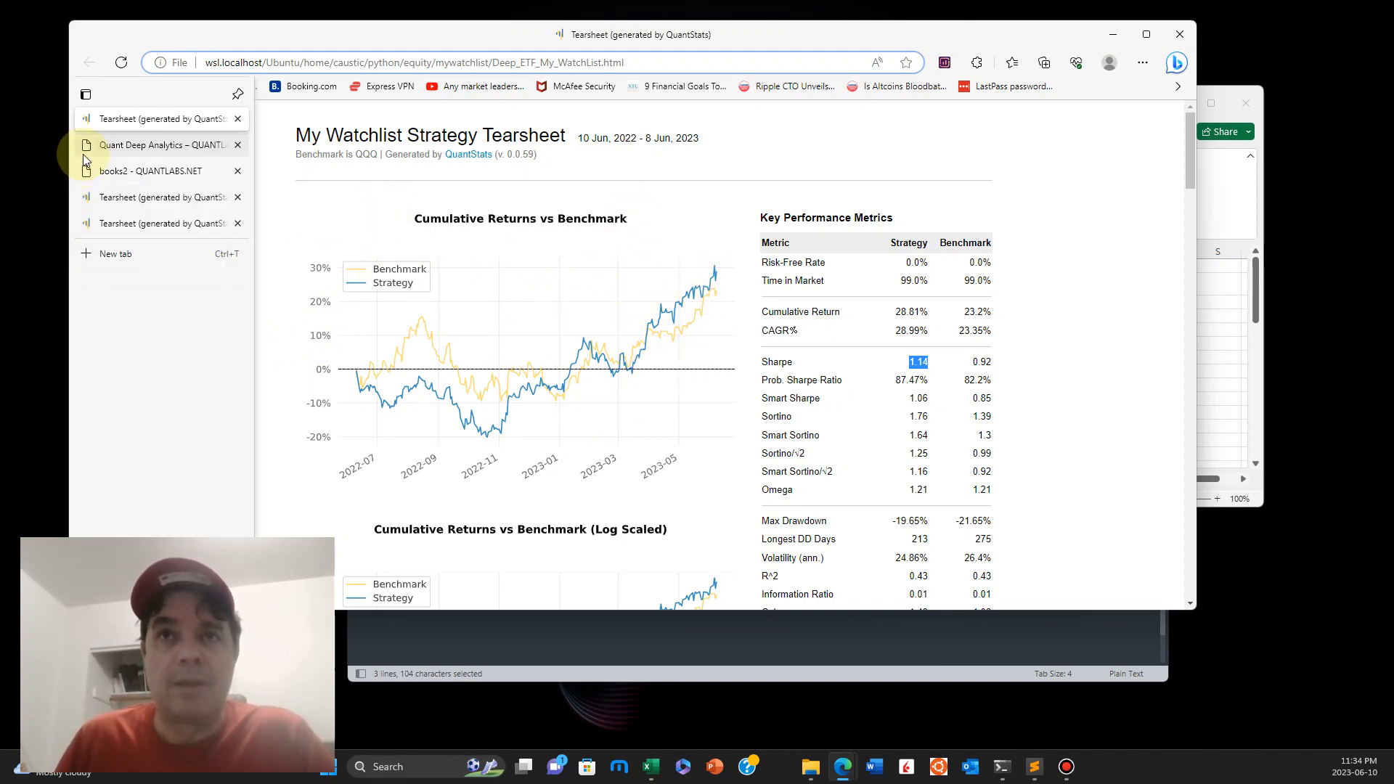
Step: Switch to Quant Deep Analytics and review its sector and pricing plans
click(159, 145)
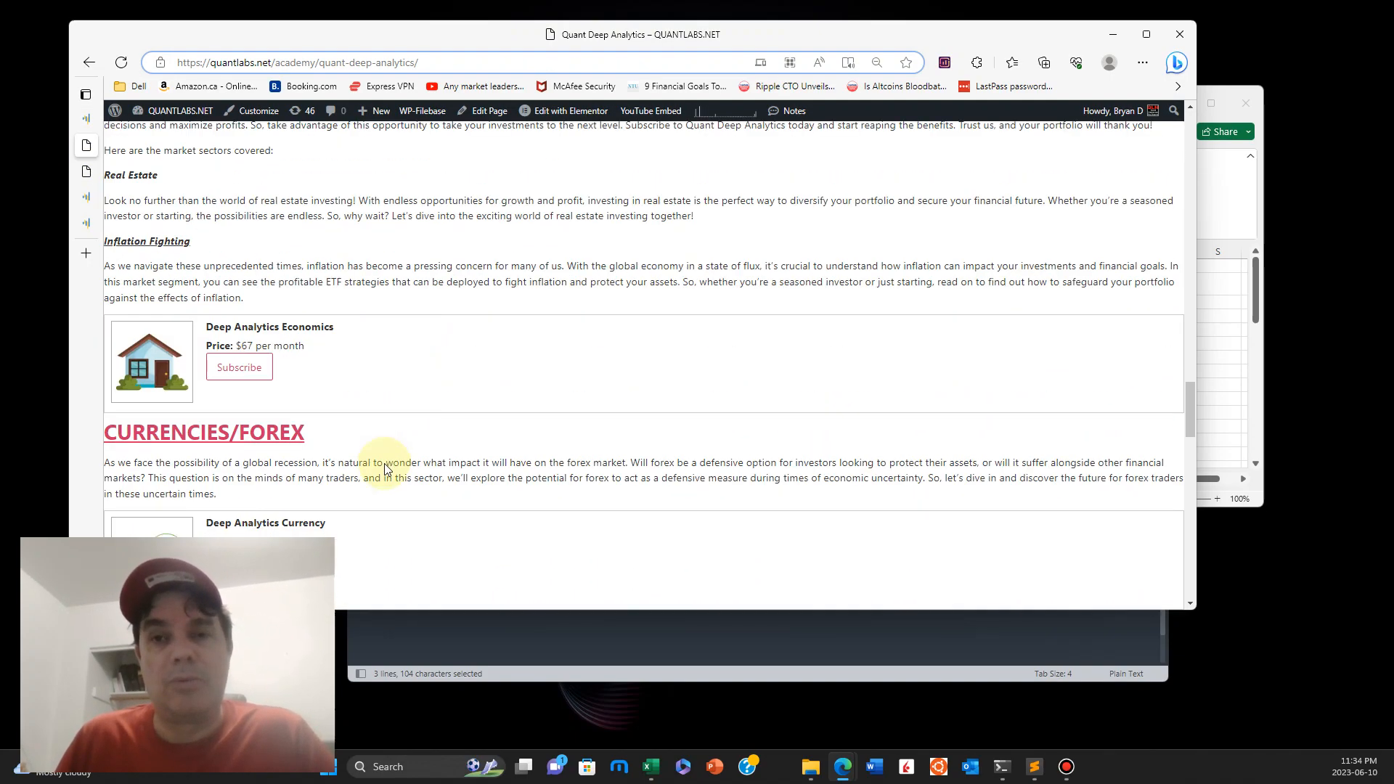
scroll(down, 3)
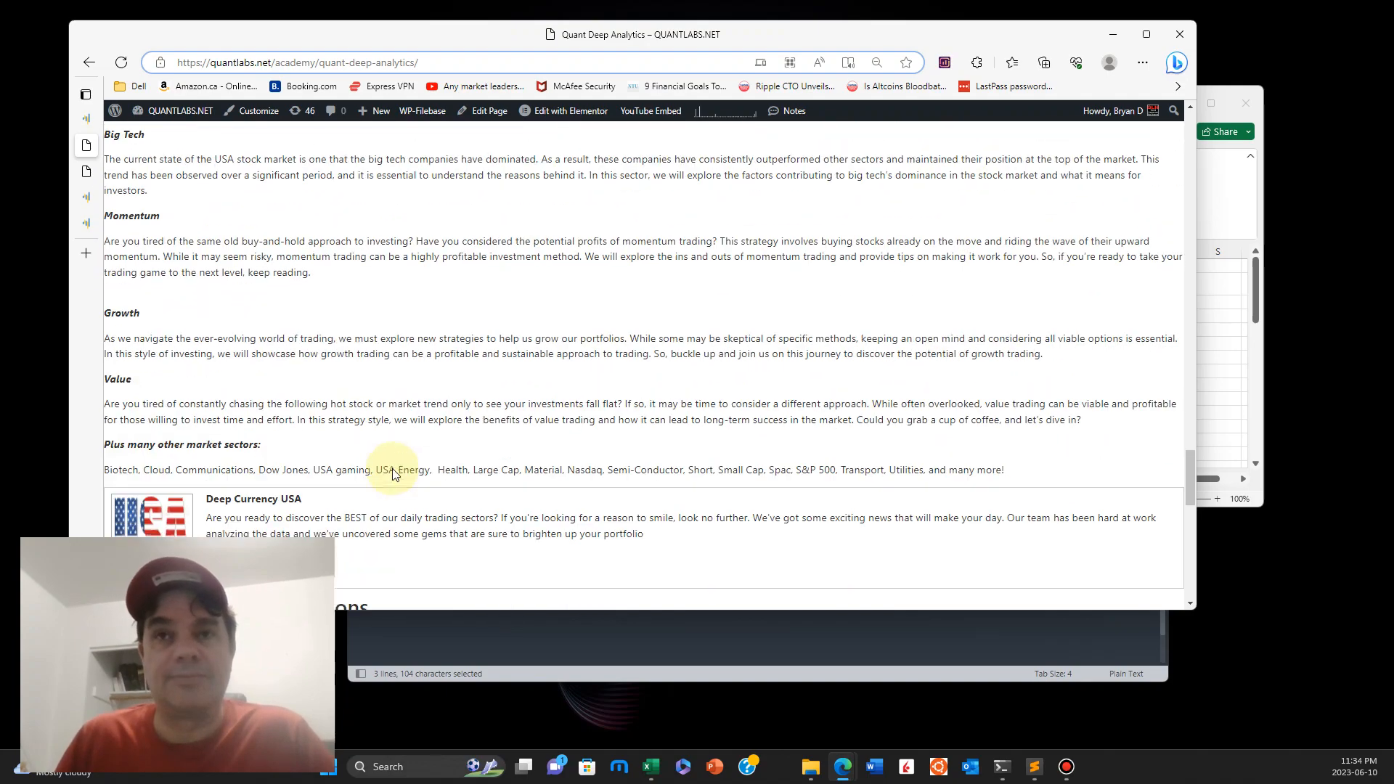
scroll(down, 3)
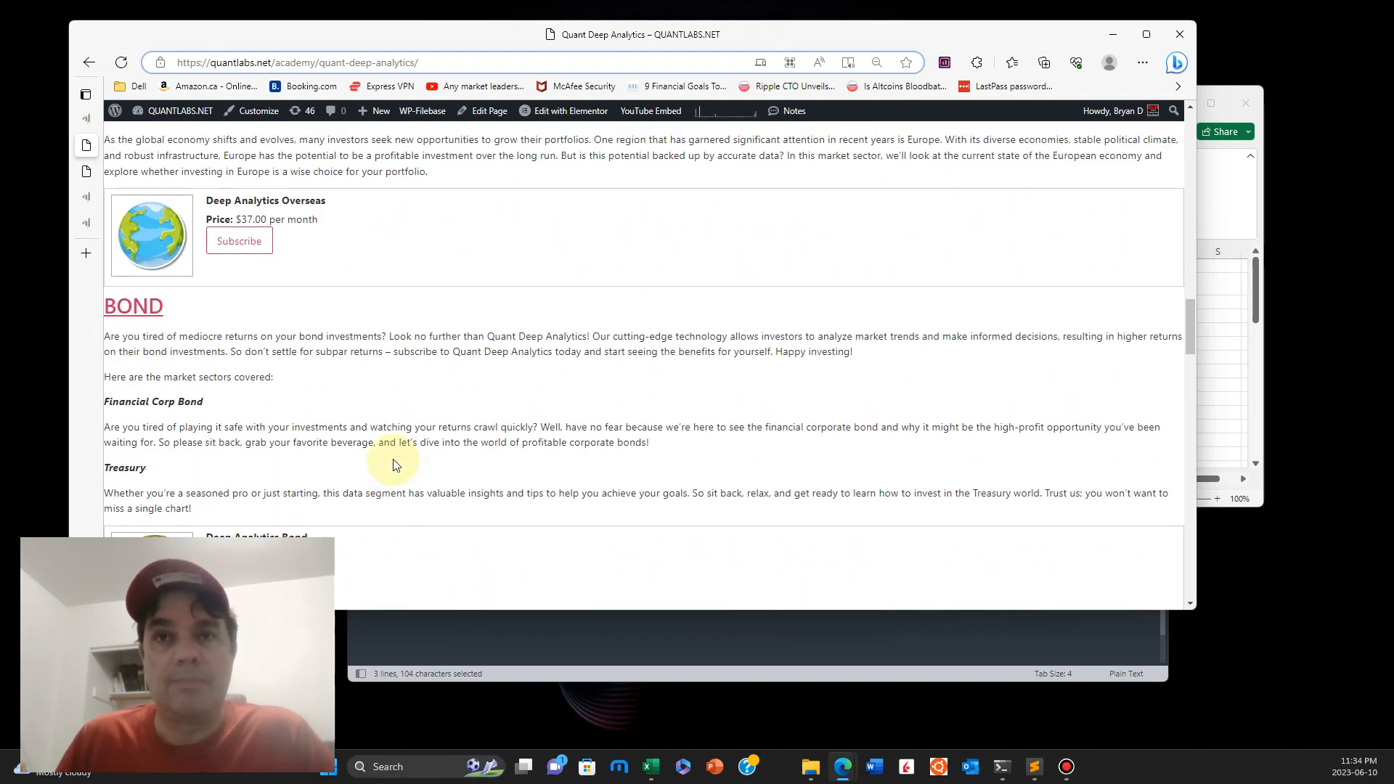
scroll(down, 3)
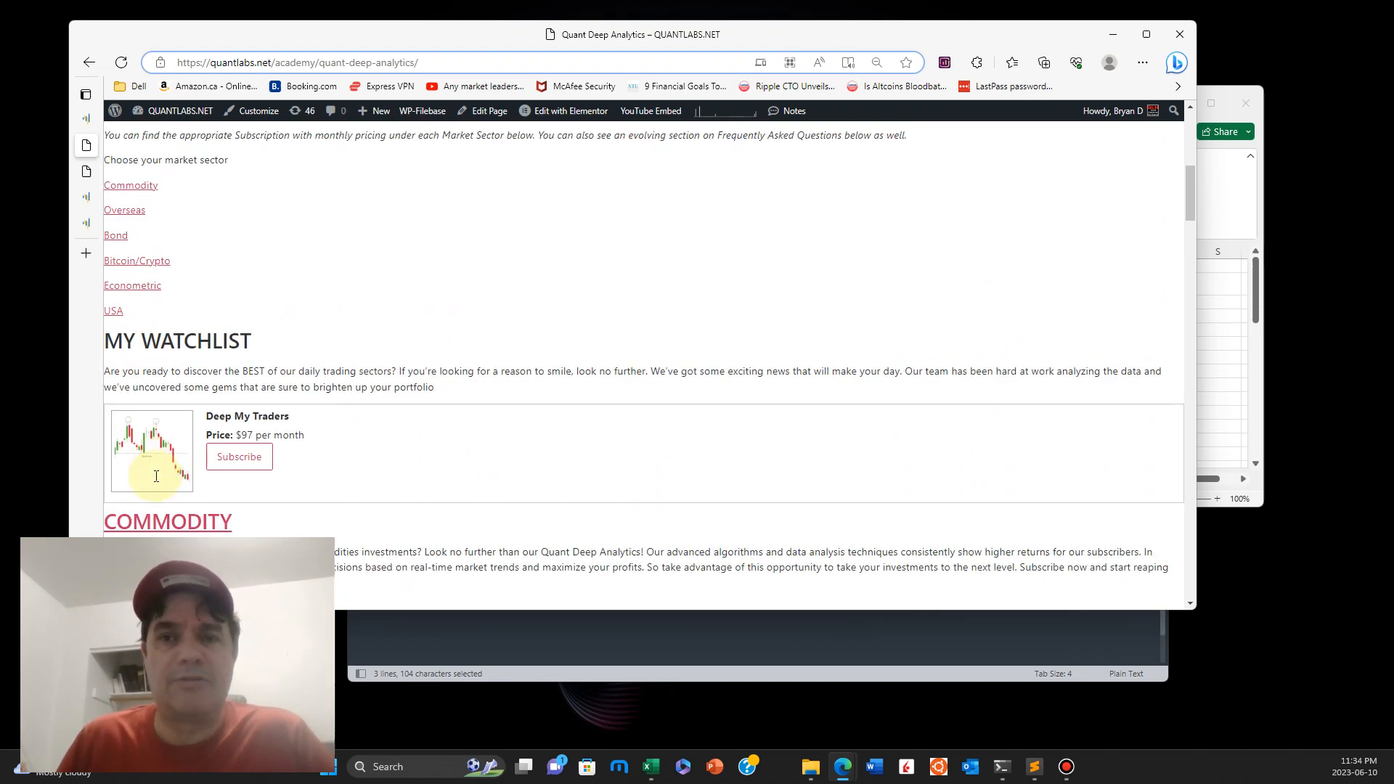
scroll(down, 3)
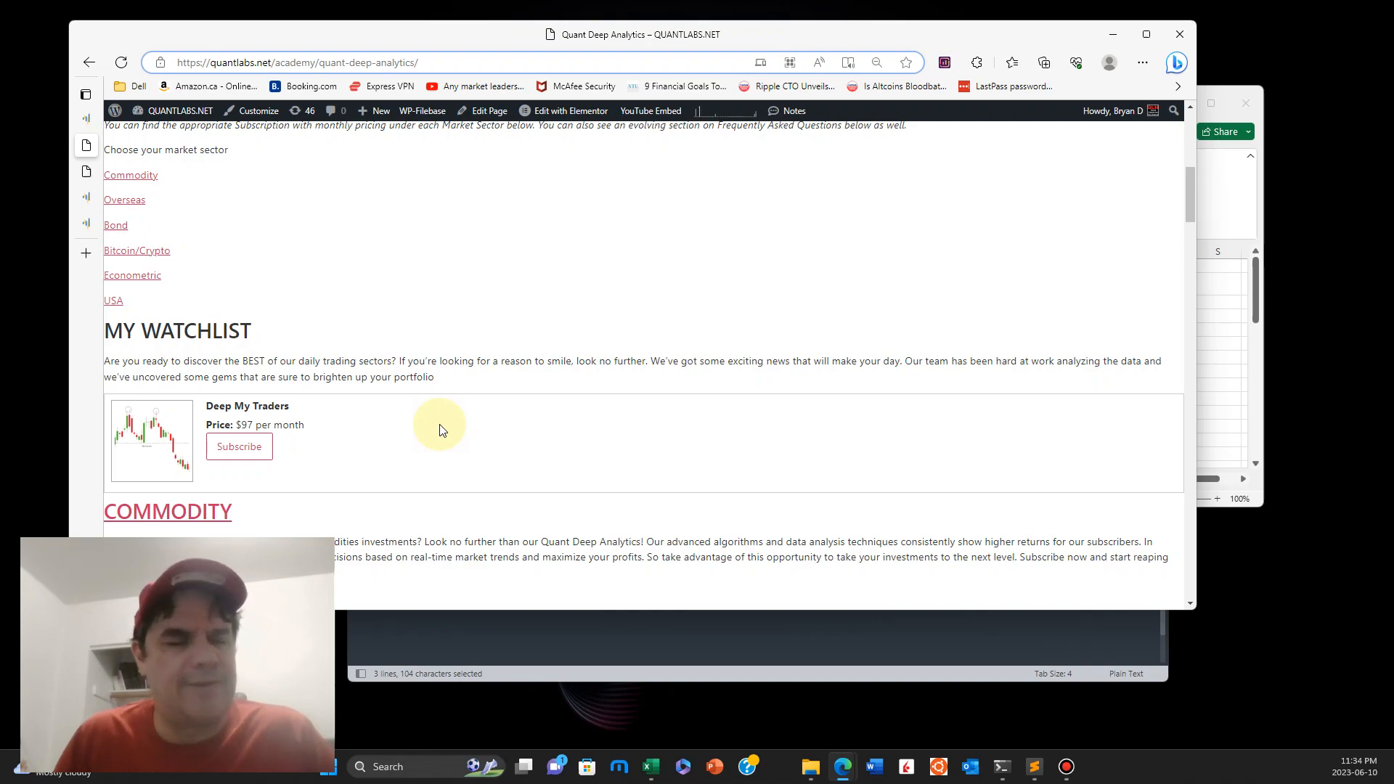
mouse_move(462, 463)
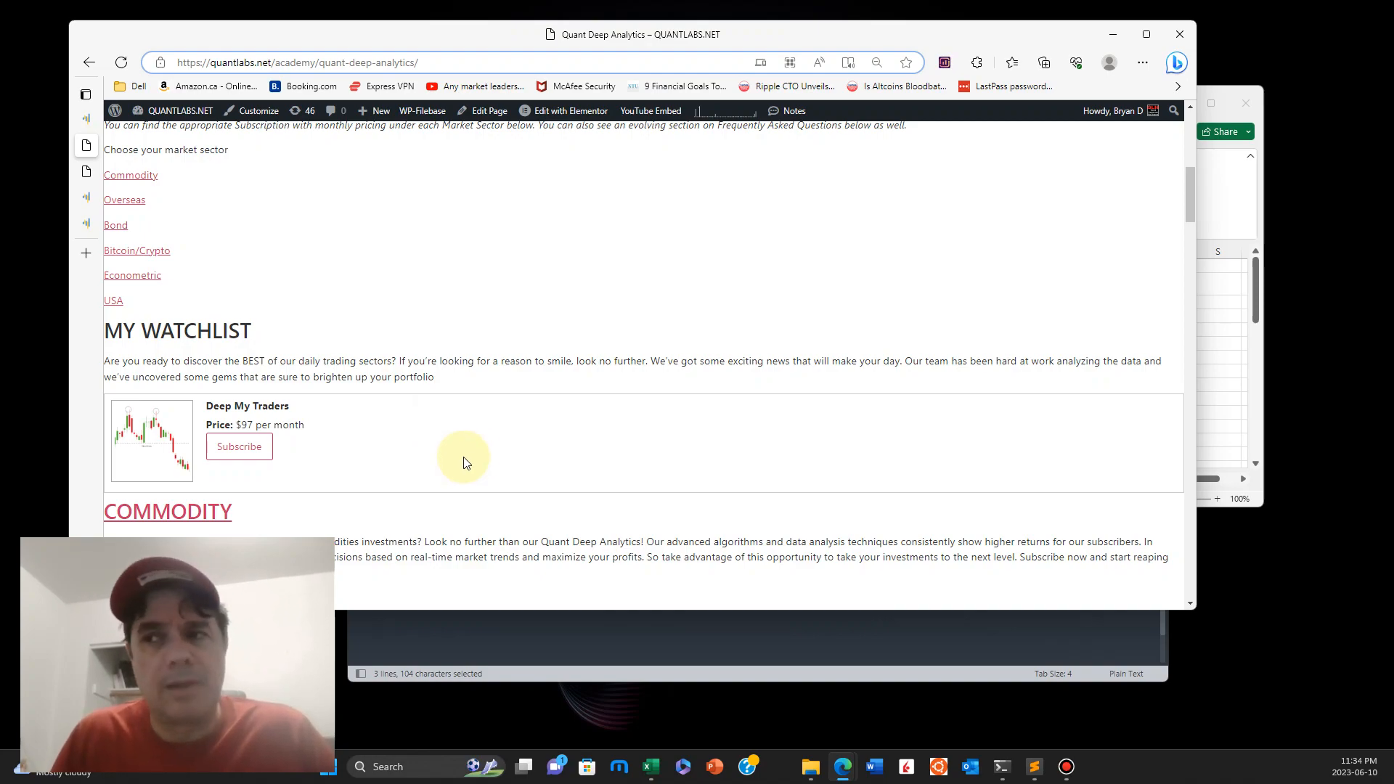
scroll(down, 3)
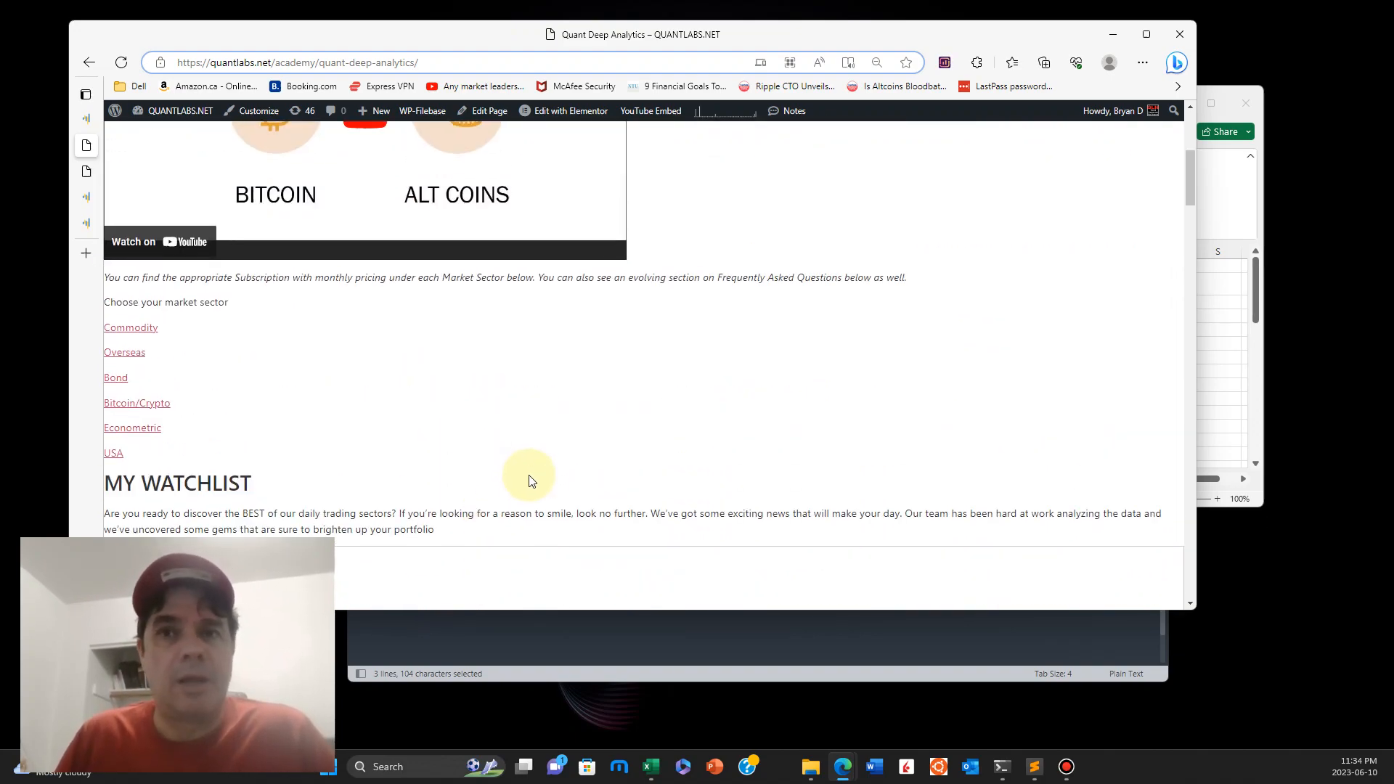
scroll(down, 3)
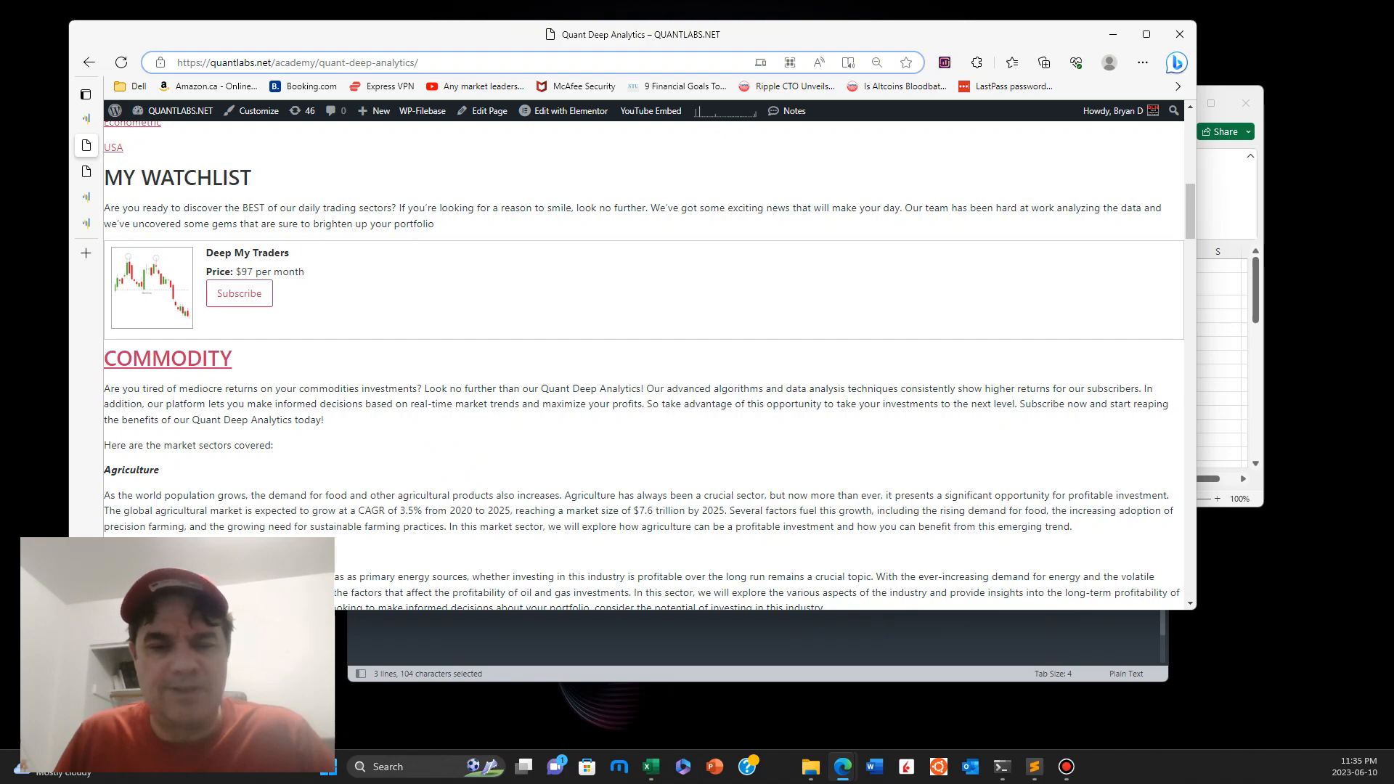
Step: Bring the ETF_Master_Summary spreadsheet to the front and scroll down
click(650, 767)
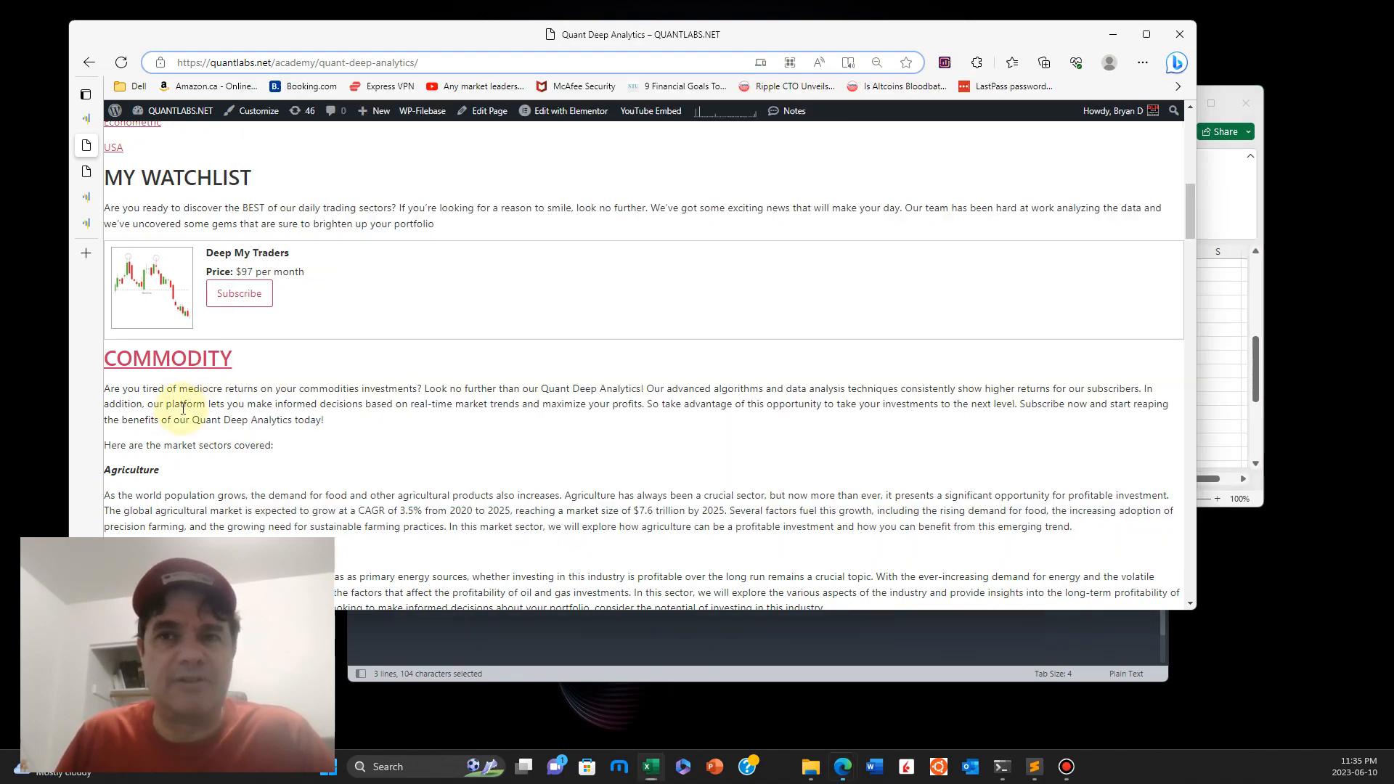
scroll(down, 3)
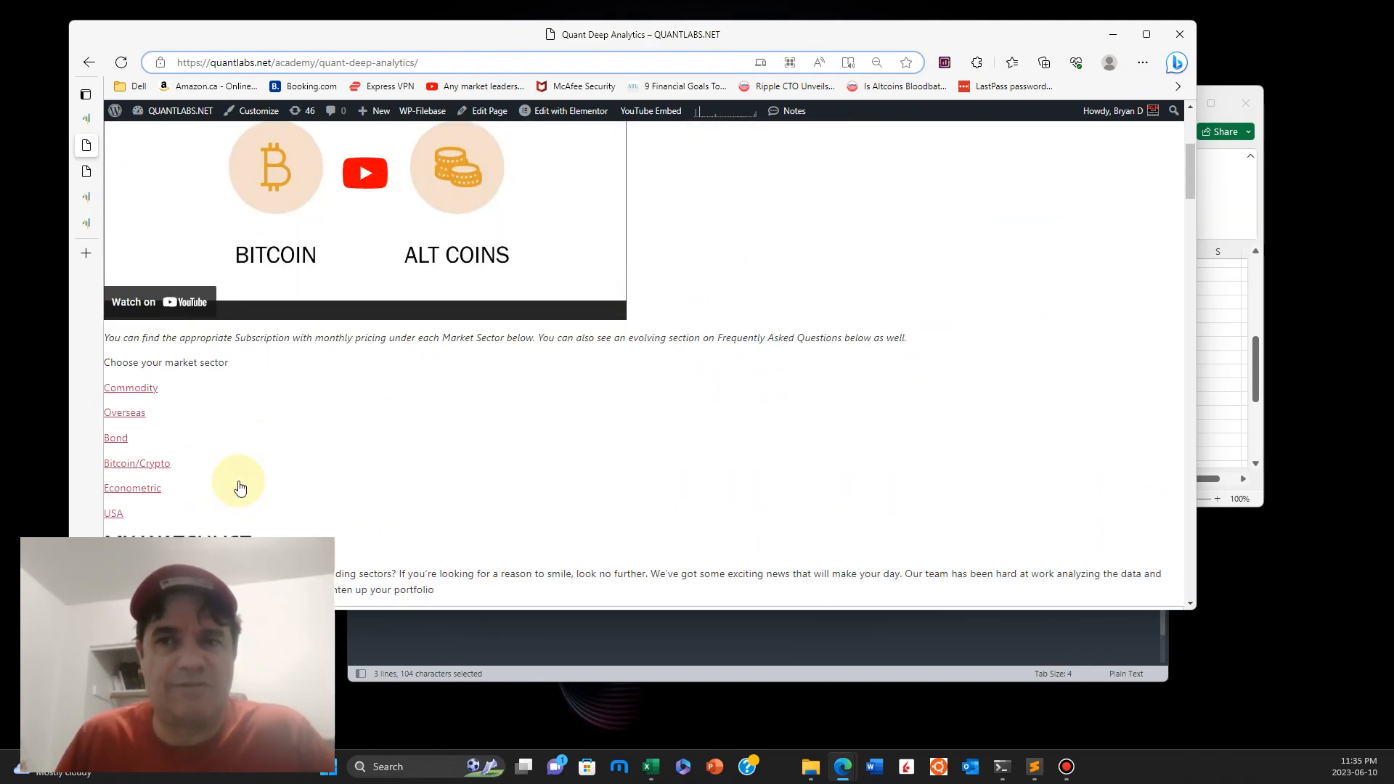
scroll(down, 3)
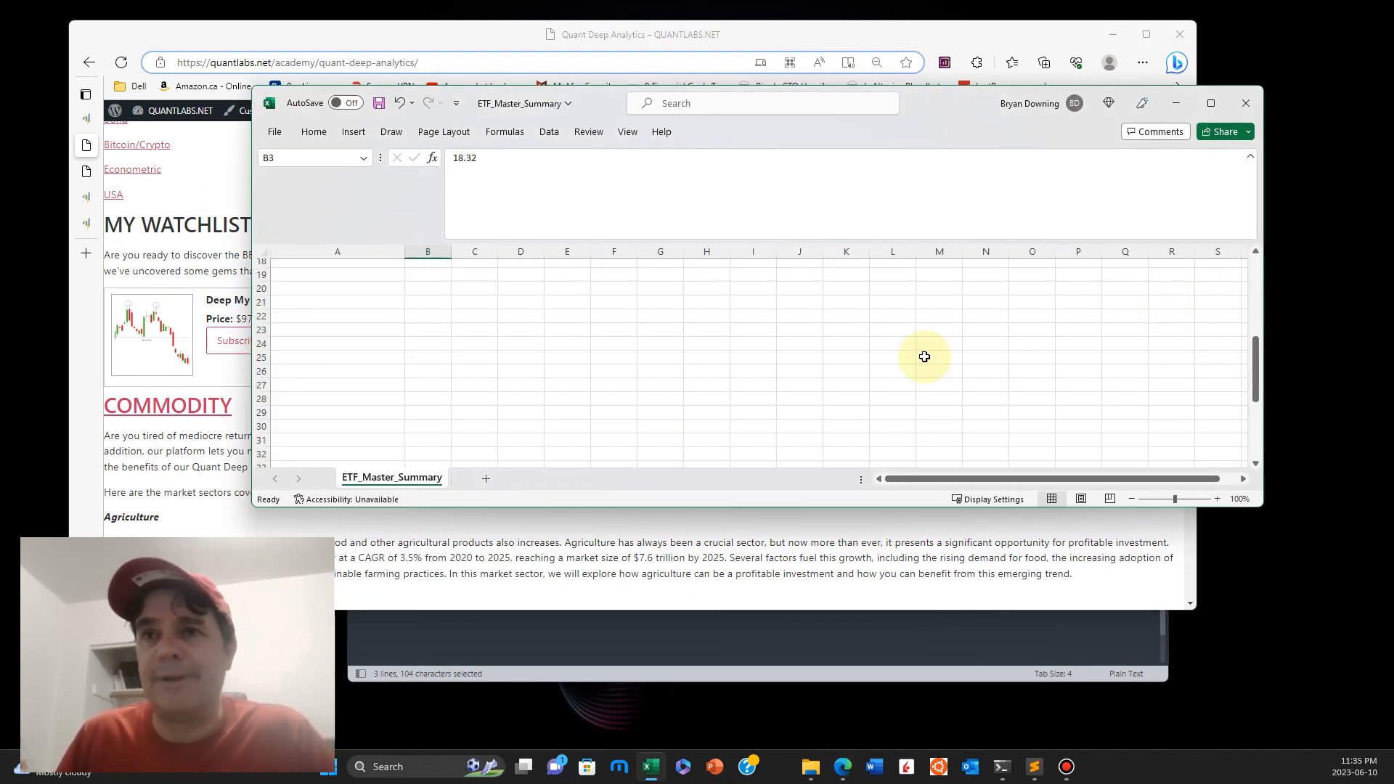
Step: Scroll ETF_Master_Summary to the top, showing commodity_metal 21.5 and us_dividend_income 18.32
scroll(up, 3)
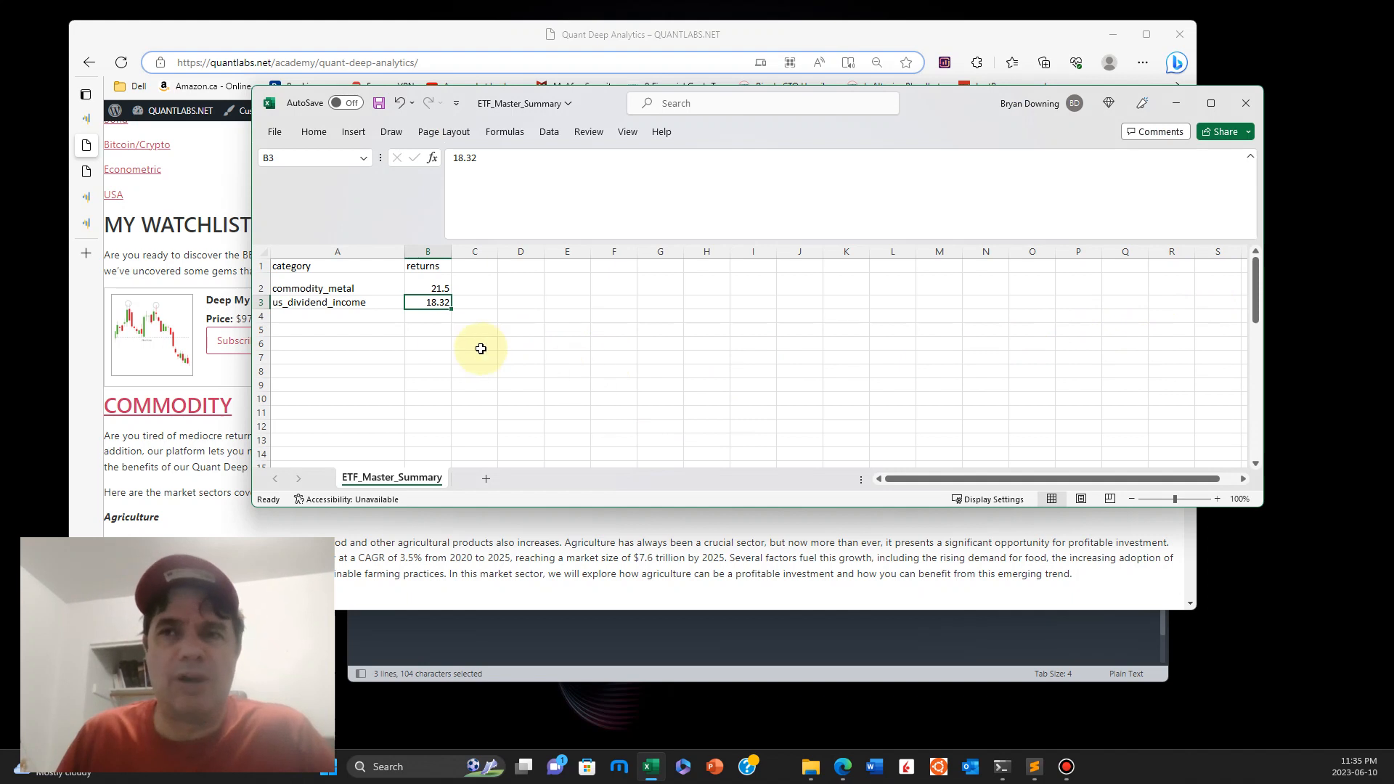
mouse_move(384, 306)
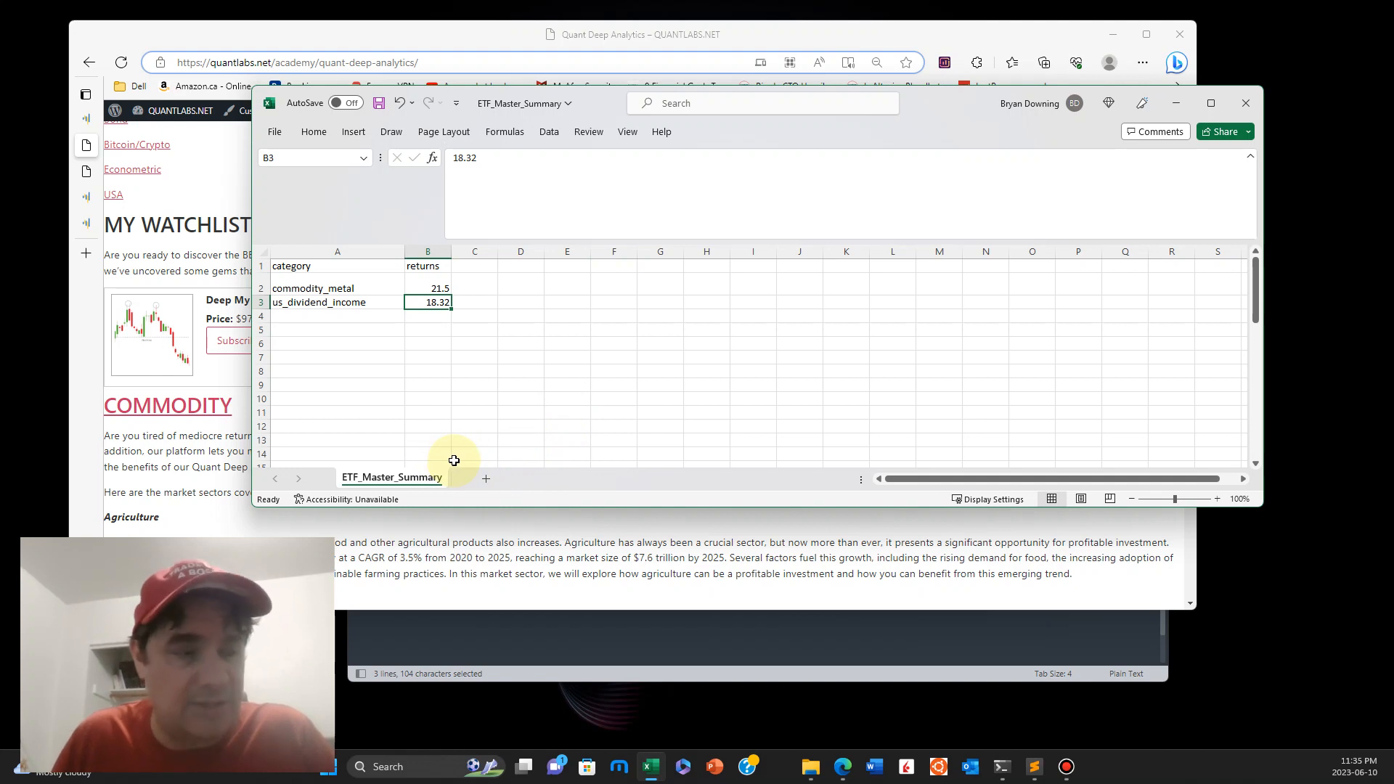
mouse_move(476, 457)
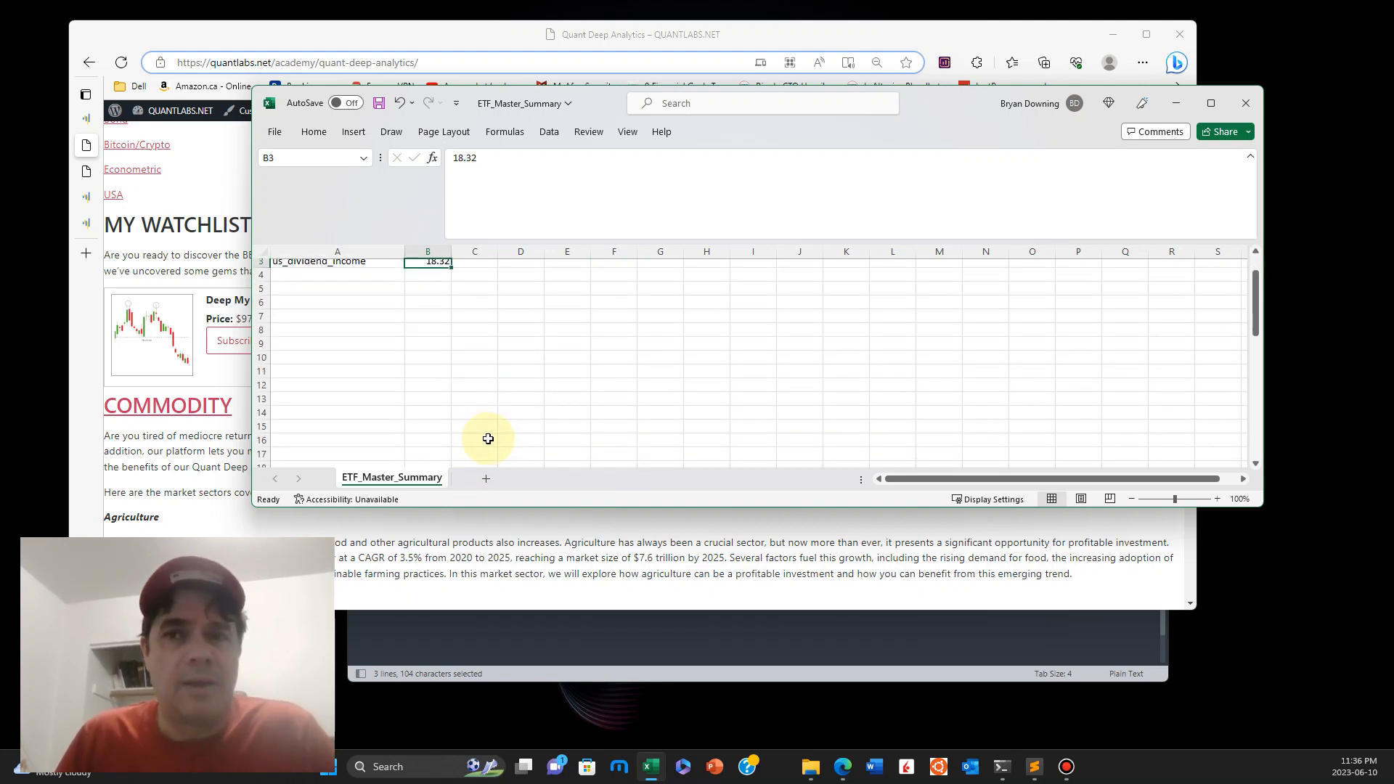
mouse_move(381, 320)
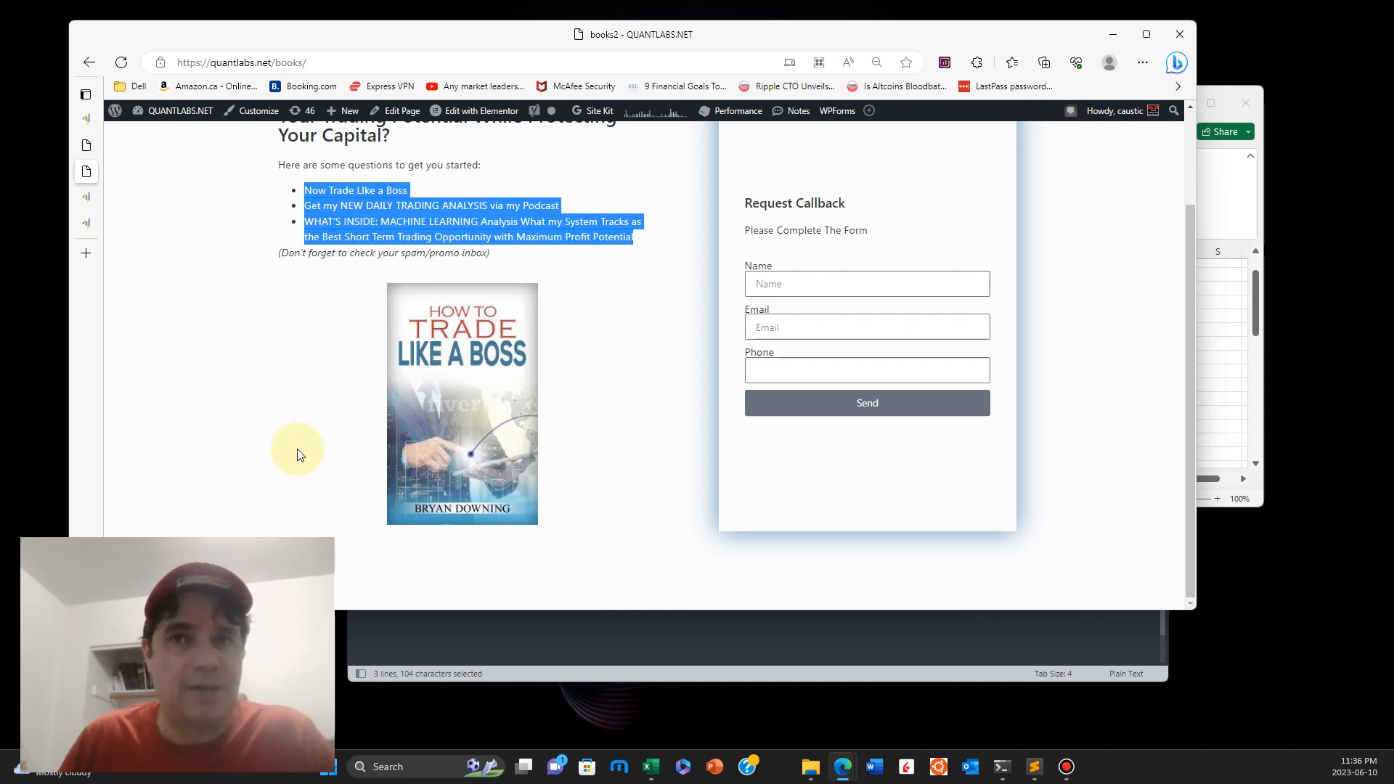
mouse_move(219, 451)
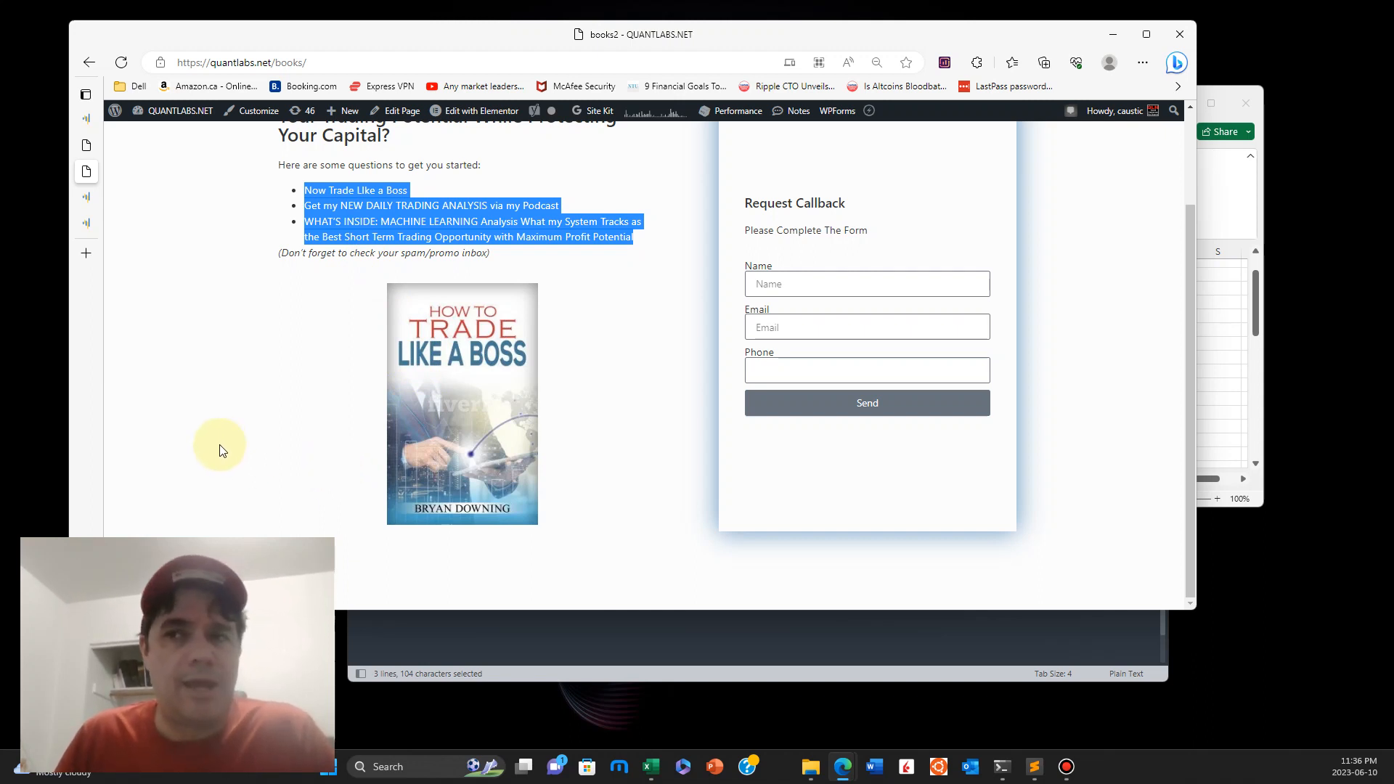